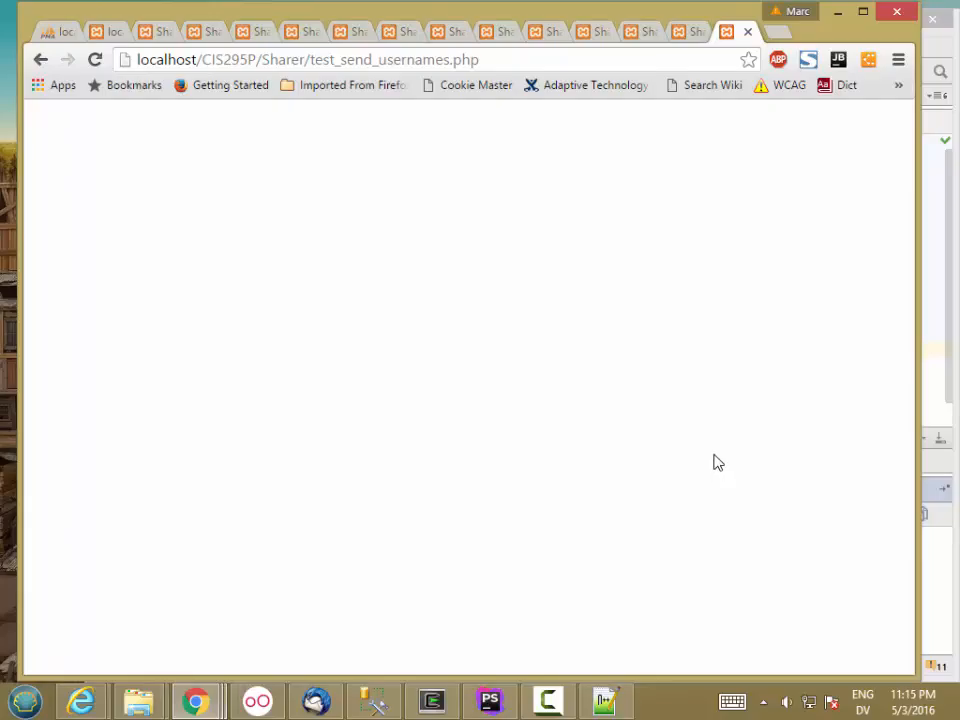
{"action": "mouse_move", "coordinate": [720, 450]}
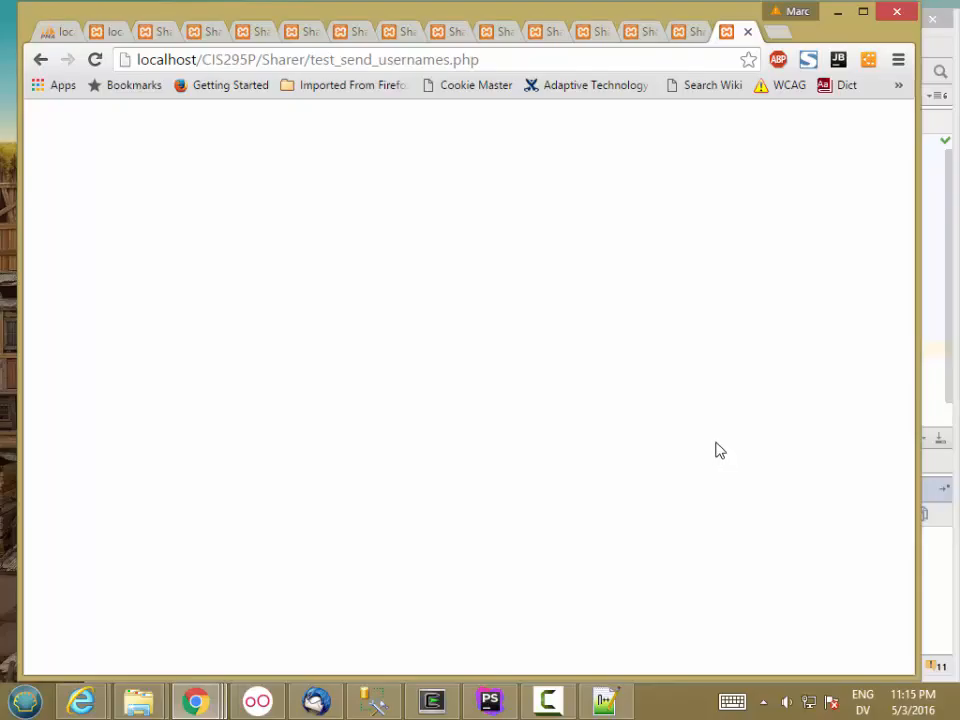
{"action": "mouse_move", "coordinate": [716, 448]}
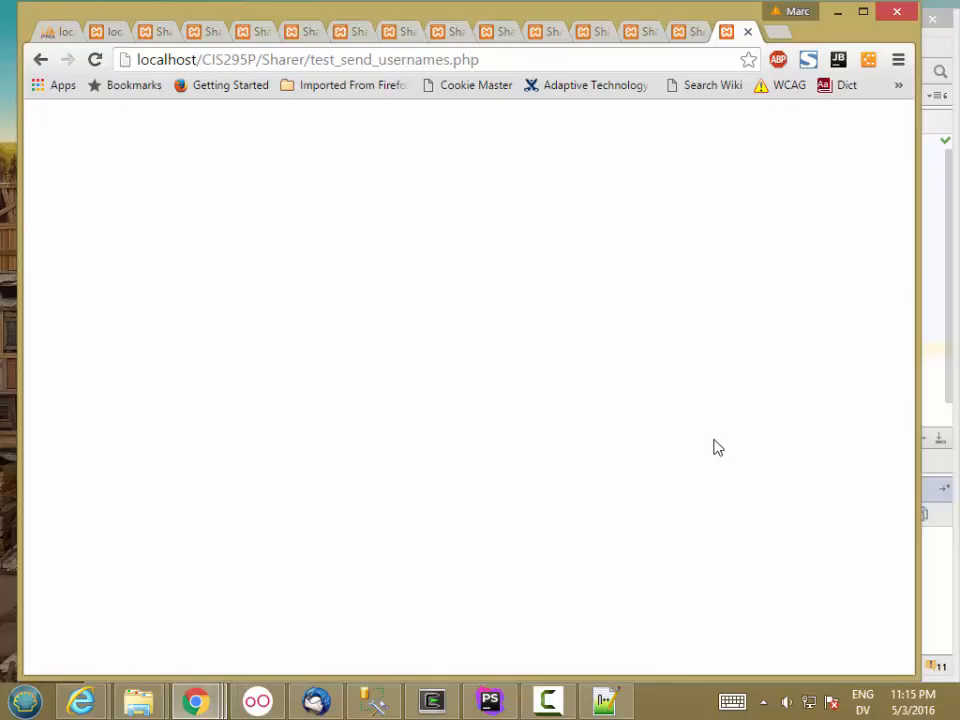
Switch from the blank Chrome test page back to PhpStorm
{"action": "left_click", "coordinate": [488, 700]}
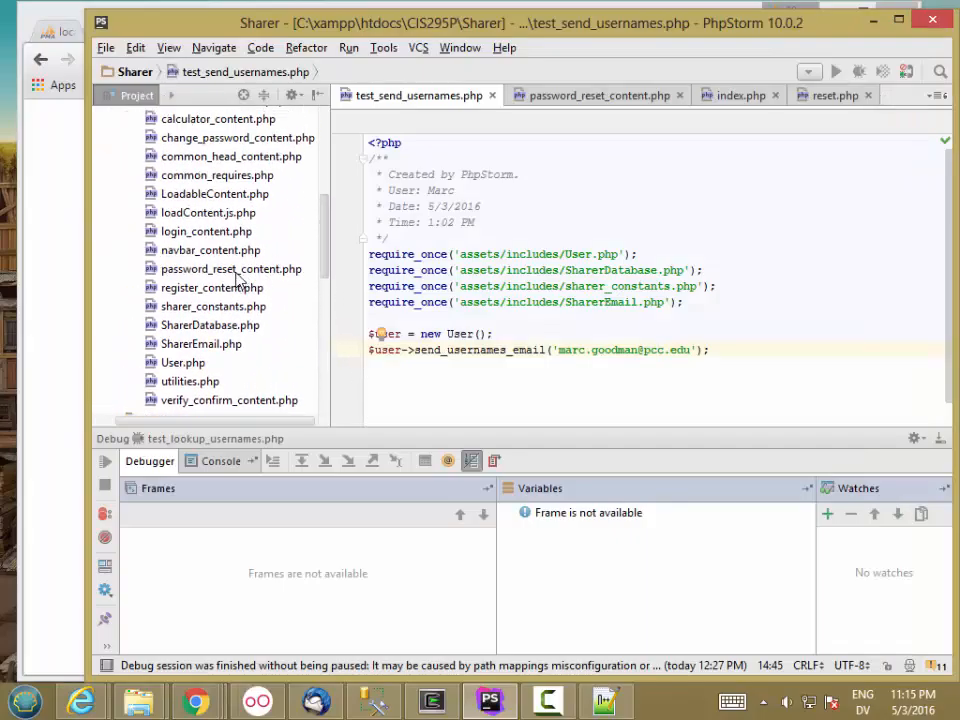
Copy password_reset_content.php as send_usernames_content.php in assets/includes via Refactor > Copy
{"action": "left_click", "coordinate": [232, 268]}
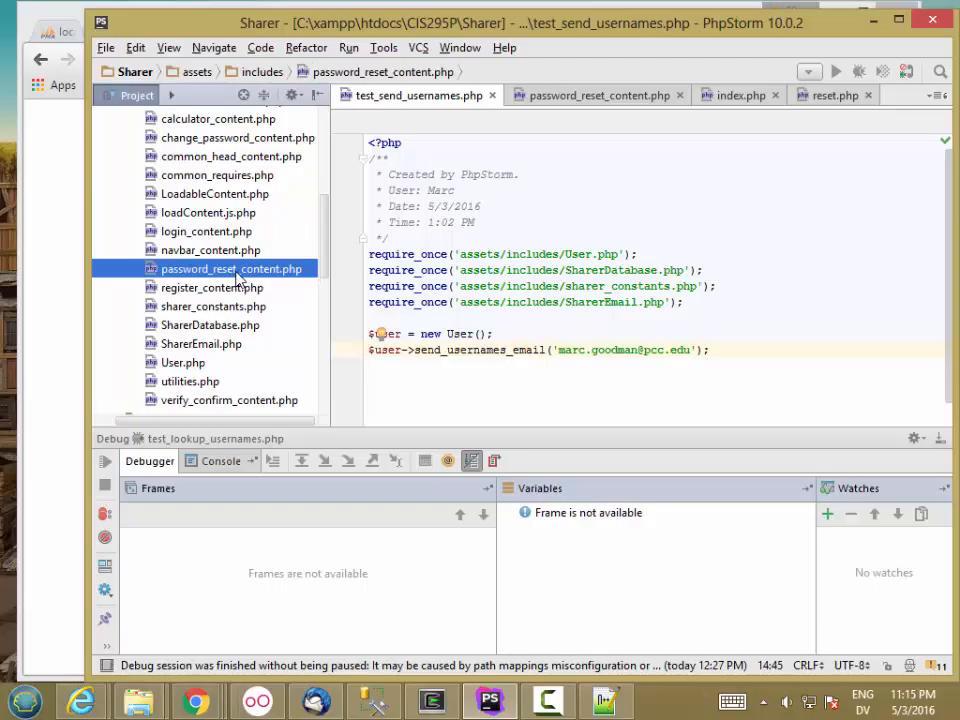
{"action": "right_click", "coordinate": [232, 268]}
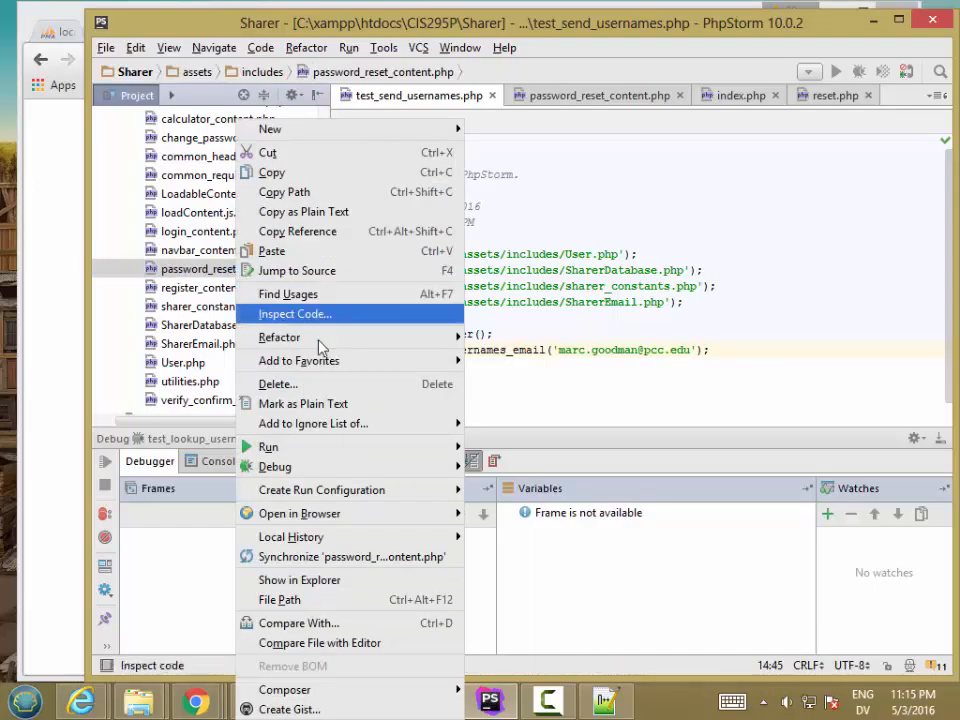
{"action": "mouse_move", "coordinate": [280, 336]}
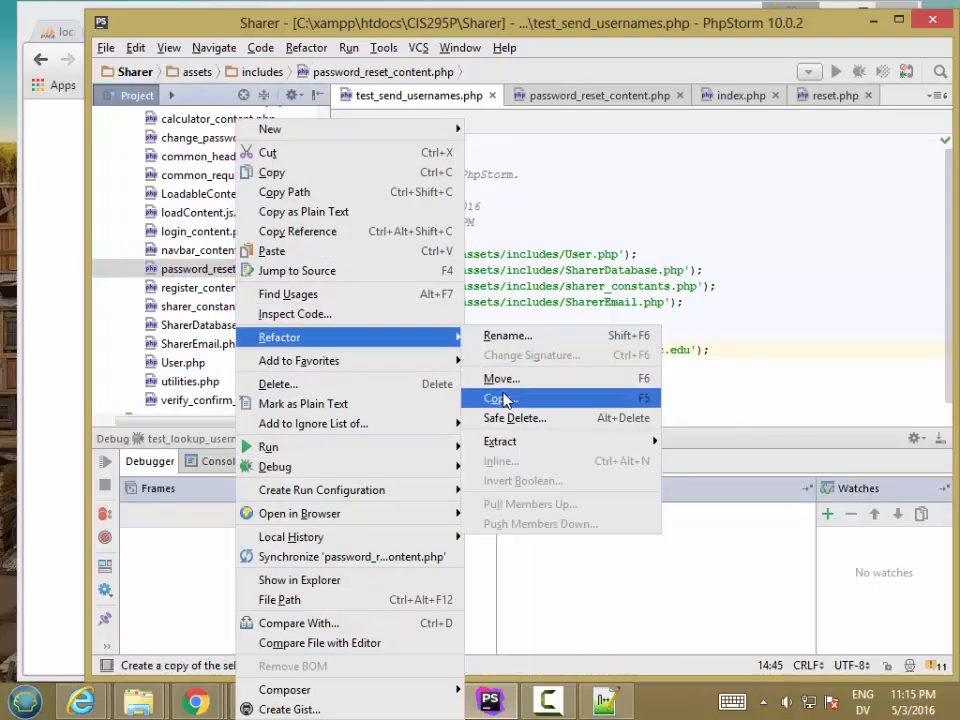
{"action": "left_click", "coordinate": [496, 398]}
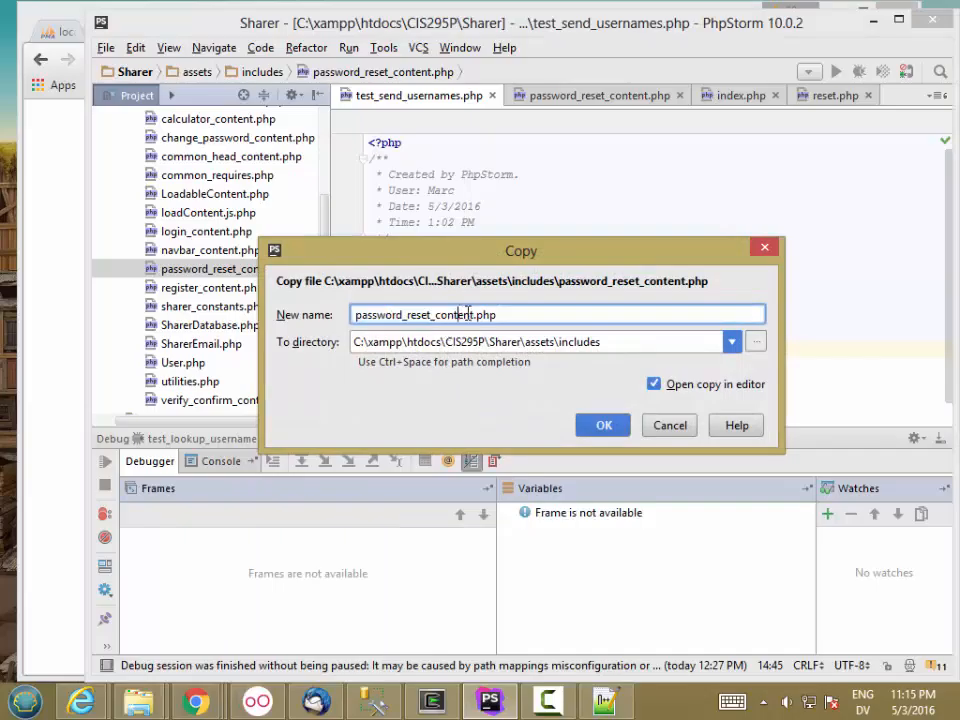
{"action": "double_click", "coordinate": [412, 314]}
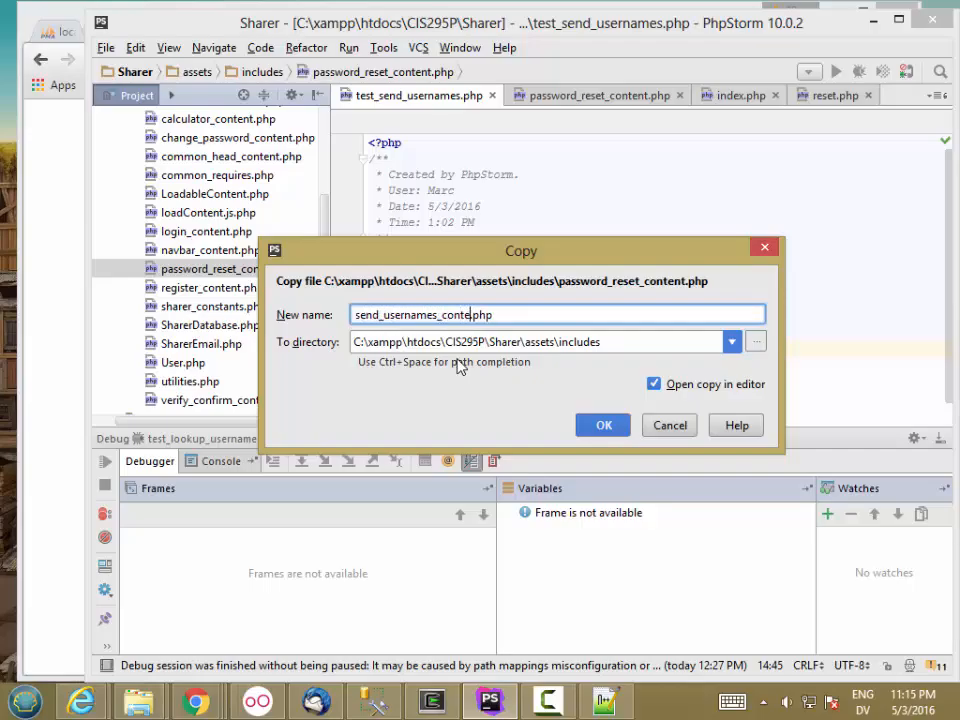
{"action": "left_click", "coordinate": [604, 424]}
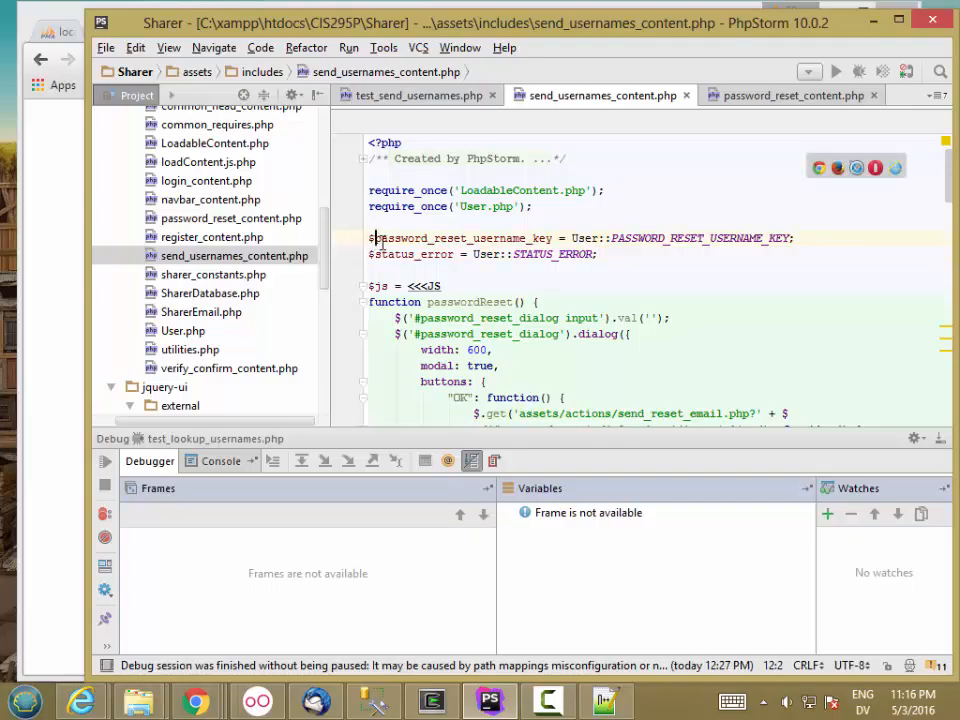
Rename the key variable to $send_usernames_email_key from User::SEND_USERNAMES_EMAIL_KEY
{"action": "double_click", "coordinate": [456, 238]}
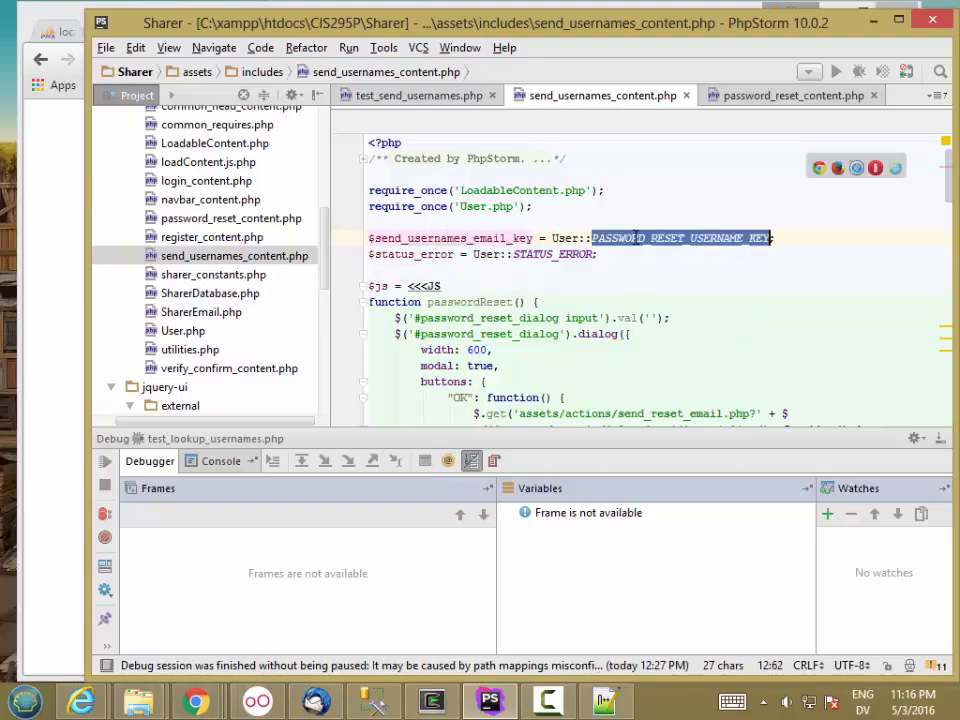
{"action": "type", "text": "SE"}
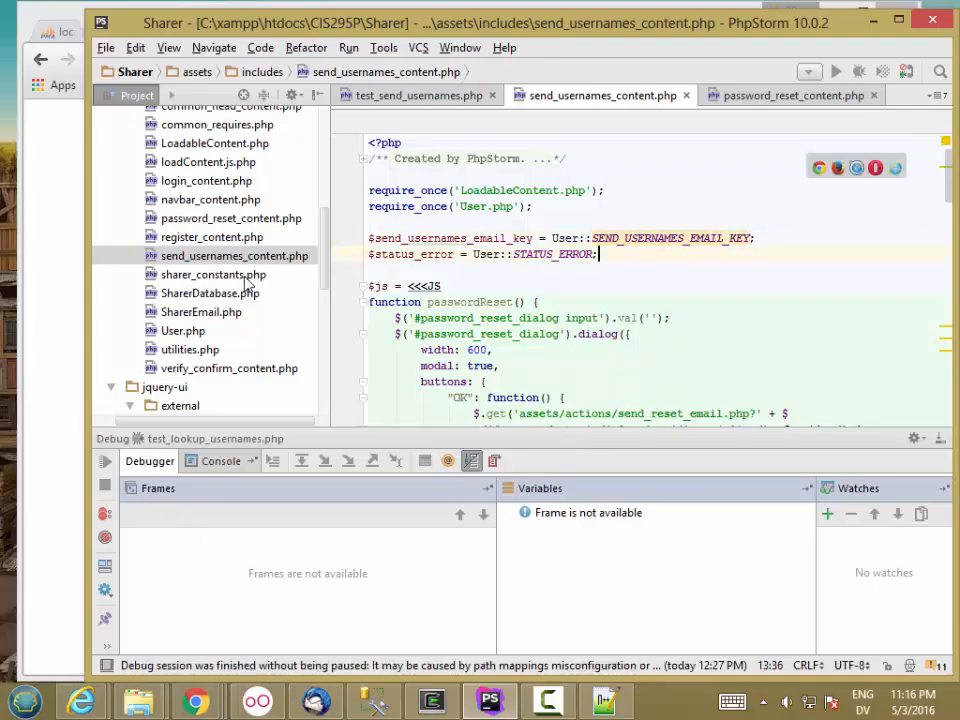
Add a SEND_USERNAMES_EMAIL_KEY constant set to the email key in the User class
{"action": "double_click", "coordinate": [184, 330]}
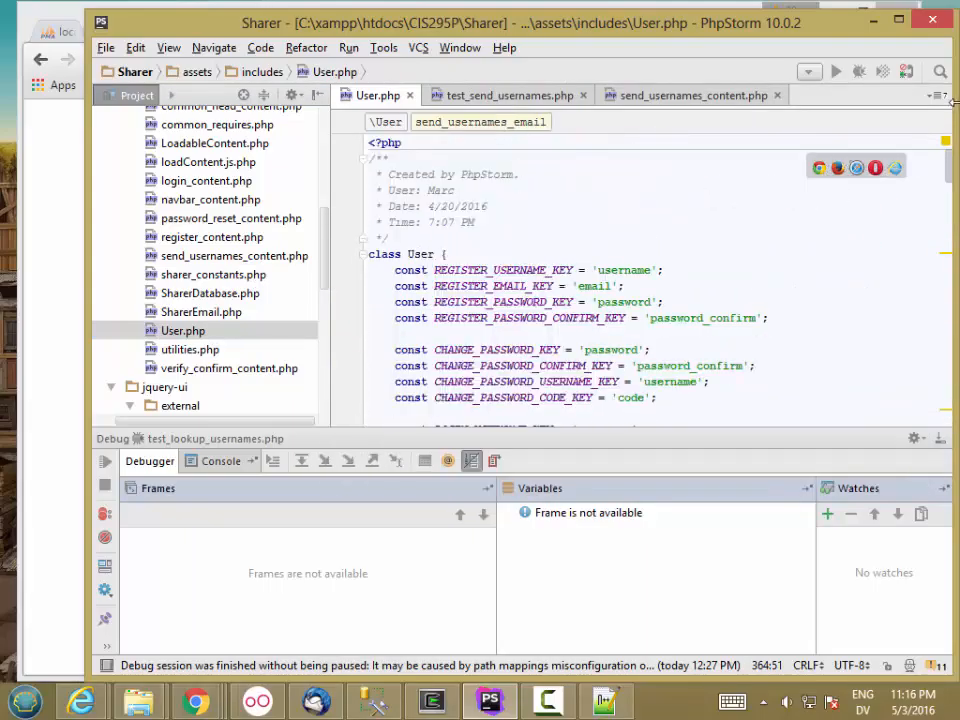
{"action": "scroll", "scroll_direction": "down", "scroll_amount": 3}
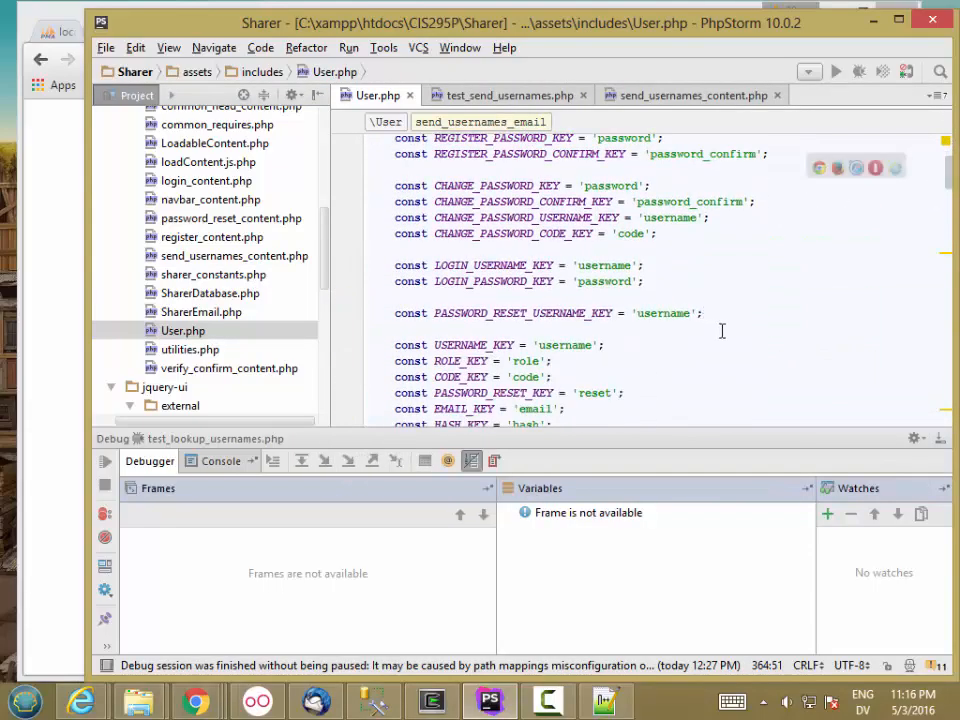
{"action": "type", "text": "con"}
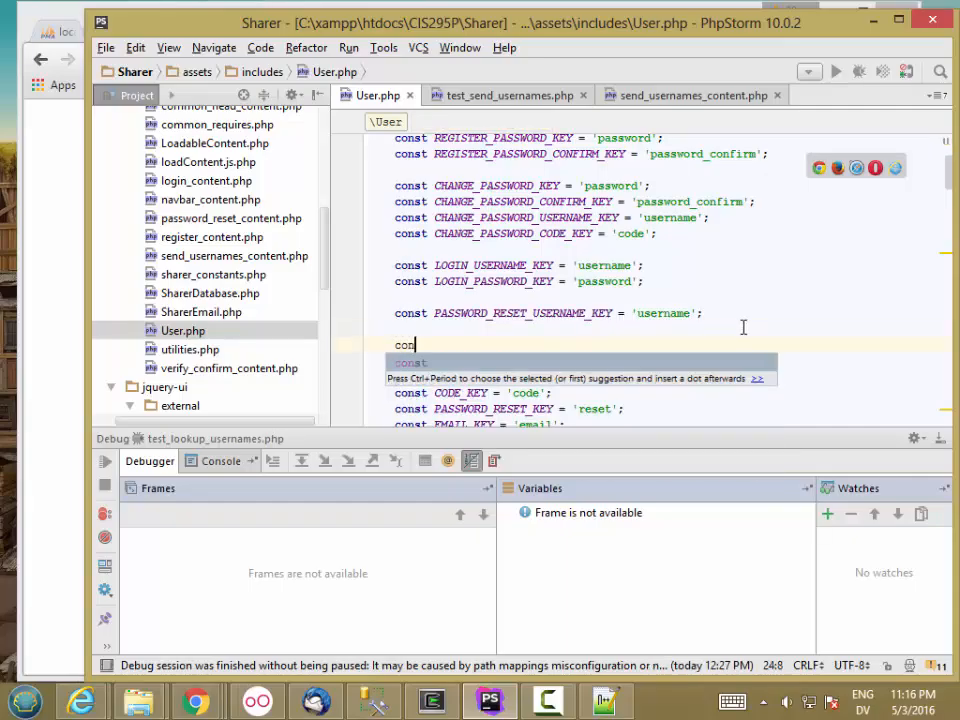
{"action": "type", "text": "SEND_USERNAMES_EMAIL_K"}
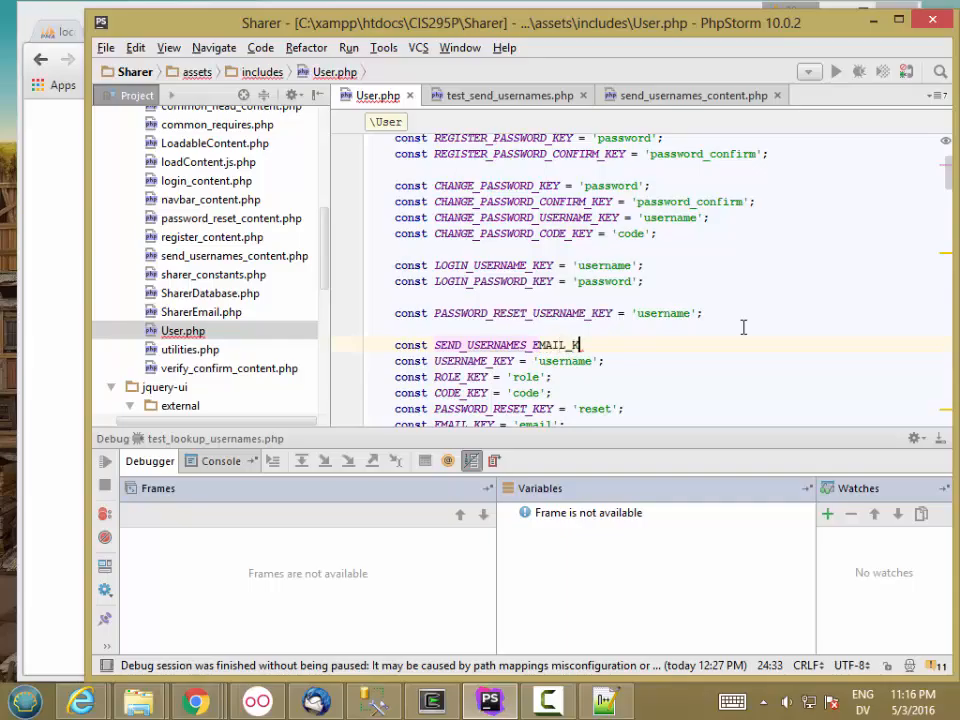
{"action": "type", "text": "= 'ema"}
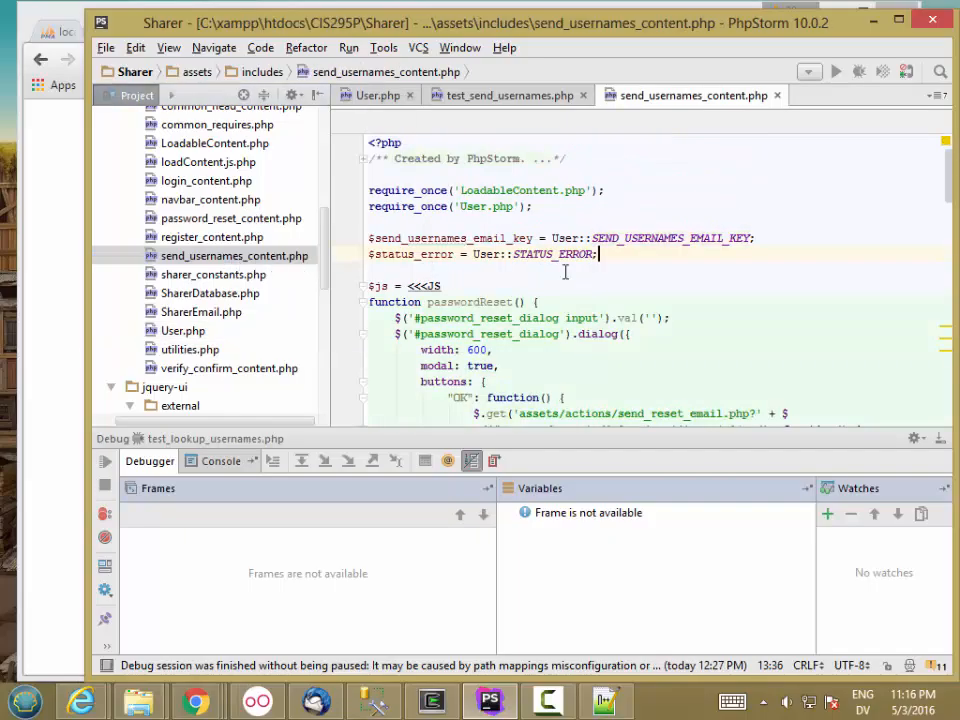
Rename the dialog, header and notice ids to send_usernames_dialog, _header and _notice
{"action": "scroll", "scroll_direction": "down", "scroll_amount": 3}
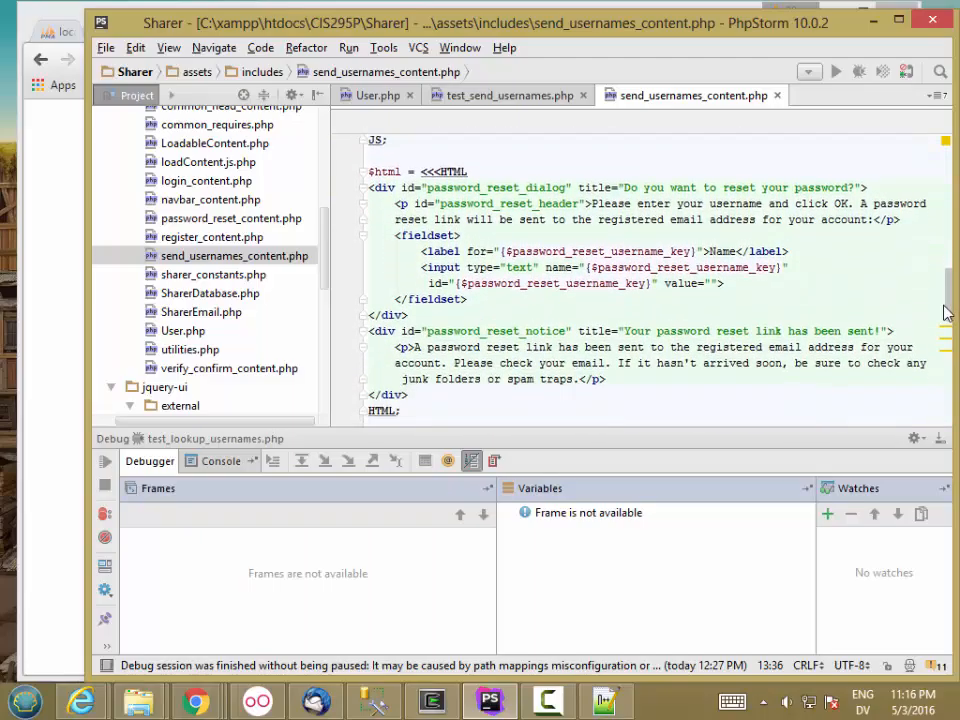
{"action": "double_click", "coordinate": [452, 188]}
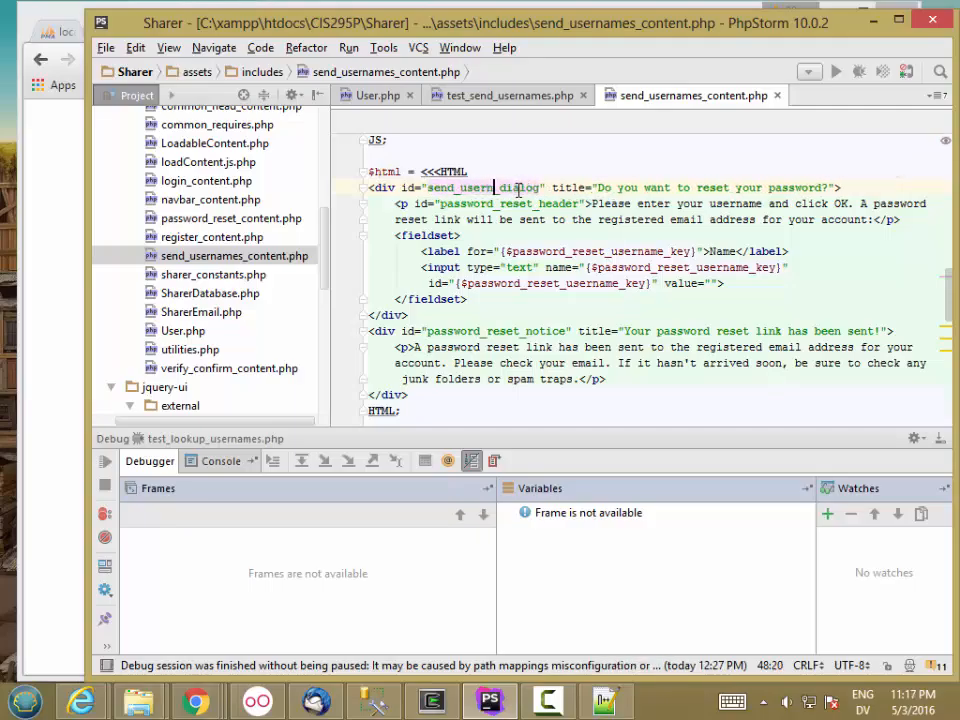
{"action": "double_click", "coordinate": [496, 188]}
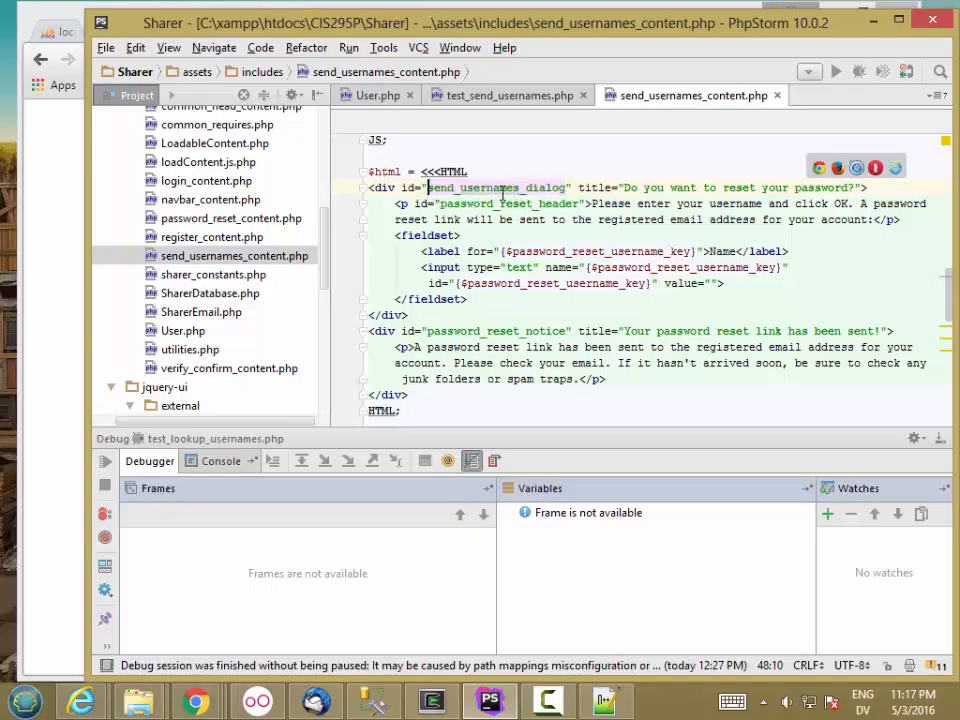
{"action": "double_click", "coordinate": [472, 188]}
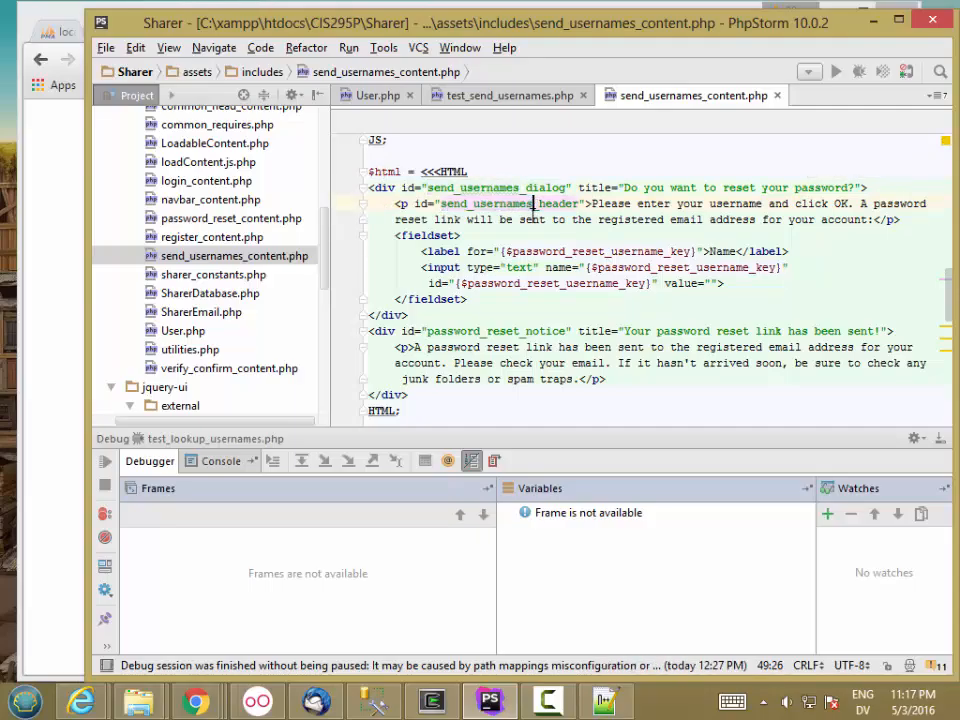
{"action": "double_click", "coordinate": [468, 330]}
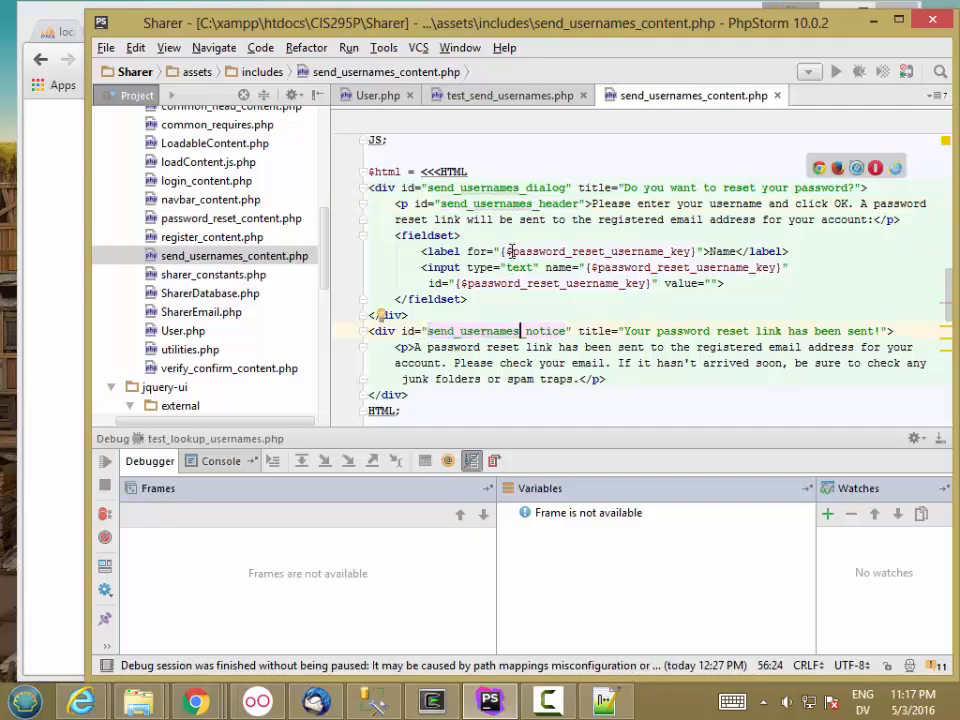
Use $send_usernames_email_key in the form label and field instead of the reset key
{"action": "double_click", "coordinate": [550, 252]}
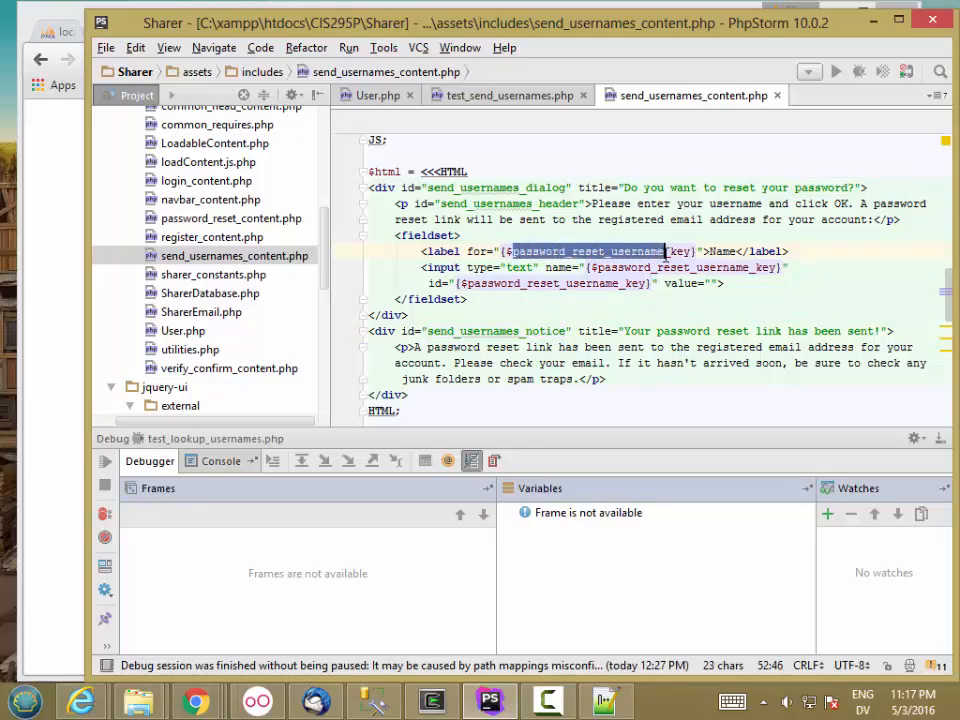
{"action": "type", "text": "send_usernames_email"}
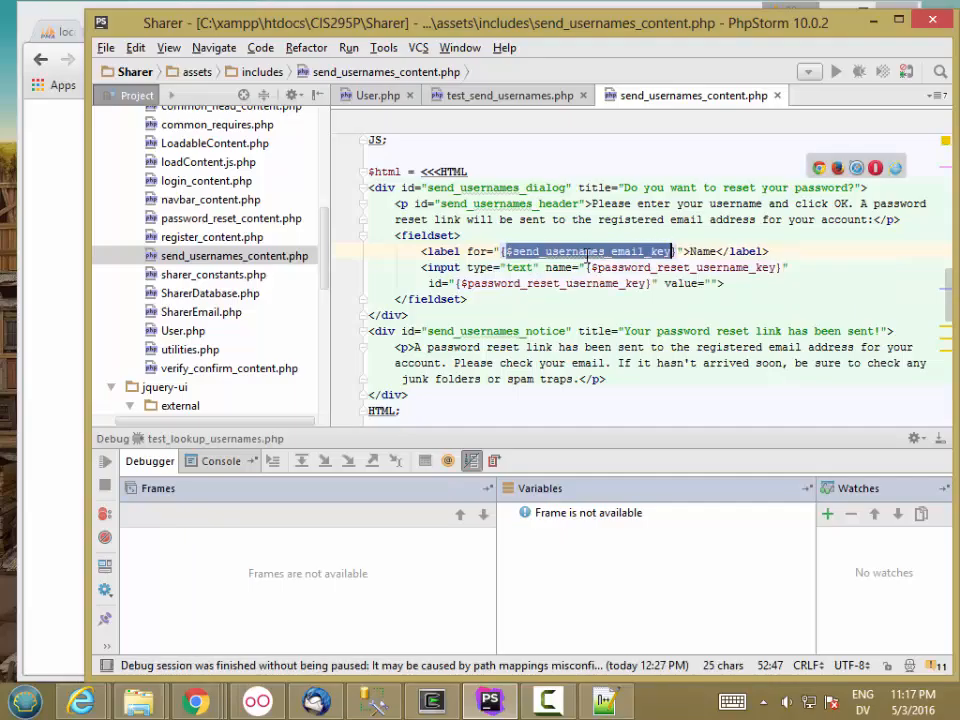
{"action": "mouse_move", "coordinate": [618, 262]}
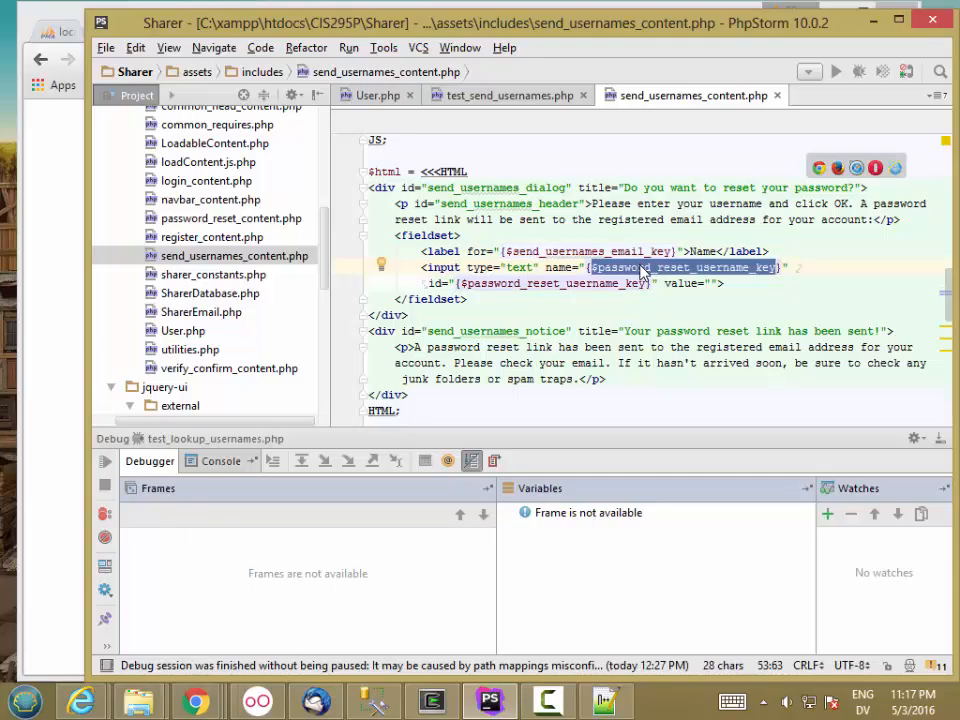
{"action": "type", "text": "$send_usernames_email_key"}
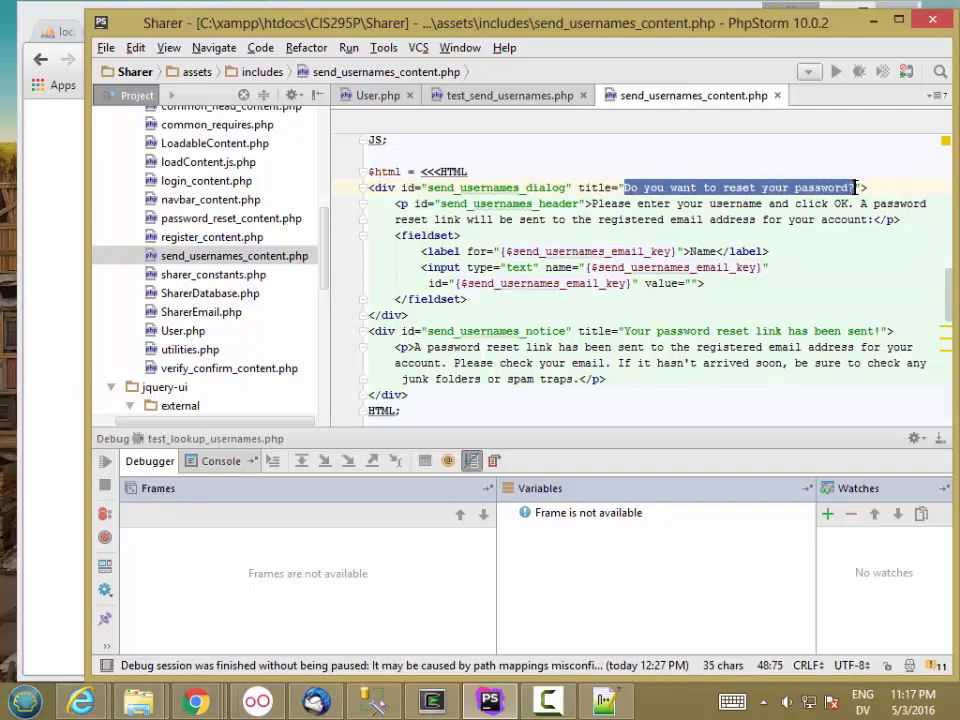
Reword the dialog header to 'Look up your username(s)' with an Email field label
{"action": "type", "text": "Look"}
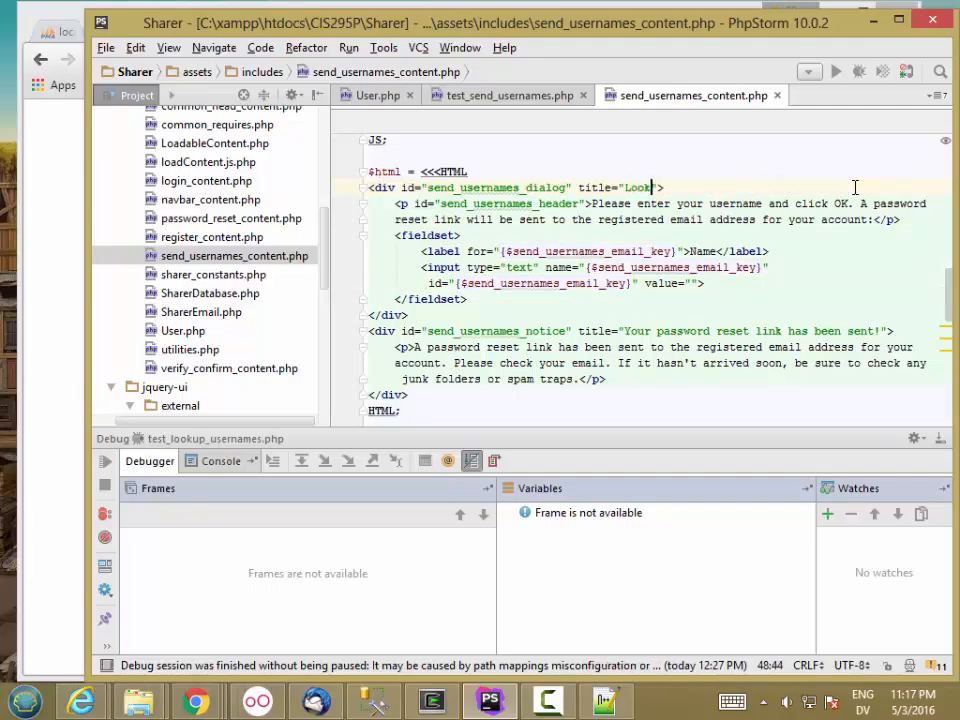
{"action": "type", "text": "up your username"}
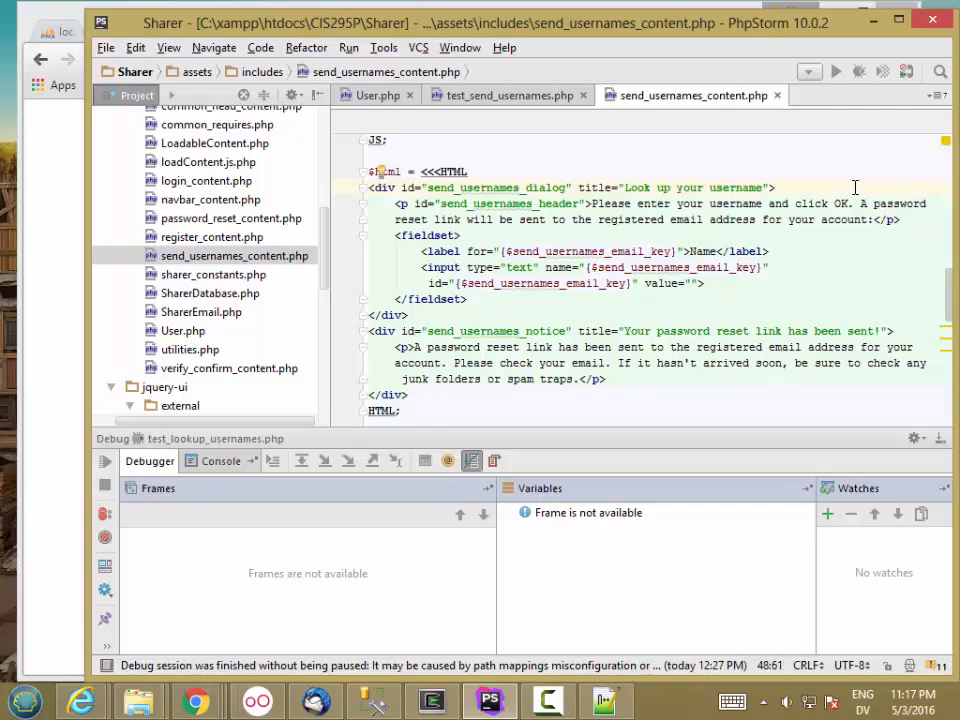
{"action": "double_click", "coordinate": [736, 204]}
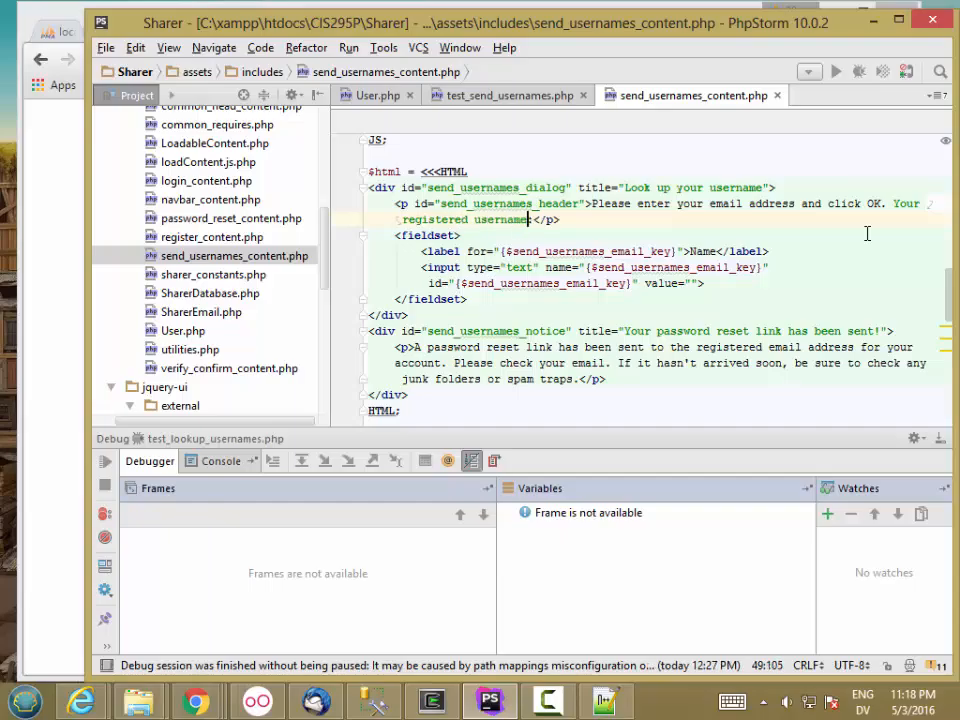
{"action": "type", "text": "(s) will be sent to your email address:"}
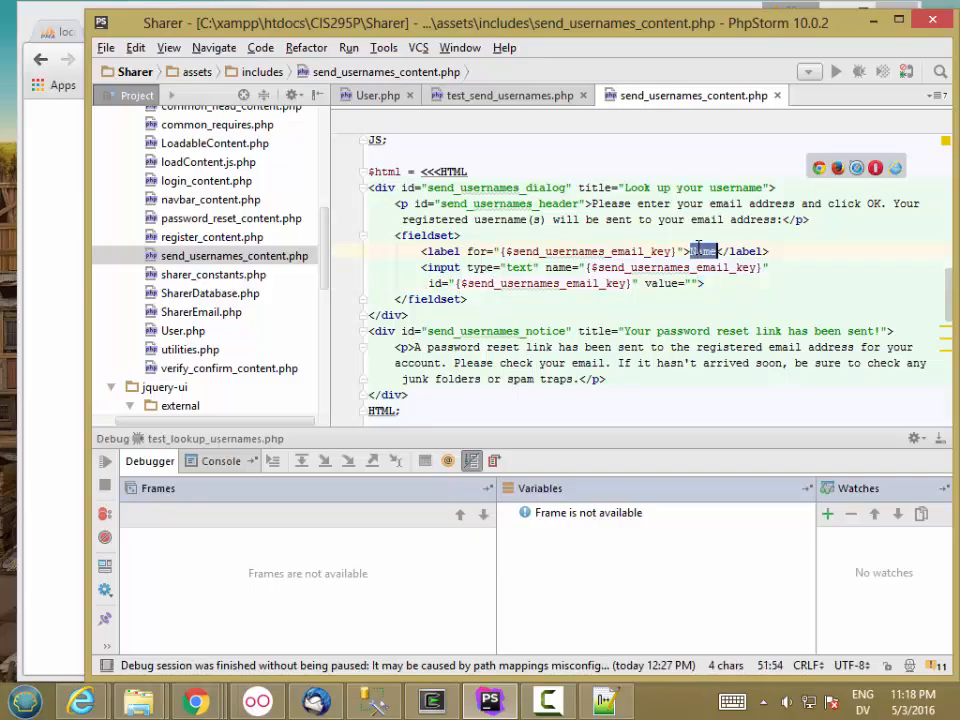
{"action": "type", "text": "Email"}
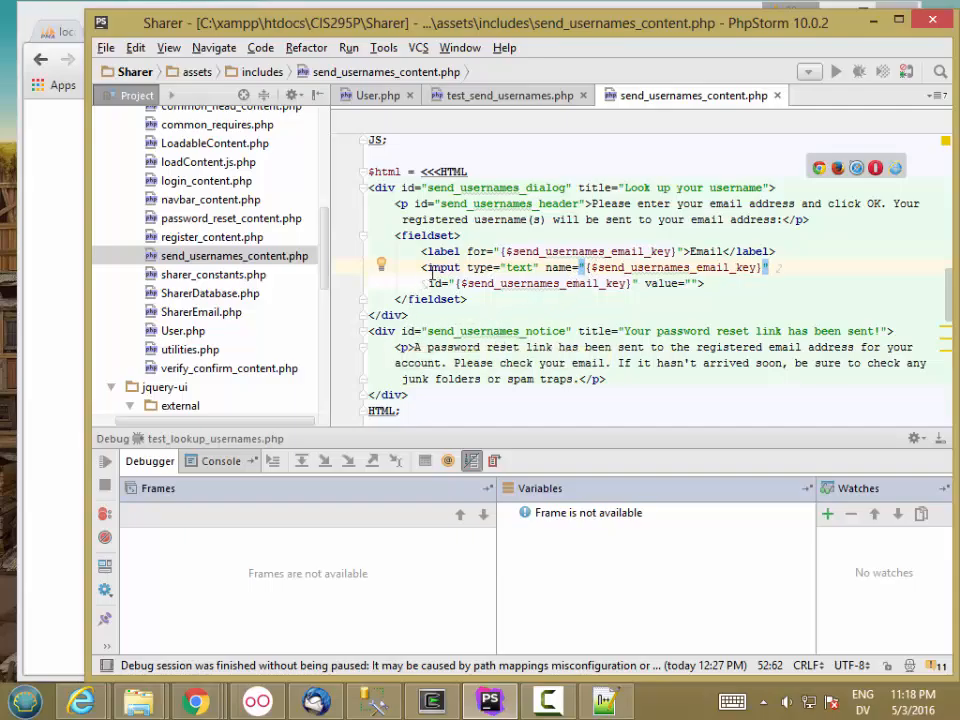
{"action": "mouse_move", "coordinate": [456, 330]}
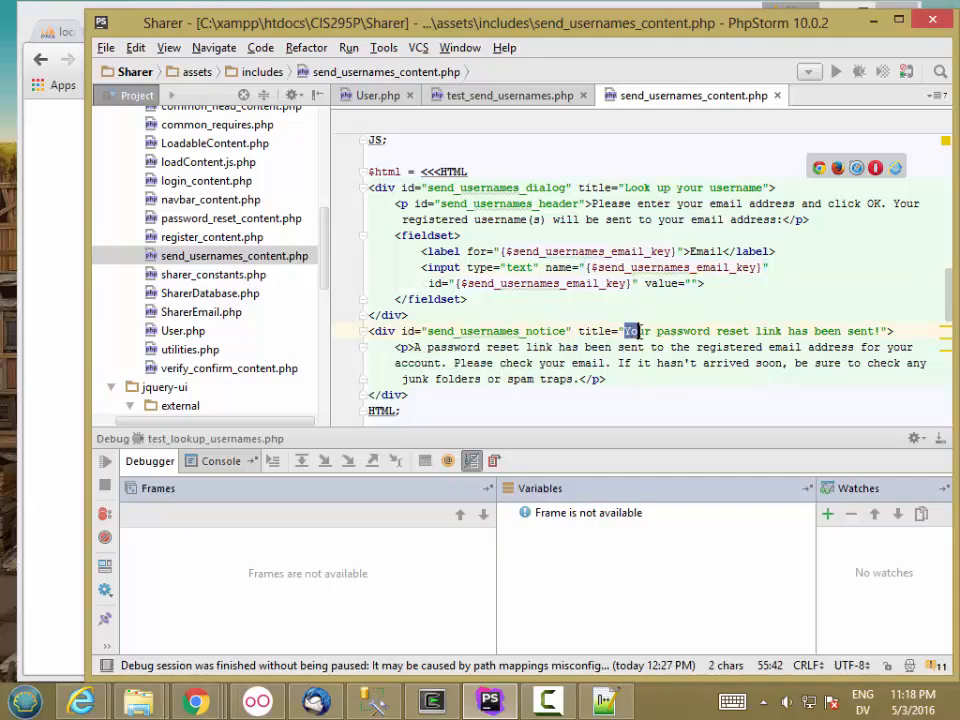
Reword the notice title and message to say the username(s) have been sent
{"action": "left_click_drag", "start_coordinate": [628, 332], "coordinate": [810, 332]}
{"action": "type", "text": "u"}
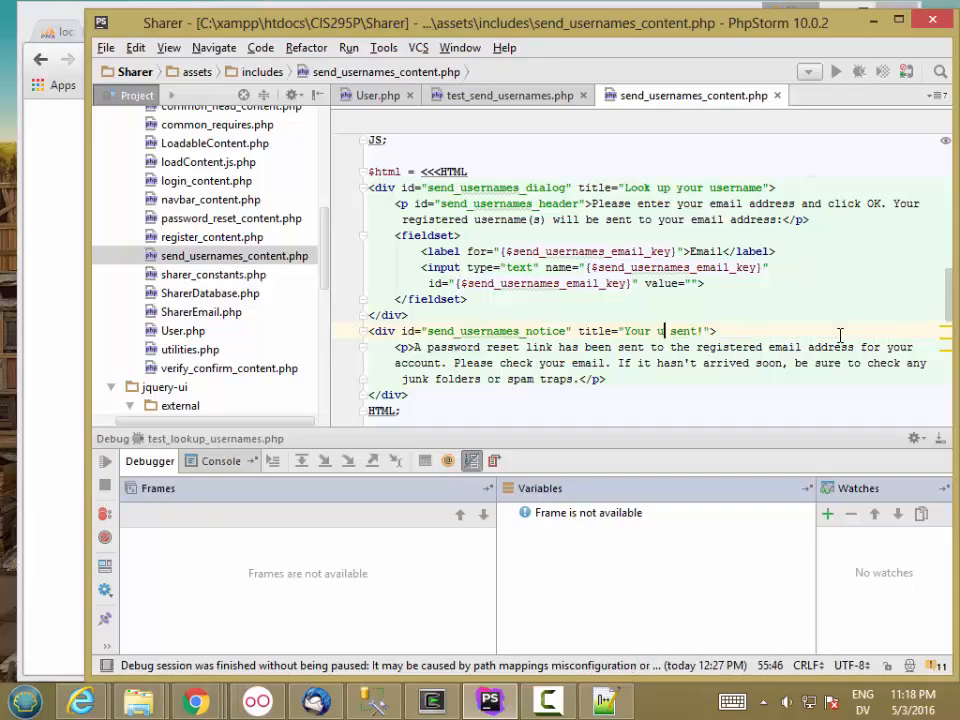
{"action": "type", "text": "sername(s) have been"}
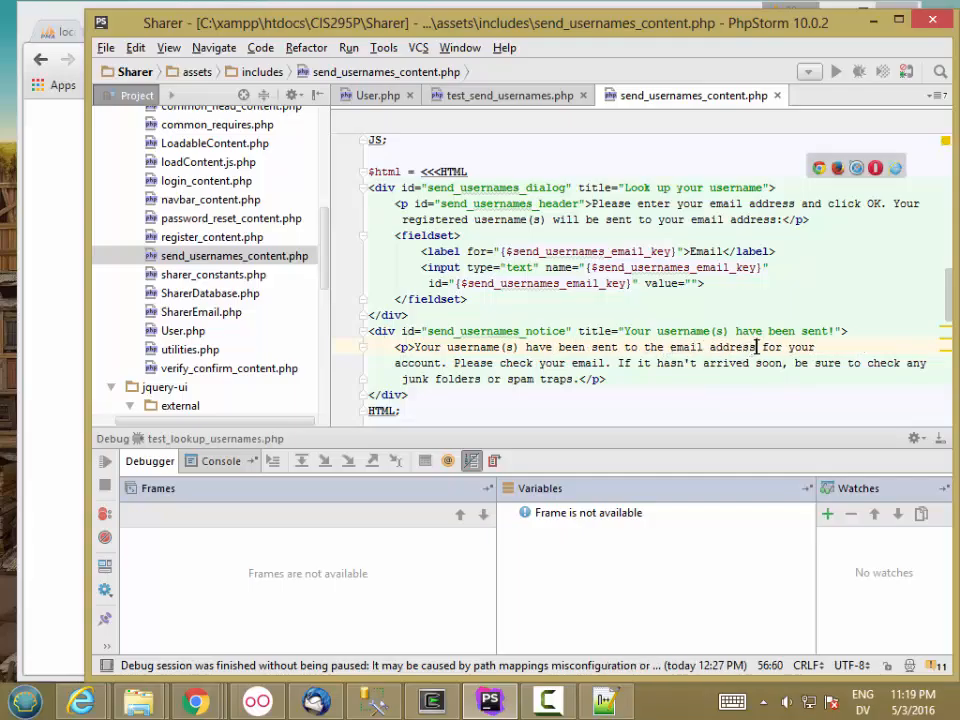
{"action": "left_click_drag", "start_coordinate": [756, 346], "coordinate": [448, 364]}
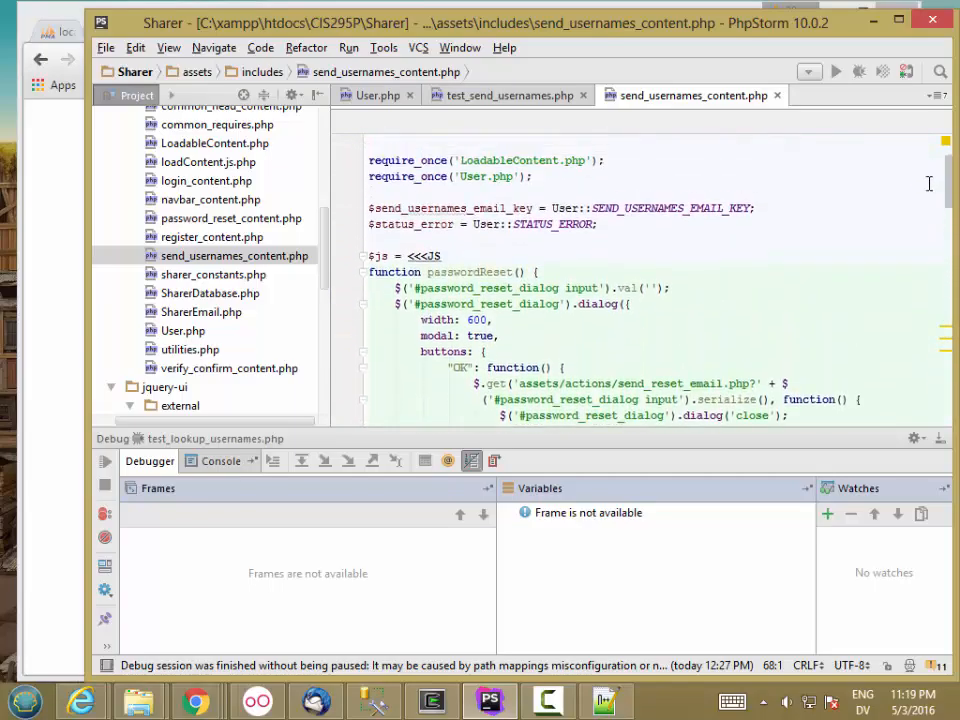
Replace the #password_reset_dialog selectors in the script with #send_usernames_dialog
{"action": "scroll", "scroll_direction": "down", "scroll_amount": 3}
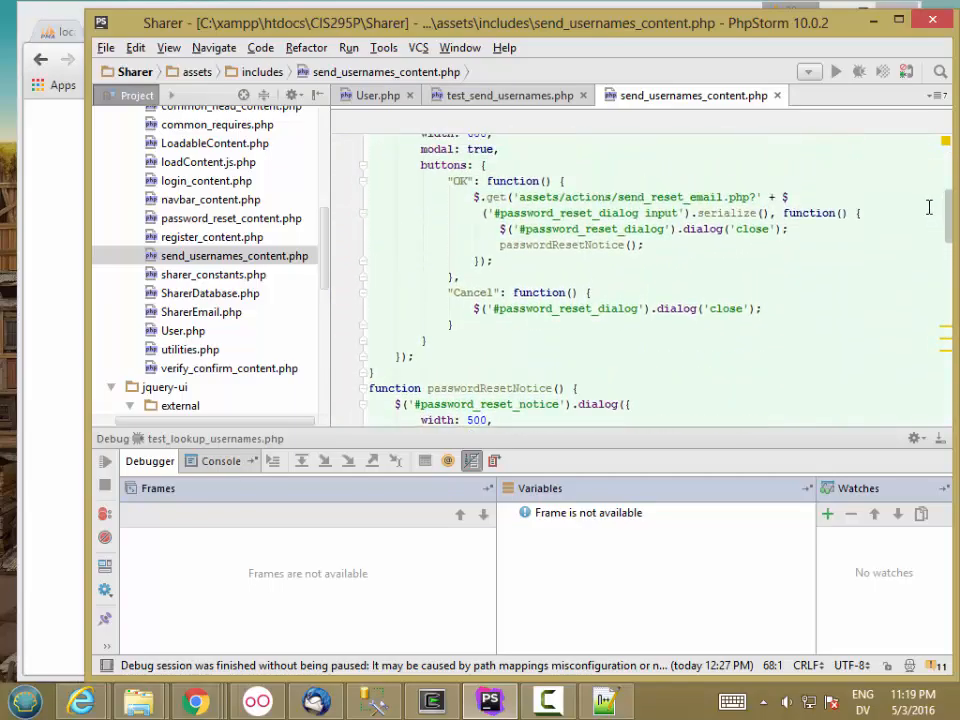
{"action": "double_click", "coordinate": [516, 308]}
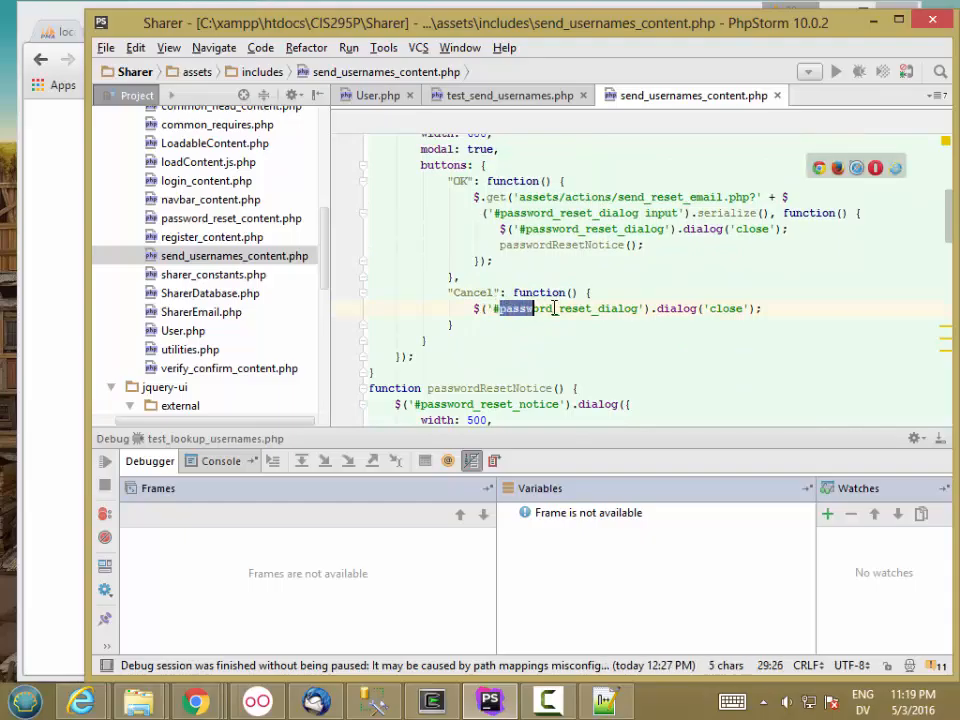
{"action": "double_click", "coordinate": [544, 308]}
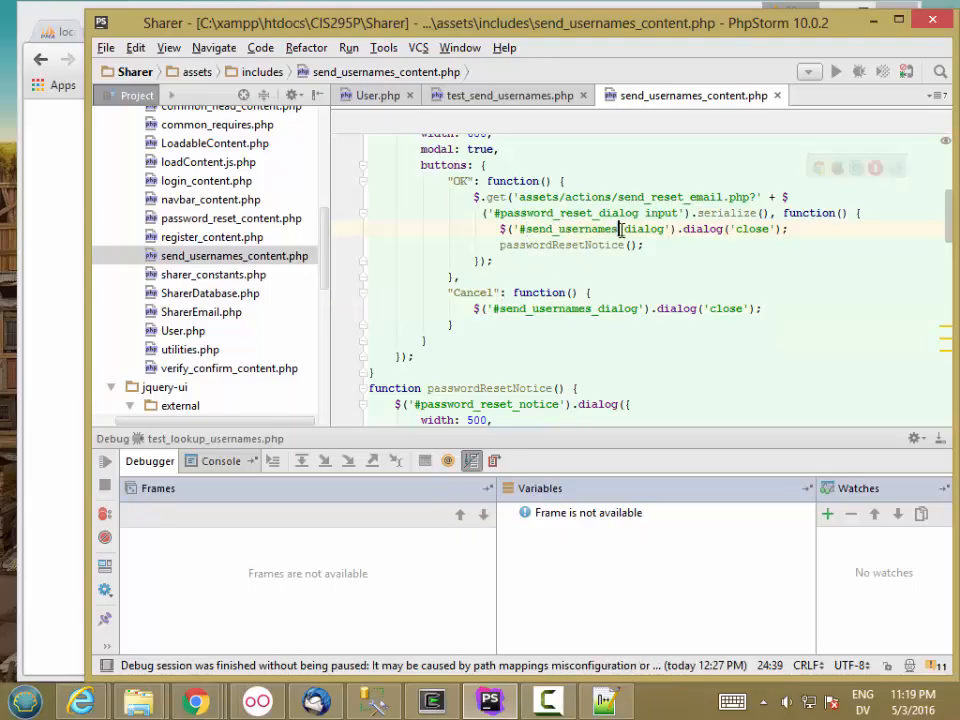
{"action": "double_click", "coordinate": [544, 212]}
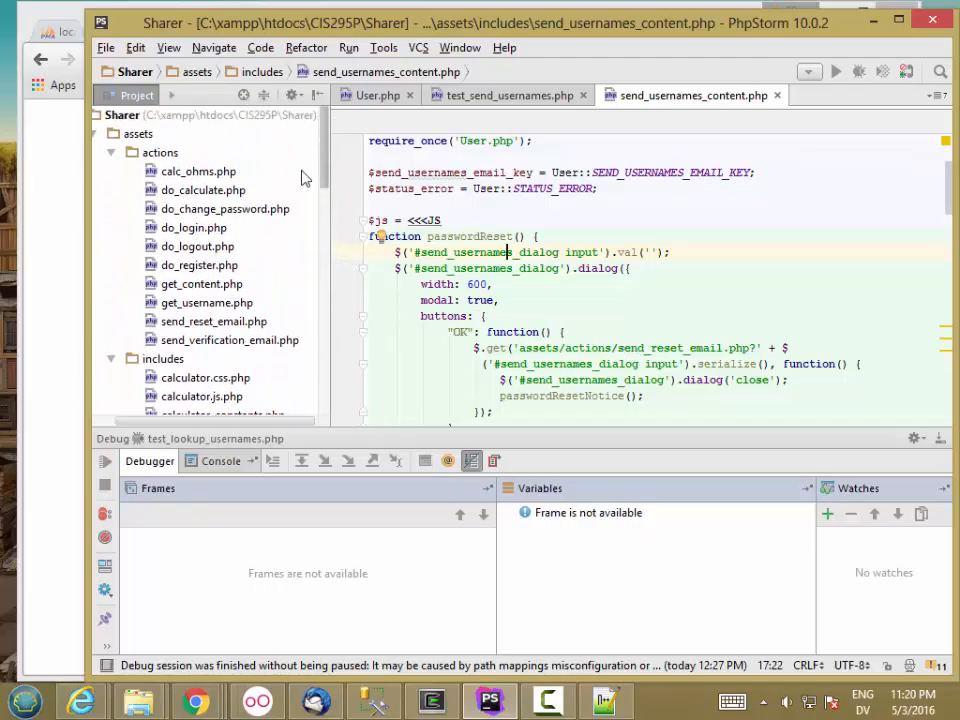
{"action": "mouse_move", "coordinate": [156, 160]}
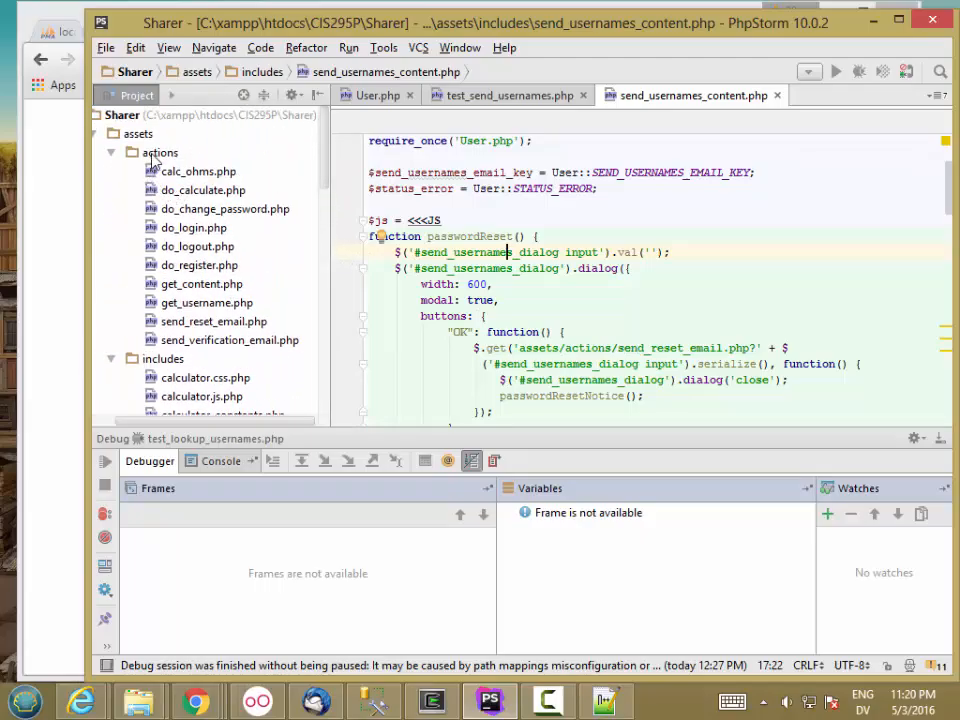
Create a new PHP file send_usernames_email.php in assets/actions
{"action": "right_click", "coordinate": [160, 152]}
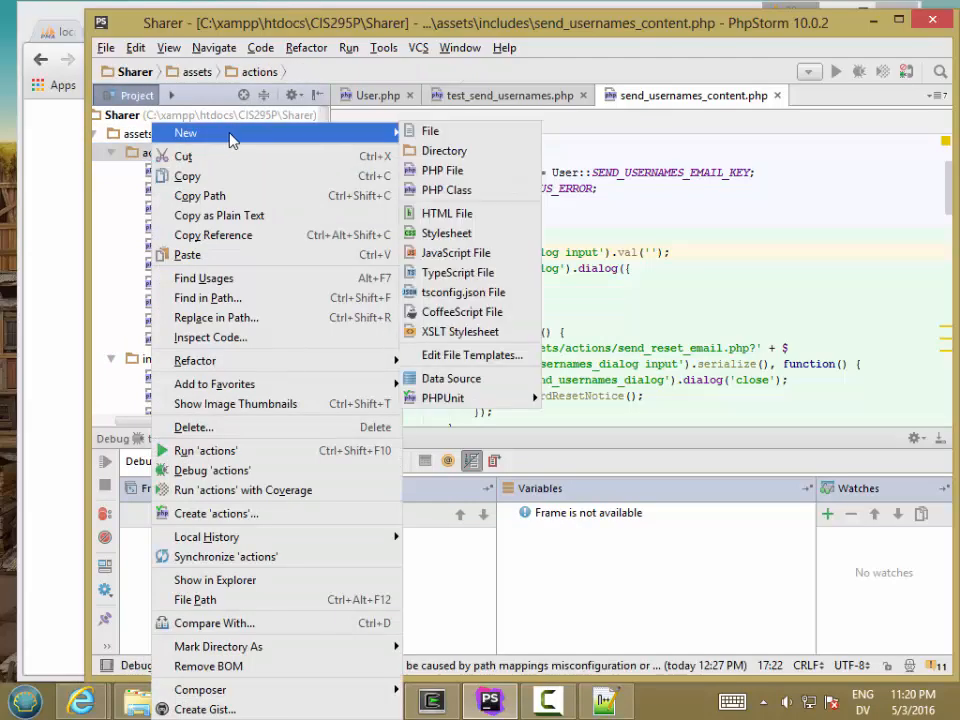
{"action": "left_click", "coordinate": [440, 170]}
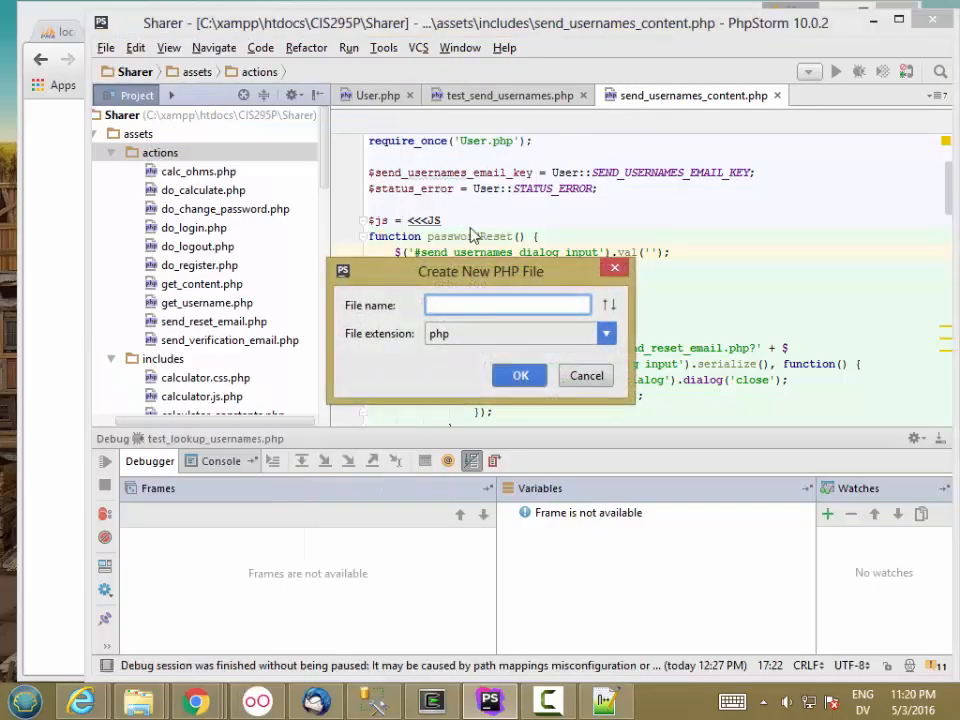
{"action": "type", "text": "send_usernames_email.php"}
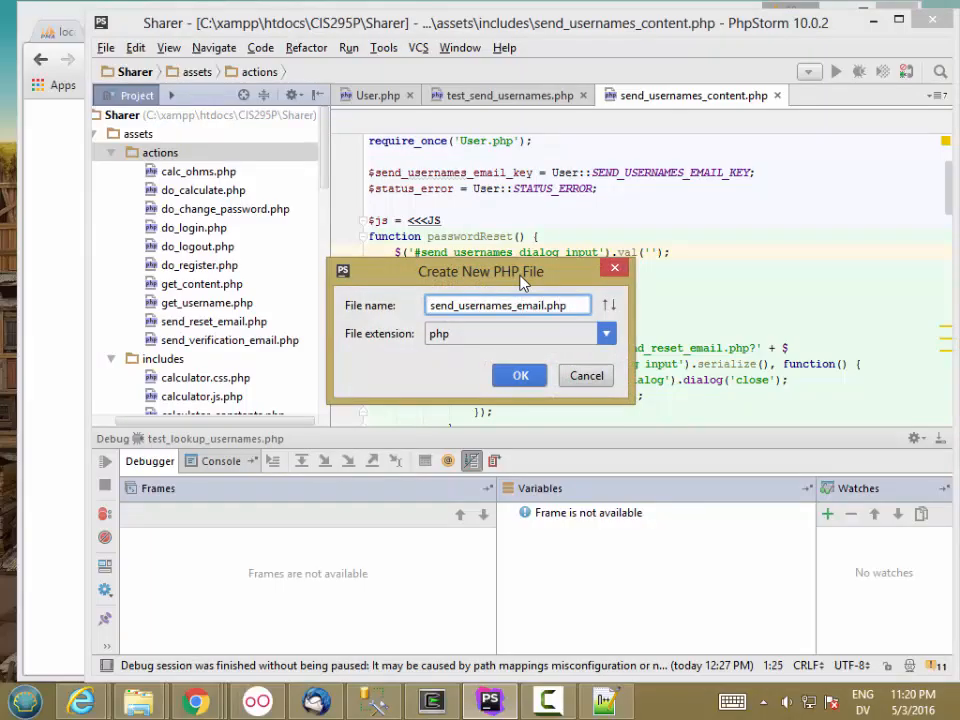
{"action": "left_click", "coordinate": [520, 376]}
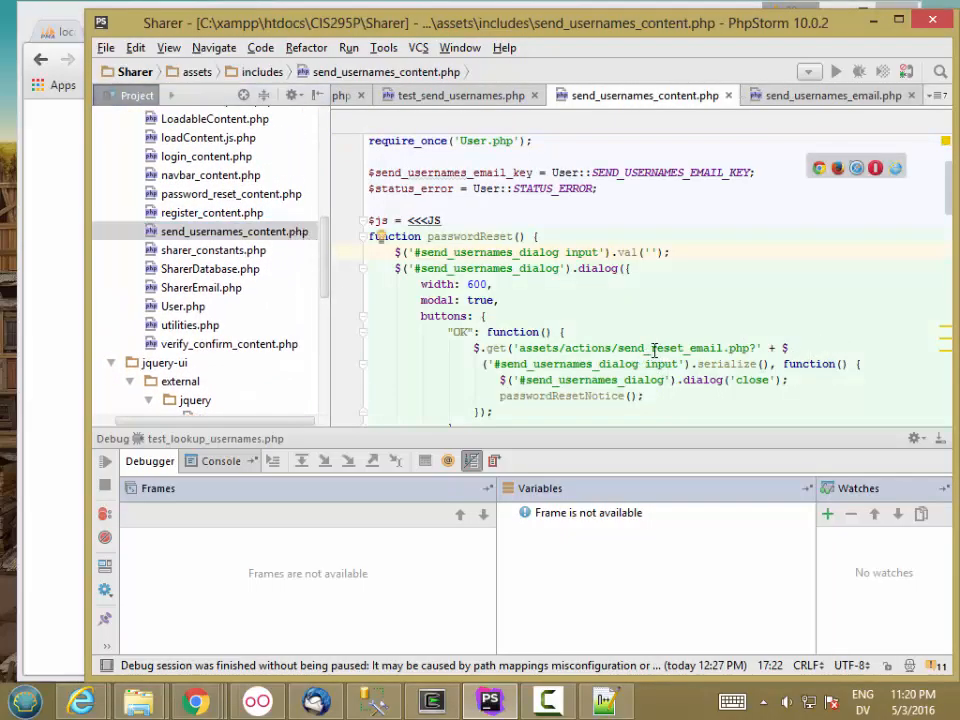
Point the $.get request at send_usernames_email.php and rename passwordReset to sendUsernames
{"action": "double_click", "coordinate": [664, 348]}
{"action": "type", "text": "usernam"}
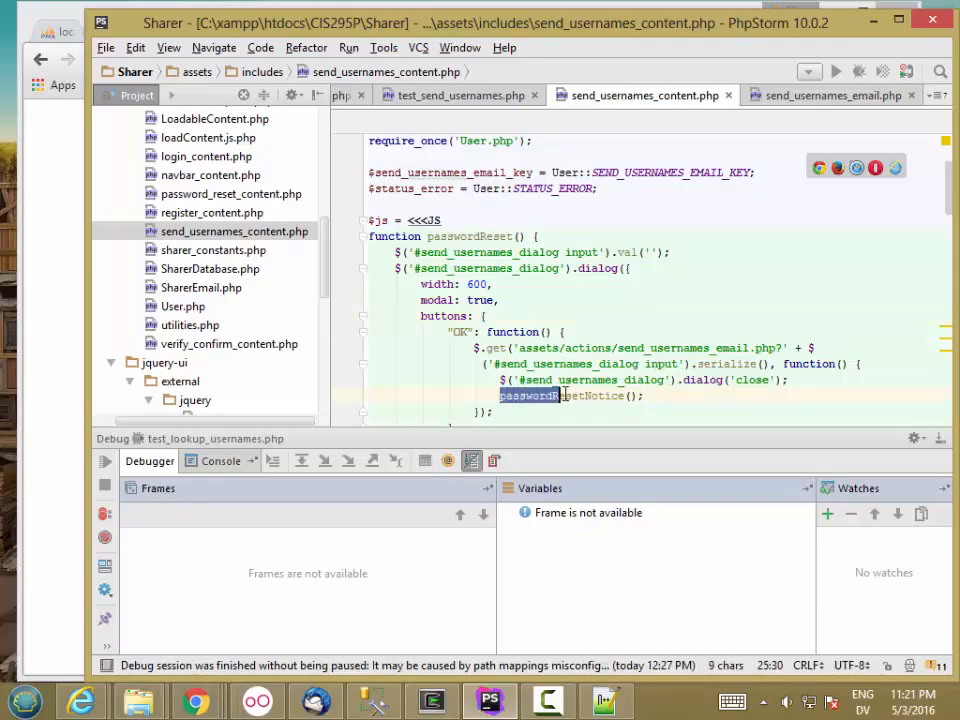
{"action": "type", "text": "sendUsernam"}
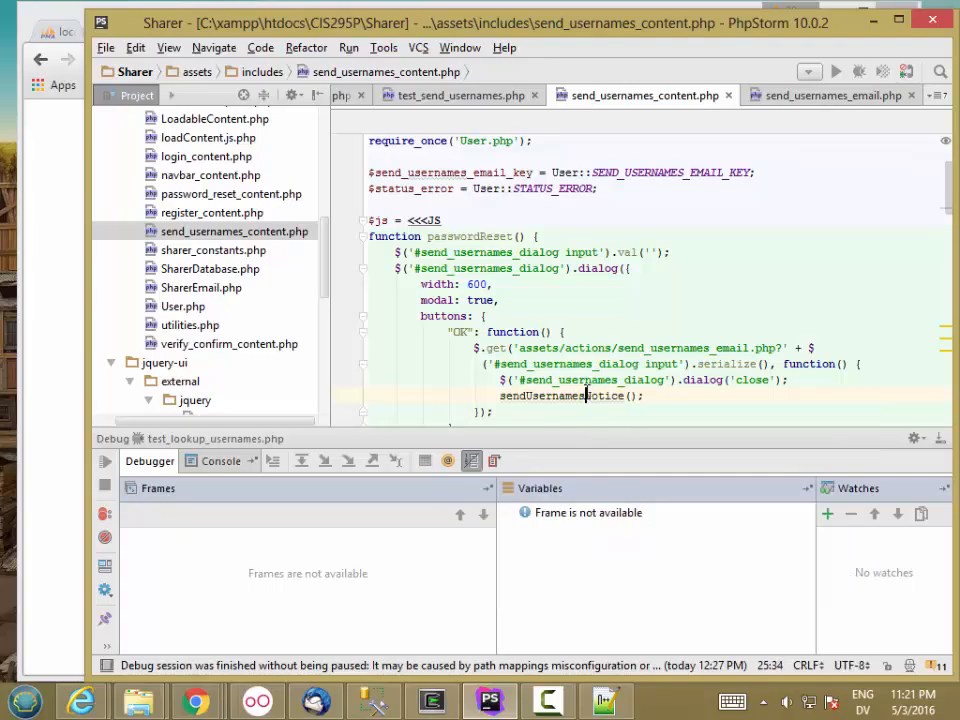
{"action": "double_click", "coordinate": [452, 236]}
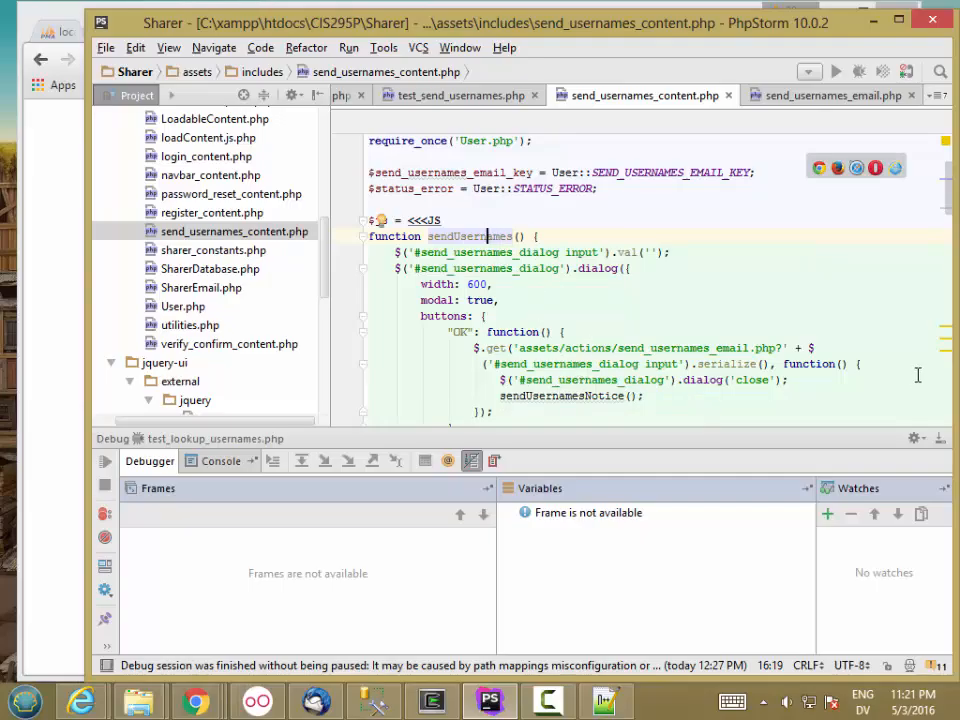
{"action": "mouse_move", "coordinate": [948, 200]}
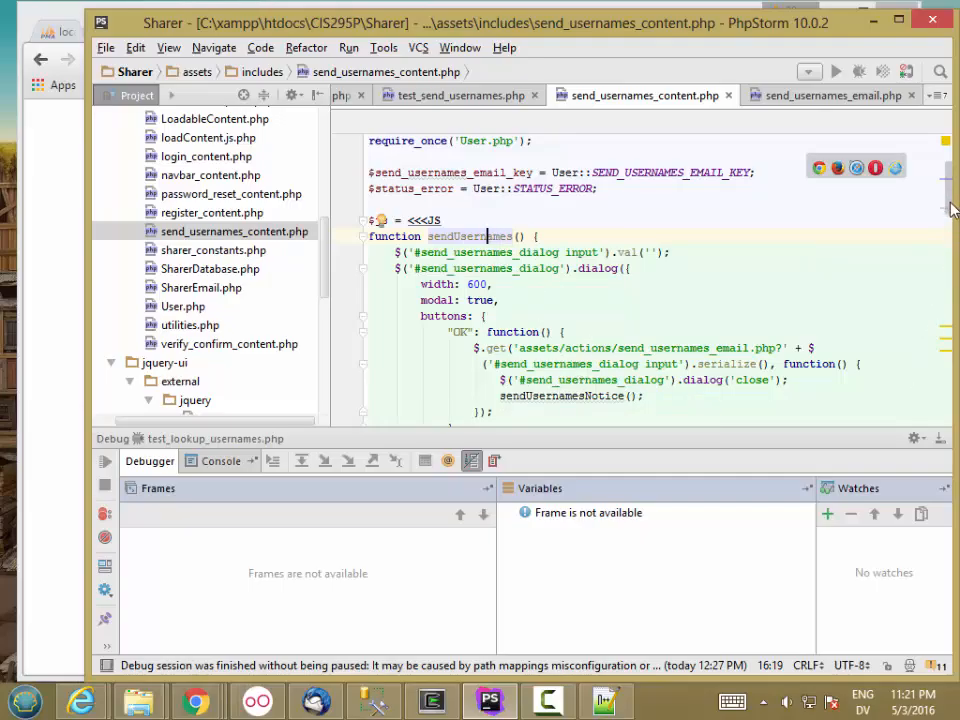
Rename the notice function and its #password_reset_notice selectors to sendUsernamesNotice / #send_usernames_notice
{"action": "scroll", "scroll_direction": "down", "scroll_amount": 3}
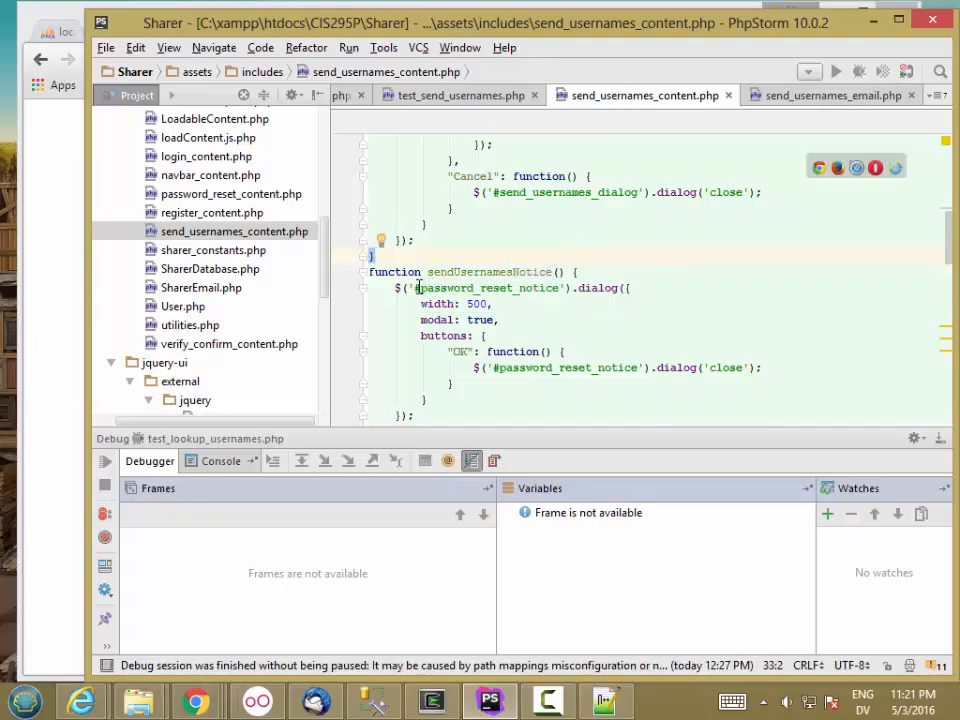
{"action": "double_click", "coordinate": [464, 288]}
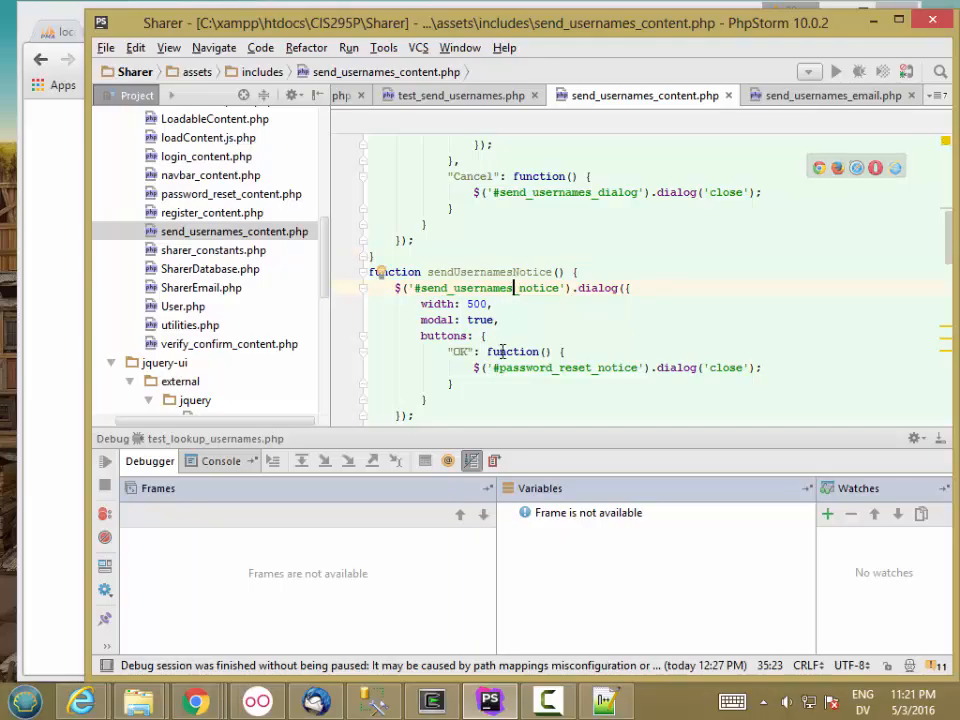
{"action": "double_click", "coordinate": [540, 368]}
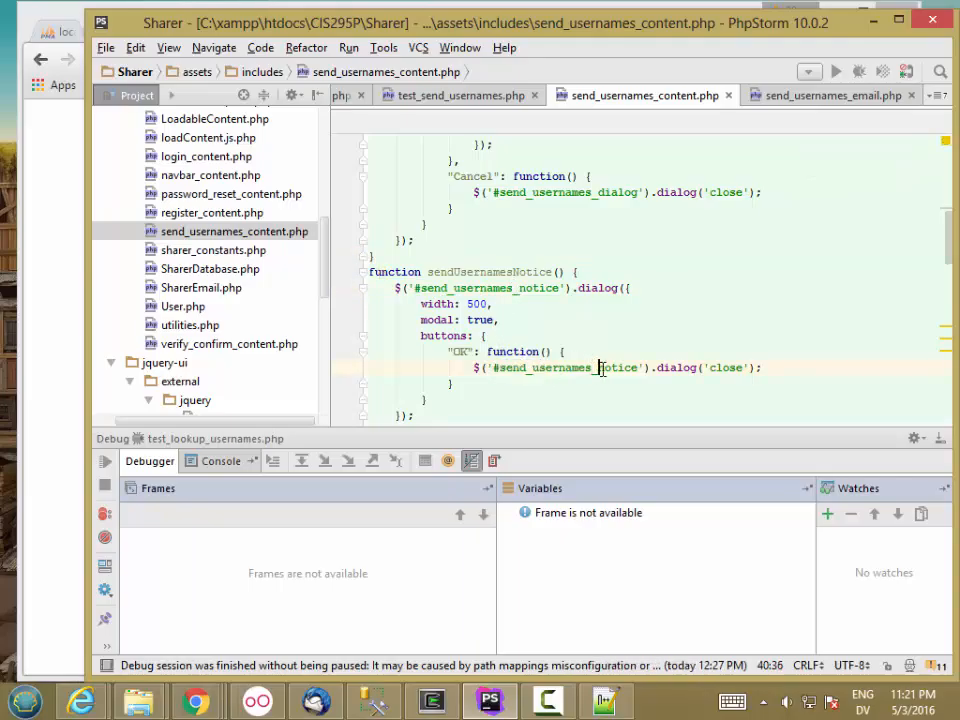
{"action": "scroll", "scroll_direction": "down", "scroll_amount": 3}
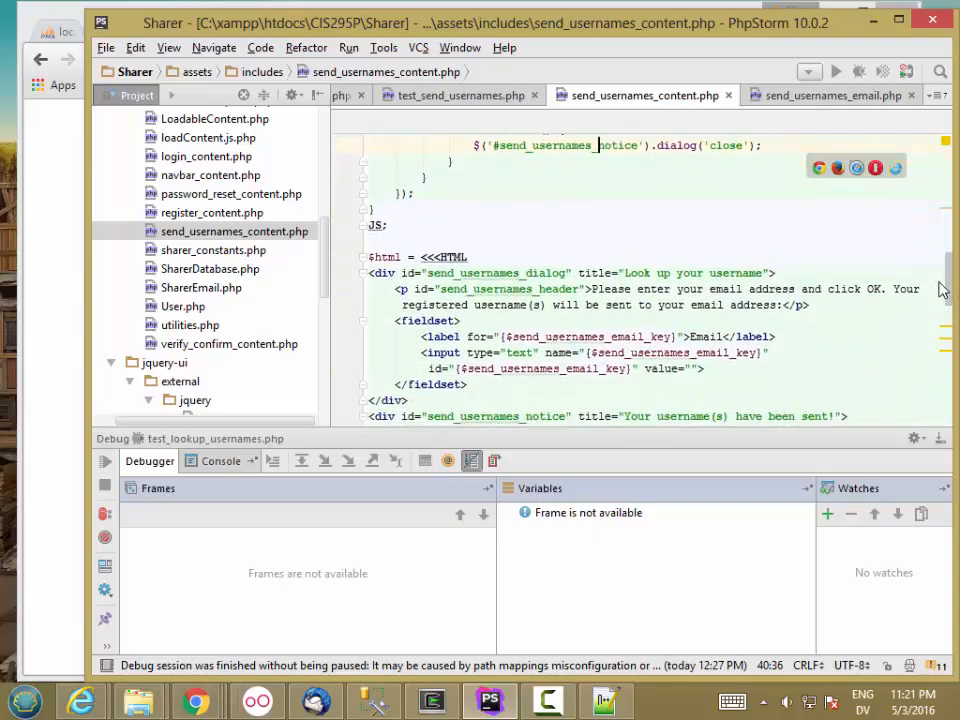
{"action": "scroll", "scroll_direction": "up", "scroll_amount": 3}
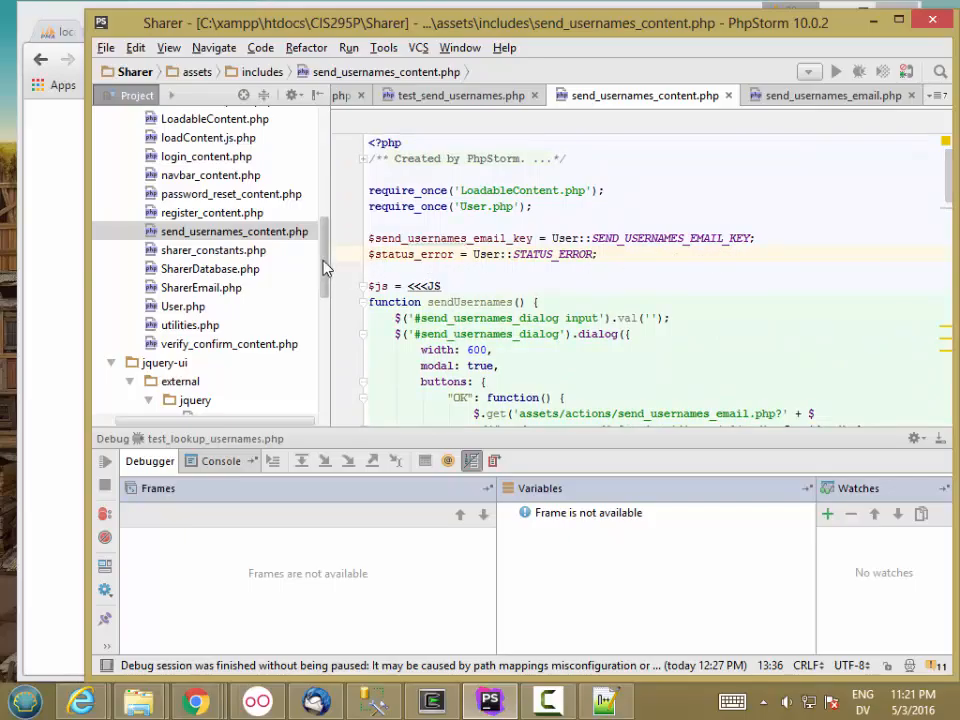
In login_content.php's forgot_username handler, loadContent('assets/includes/send_usernames_content.php', ...)
{"action": "left_click", "coordinate": [206, 220]}
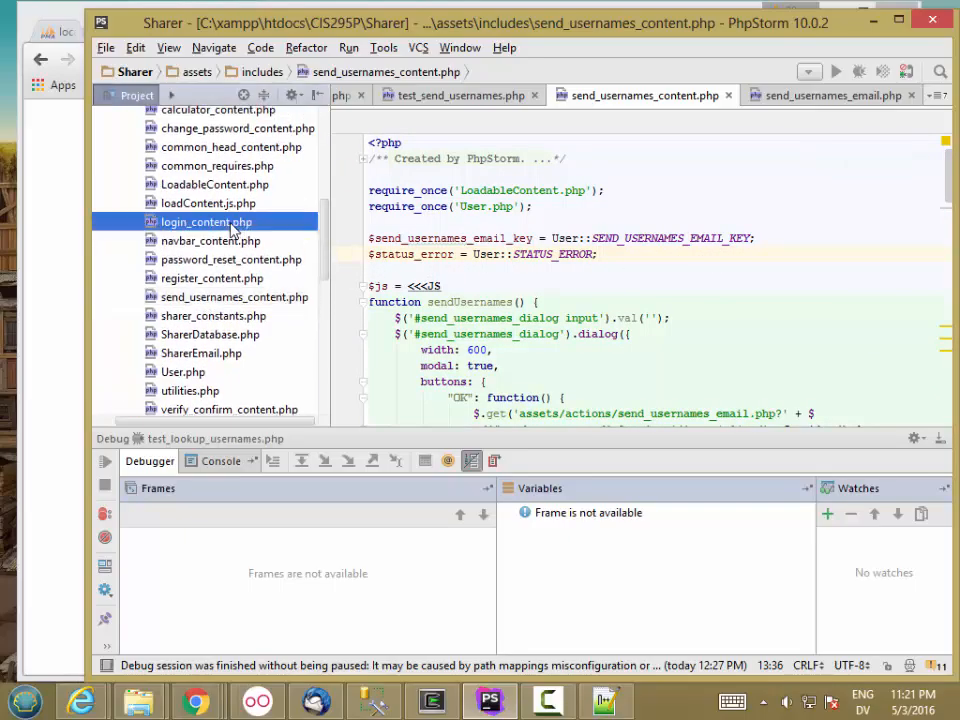
{"action": "double_click", "coordinate": [206, 220]}
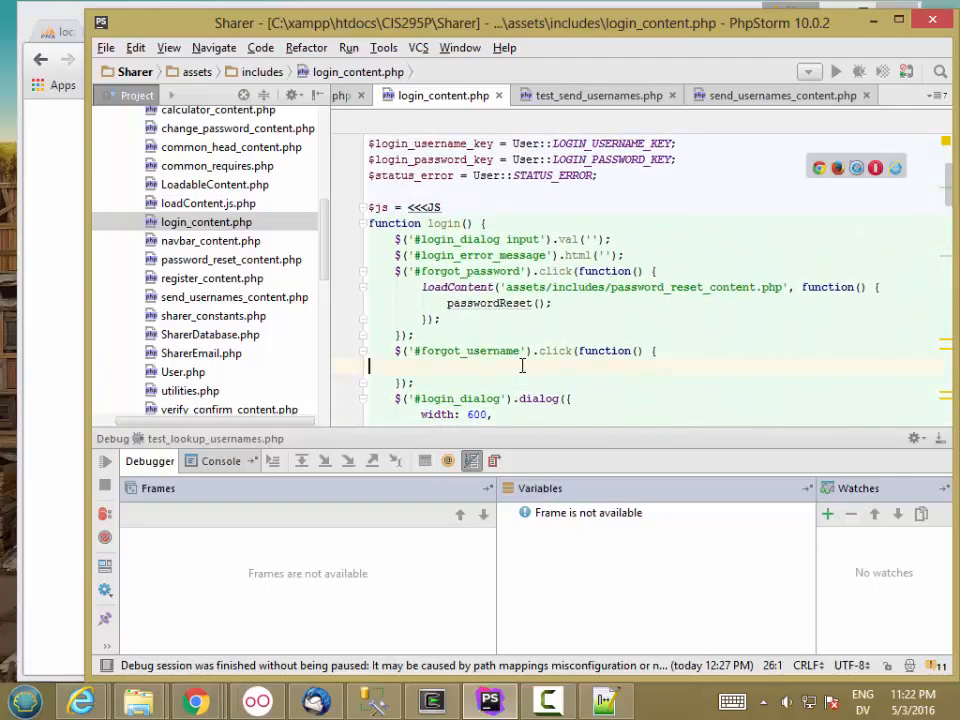
{"action": "type", "text": "loadContent('"}
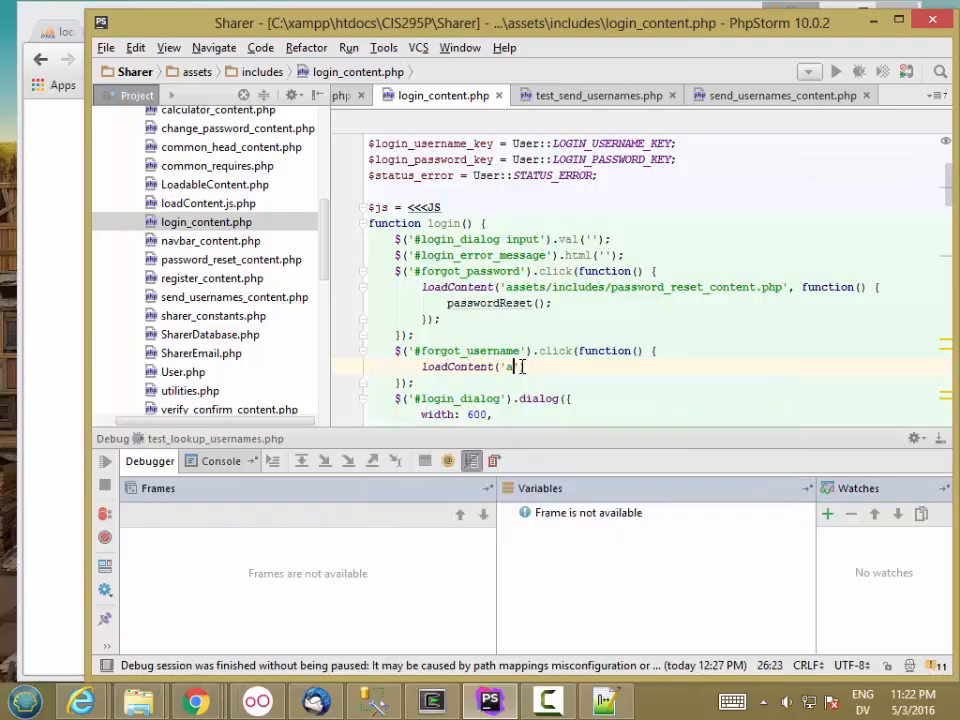
{"action": "type", "text": "assets/includes/send_usernames"}
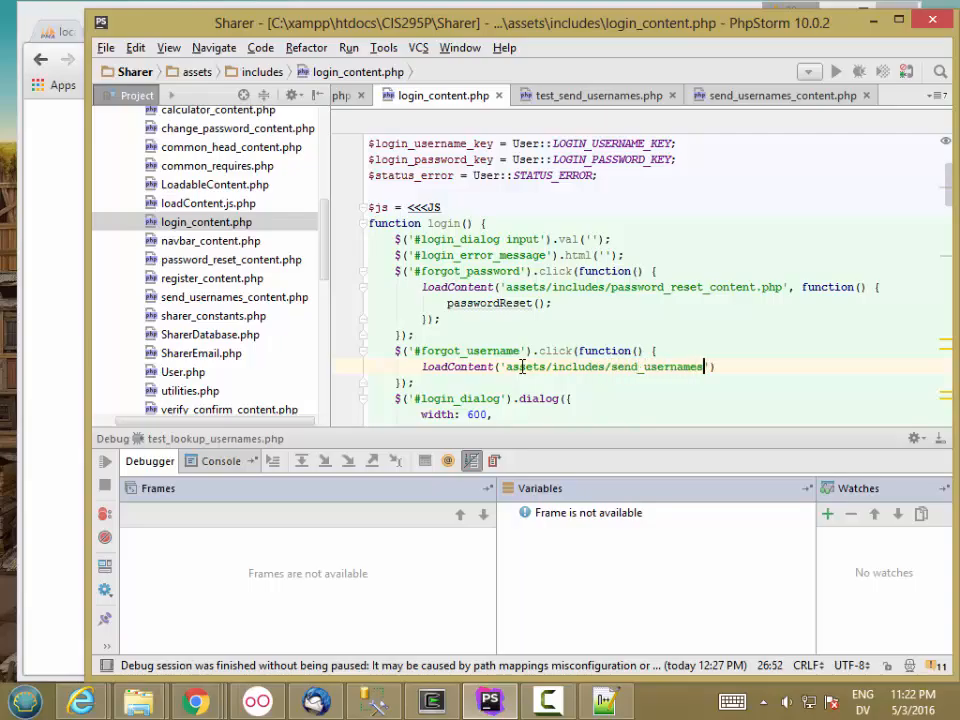
{"action": "type", "text": "_content."}
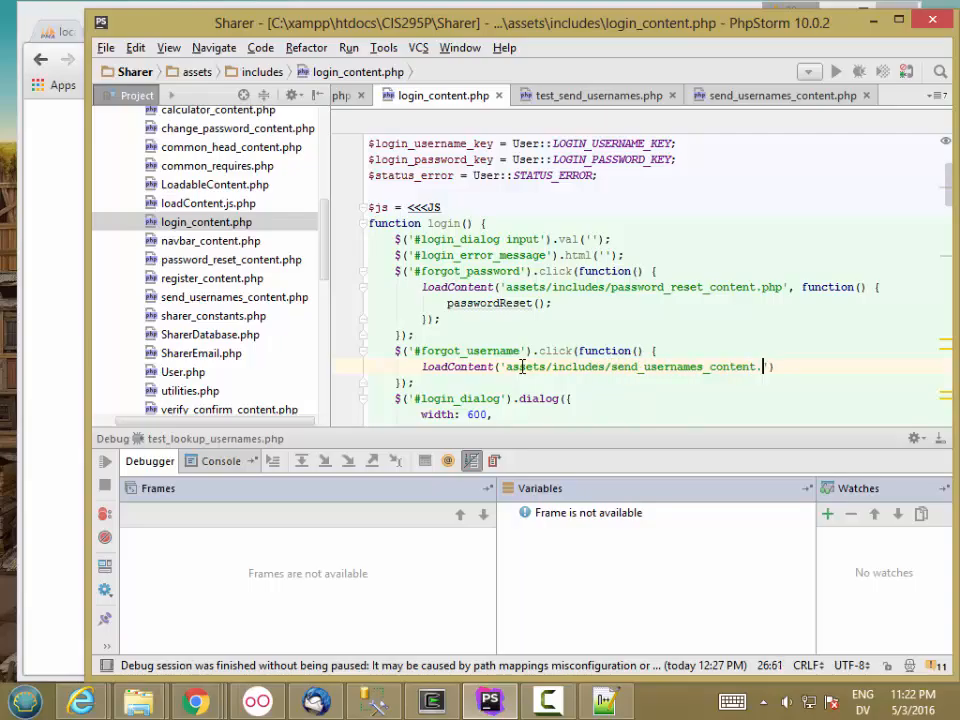
{"action": "type", "text": "php', function("}
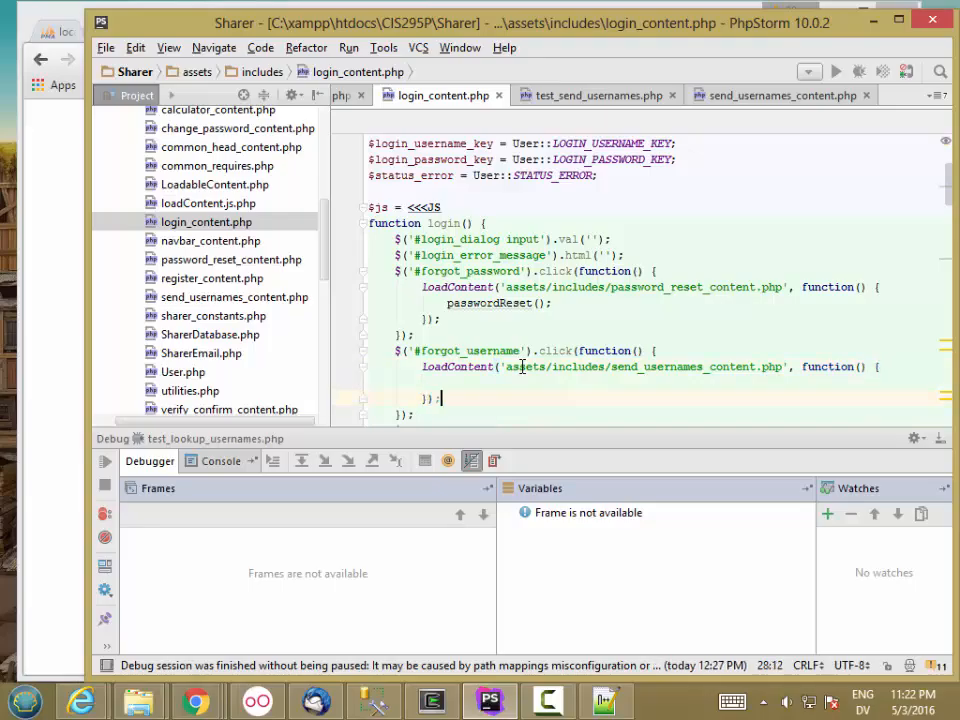
Call sendUsernames() after the content loads
{"action": "type", "text": "sendUserna"}
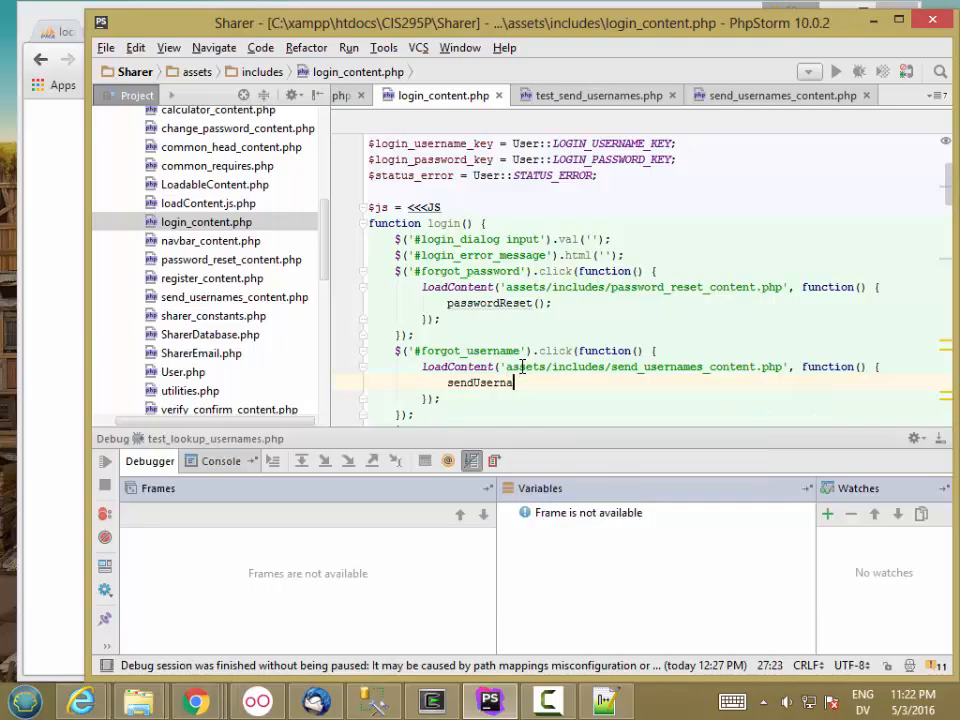
{"action": "type", "text": "mes();"}
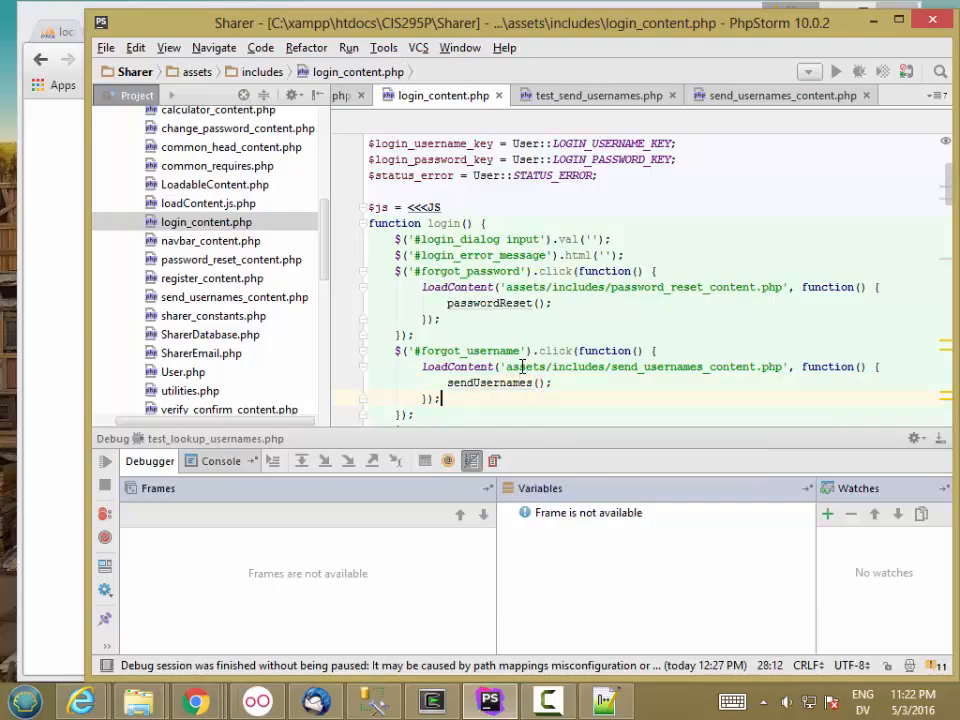
{"action": "scroll", "scroll_direction": "down", "scroll_amount": 3}
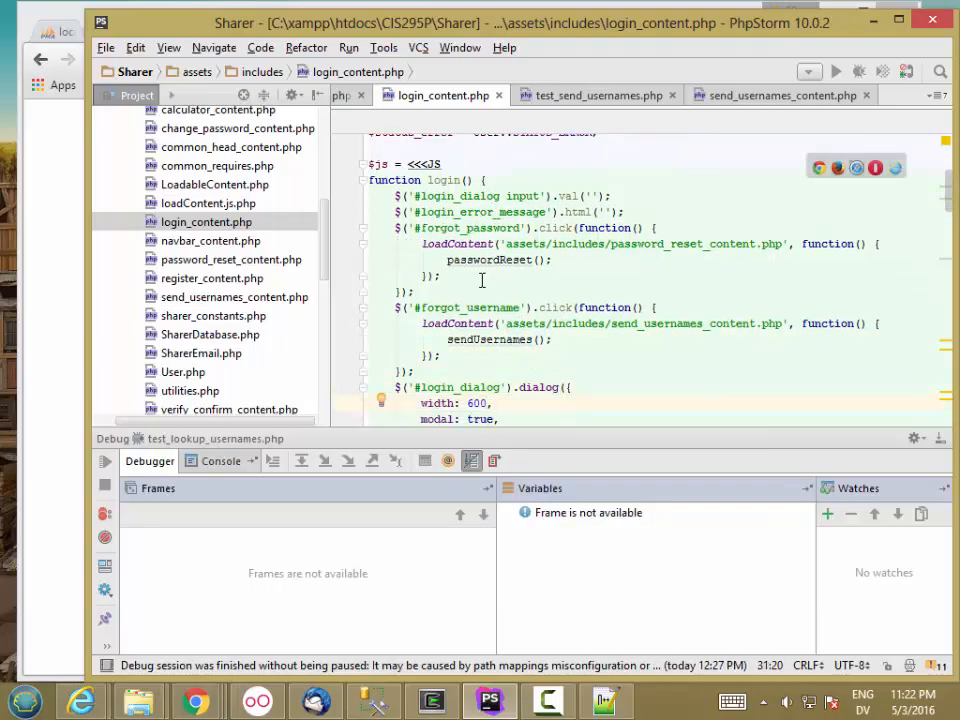
{"action": "mouse_move", "coordinate": [324, 278]}
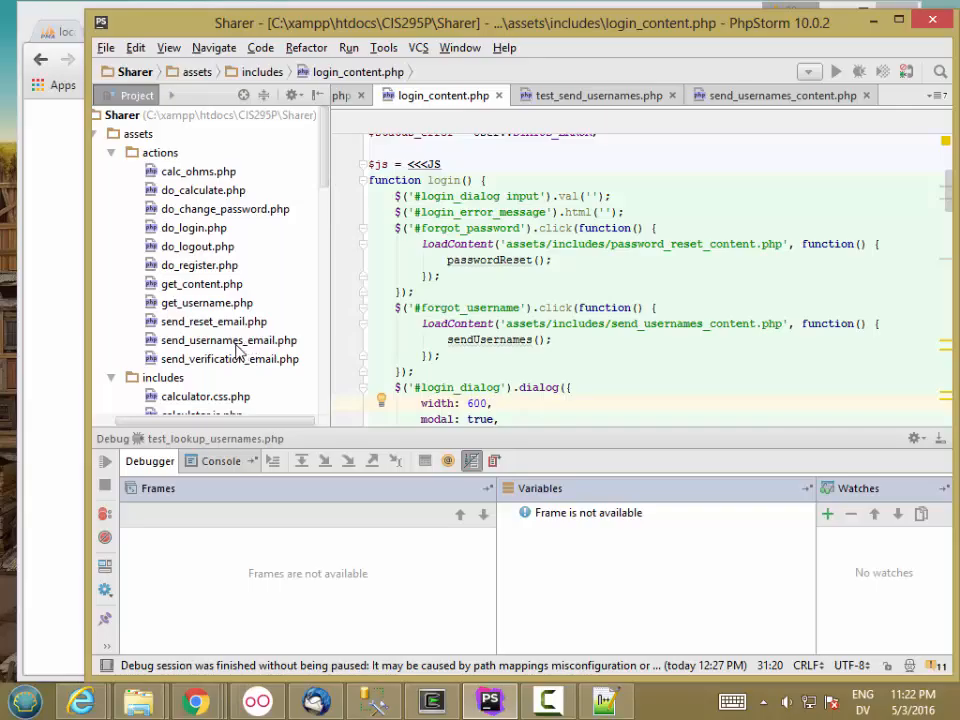
Replace the send_verification() call in send_usernames_email.php with send_usernames_email
{"action": "double_click", "coordinate": [228, 358]}
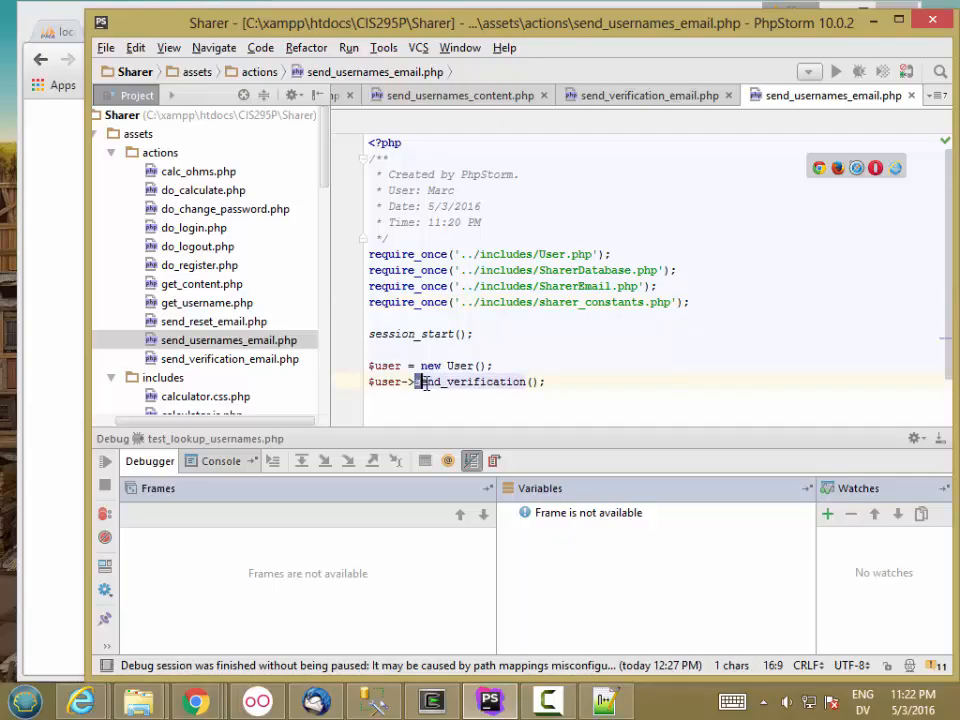
{"action": "double_click", "coordinate": [428, 380]}
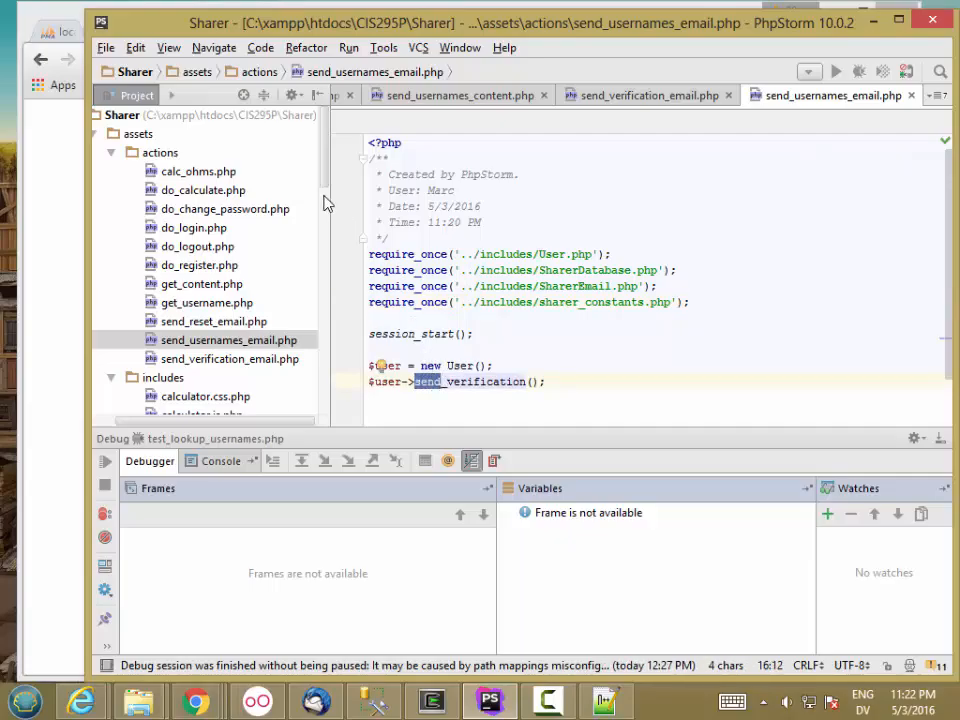
{"action": "scroll", "scroll_direction": "down", "scroll_amount": 3}
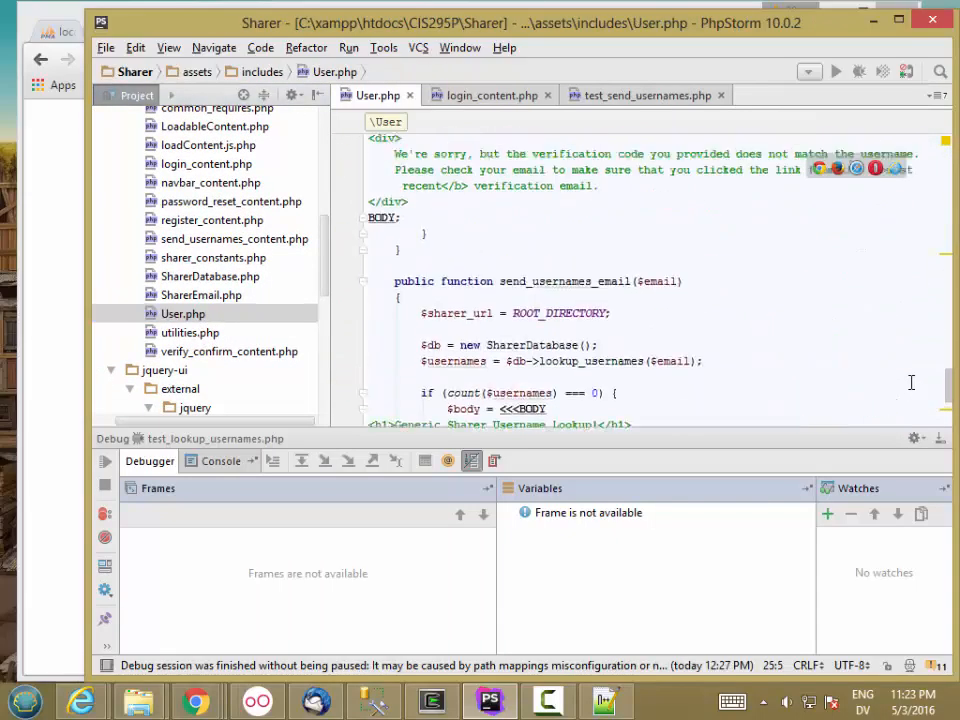
{"action": "scroll", "scroll_direction": "down", "scroll_amount": 3}
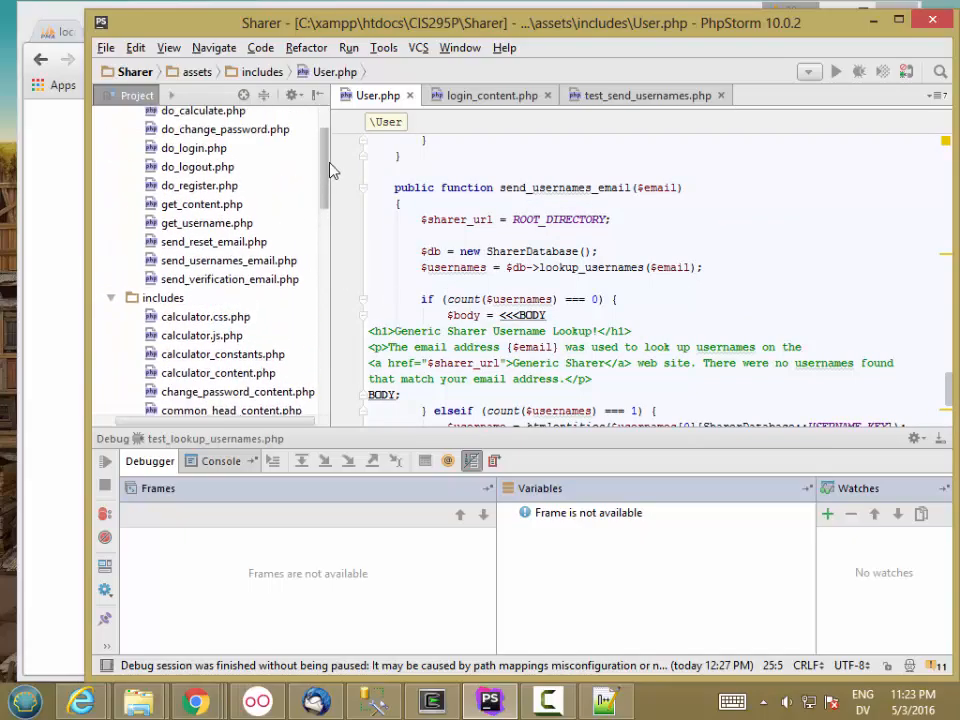
{"action": "left_click", "coordinate": [228, 268]}
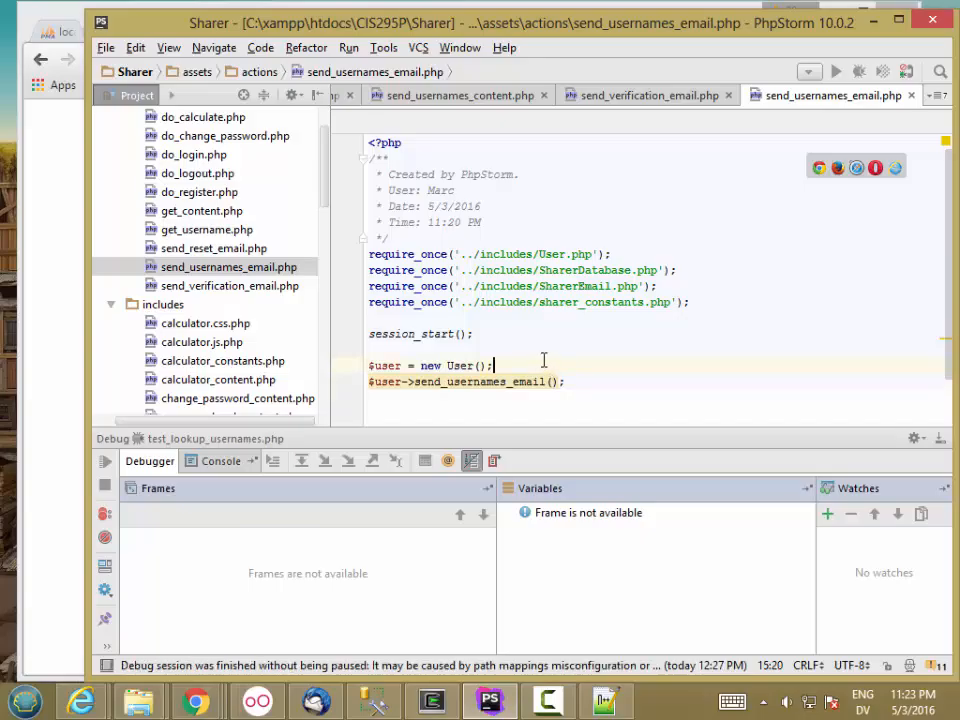
Pass get_post_value(User::SEND_USERNAMES_EMAIL_KEY) as the argument using code completion
{"action": "type", "text": "("}
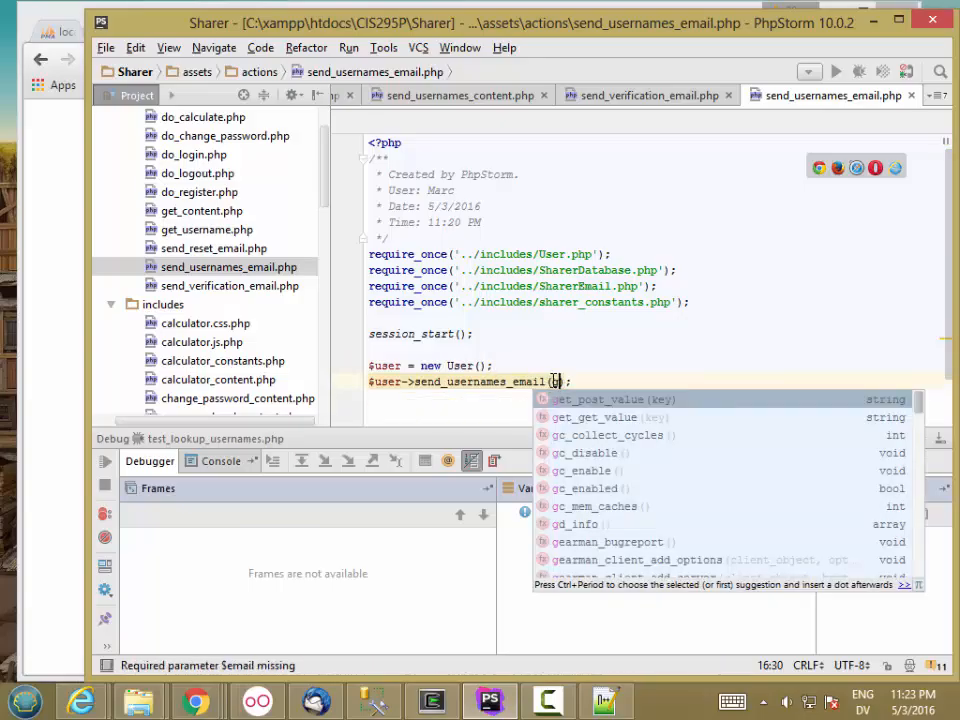
{"action": "left_click", "coordinate": [596, 418]}
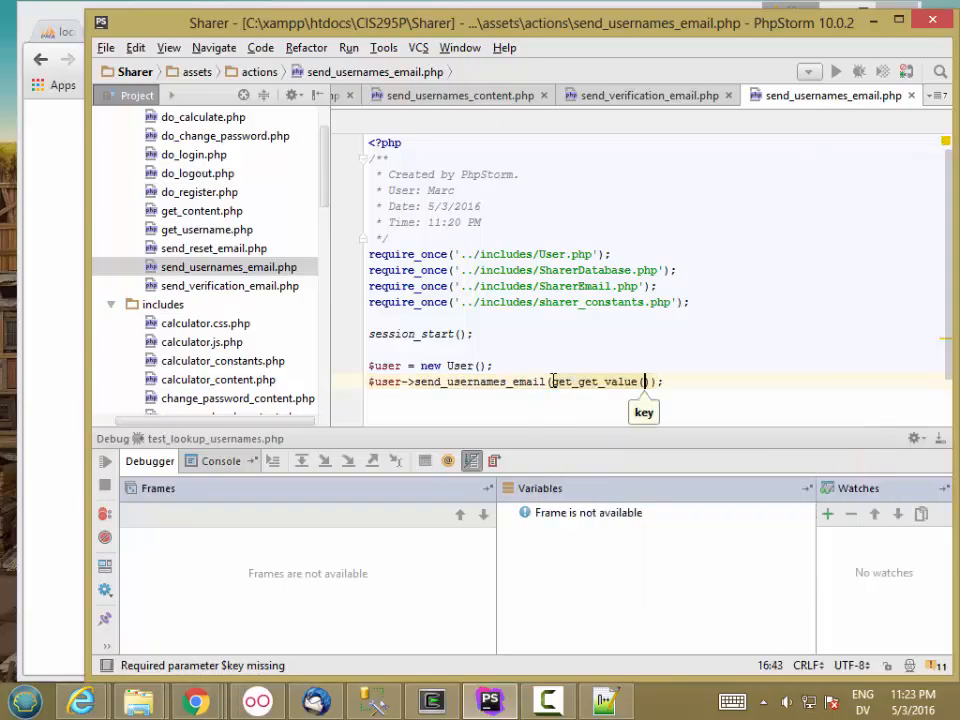
{"action": "type", "text": "u"}
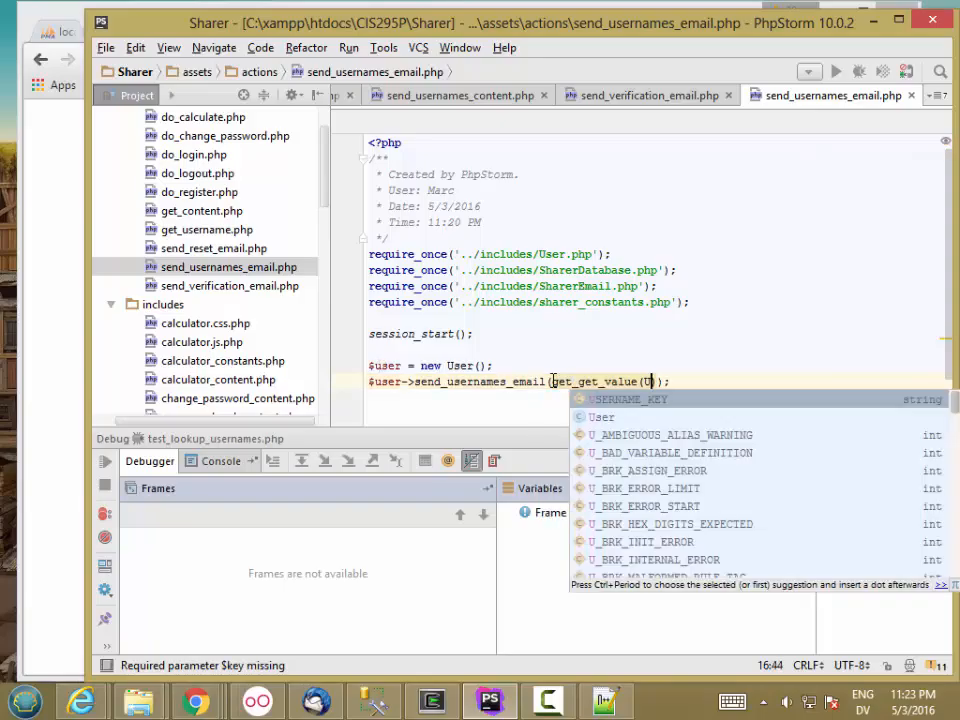
{"action": "type", "text": "User::SEND_USERNAMES_EMAIL_KEY"}
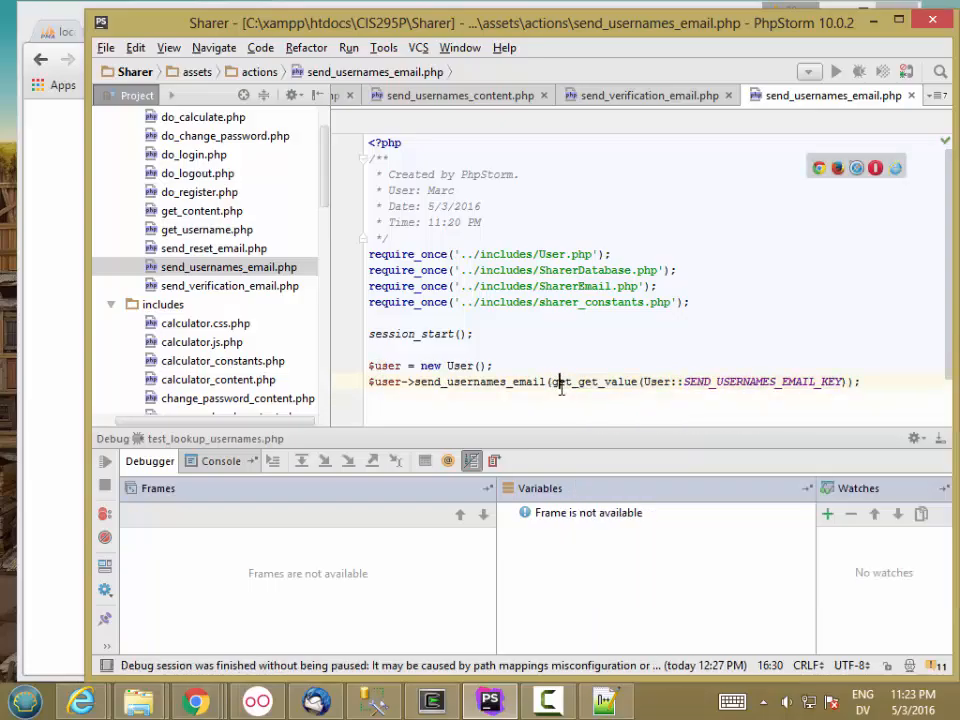
{"action": "scroll", "scroll_direction": "down", "scroll_amount": 3}
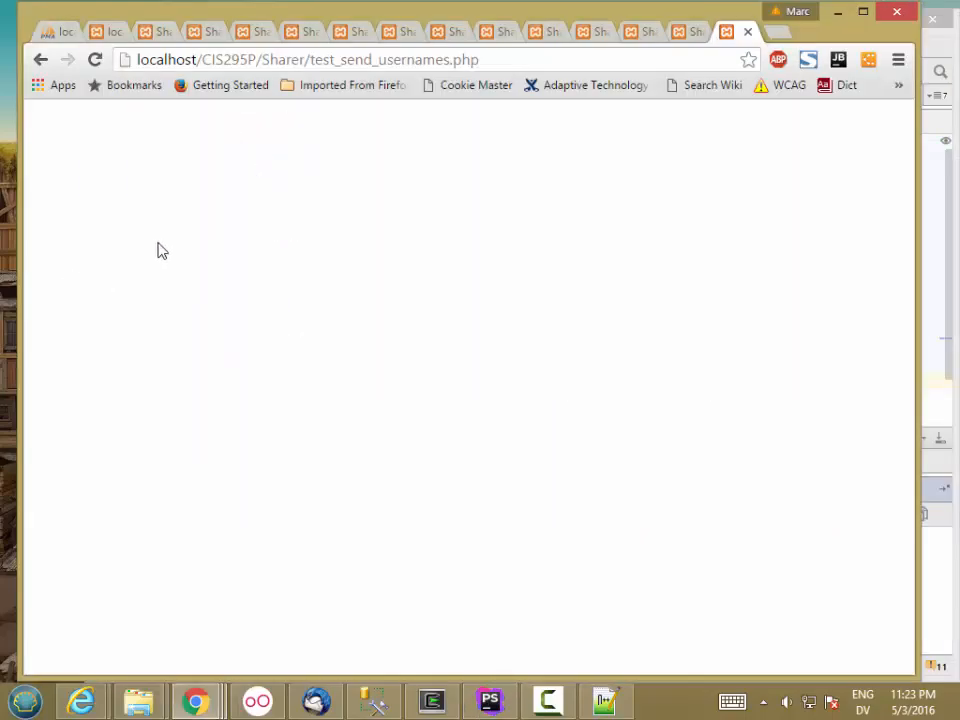
Sign out of Generic Sharer and start the forgot-username lookup from the sign-in dialog
{"action": "double_click", "coordinate": [392, 60]}
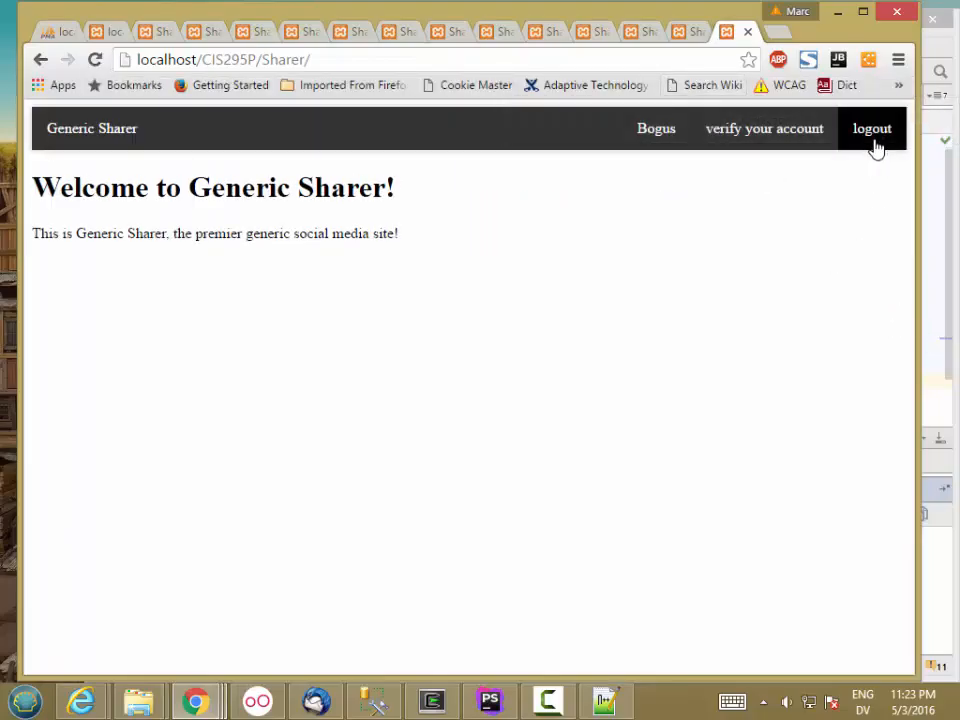
{"action": "left_click", "coordinate": [872, 128]}
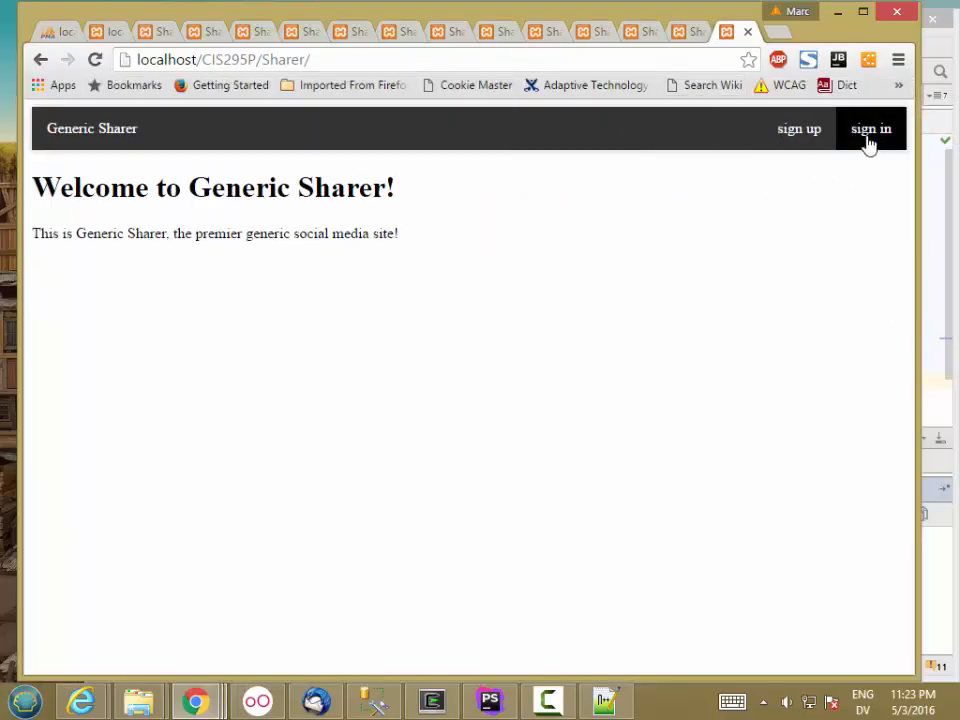
{"action": "left_click", "coordinate": [868, 128]}
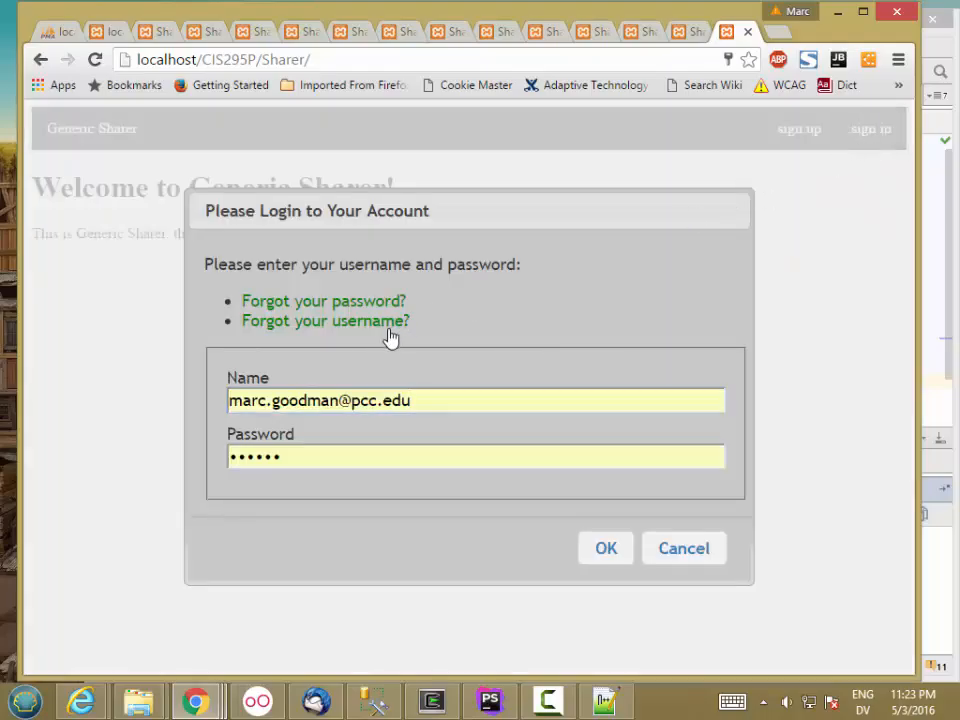
{"action": "left_click", "coordinate": [324, 320]}
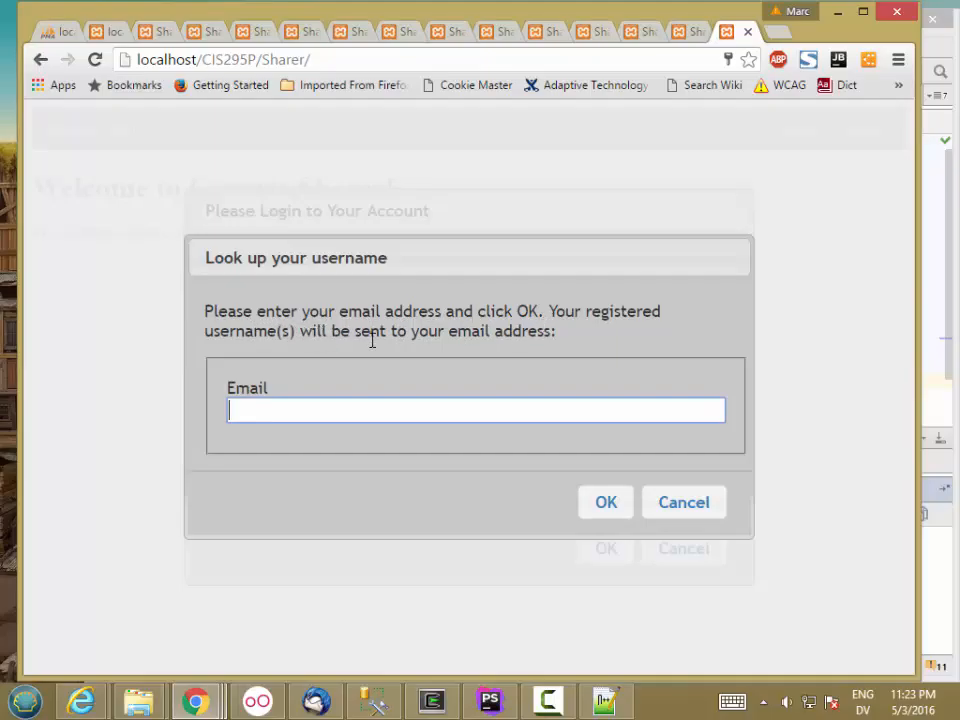
Submit the lookup with the autofilled registered email address and acknowledge the usernames-sent confirmation
{"action": "type", "text": "marc.g"}
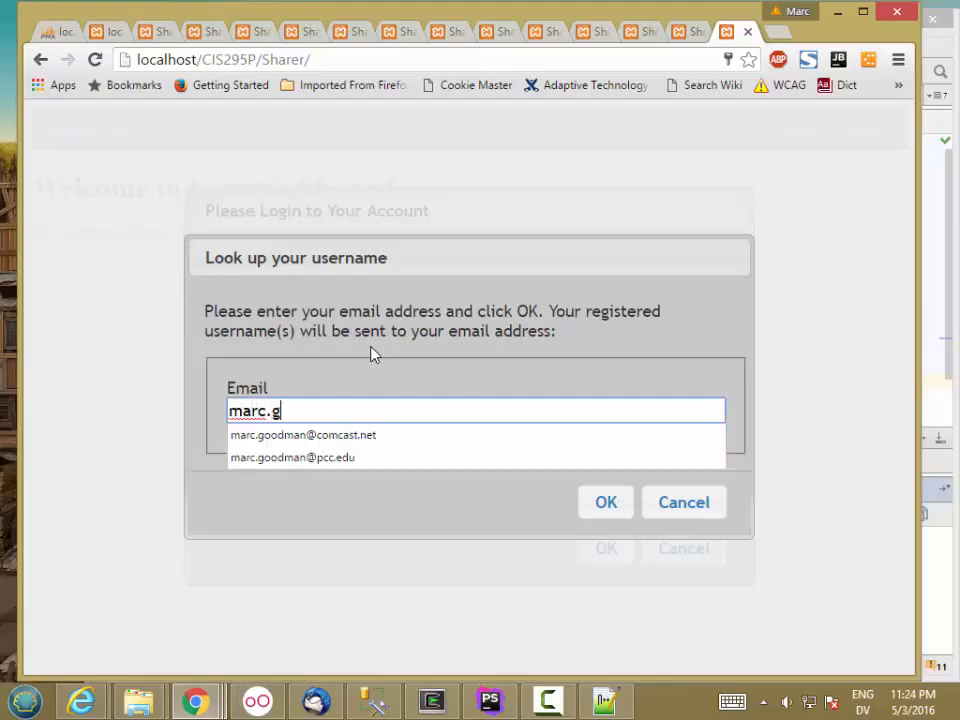
{"action": "left_click", "coordinate": [292, 456]}
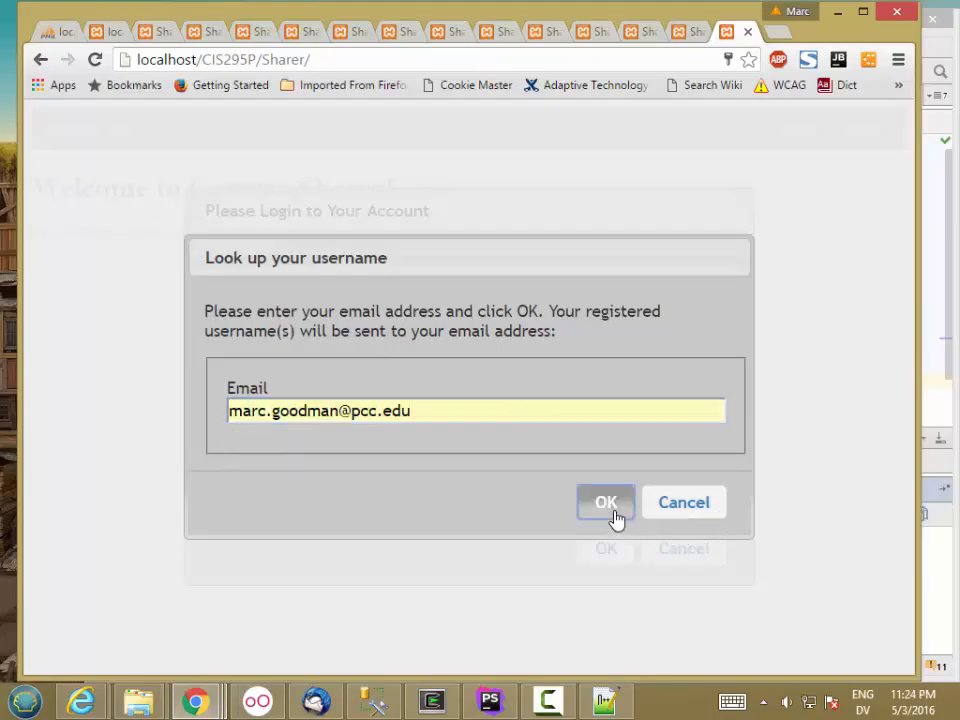
{"action": "left_click", "coordinate": [604, 502]}
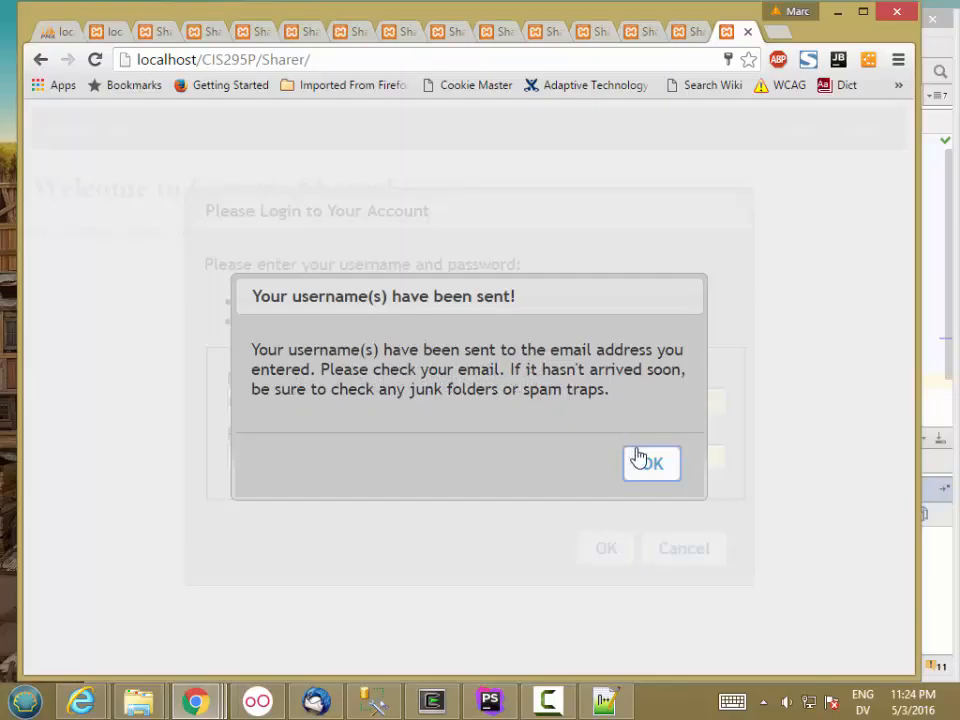
{"action": "left_click", "coordinate": [652, 464]}
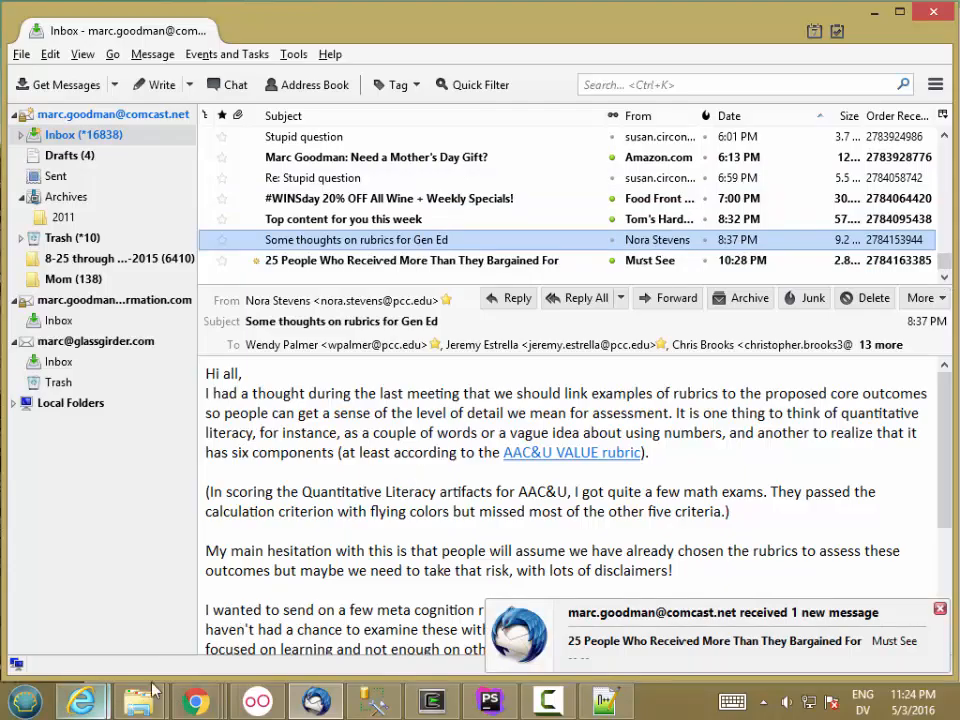
Return to the Generic Sharer site after checking the Thunderbird inbox
{"action": "left_click", "coordinate": [58, 84]}
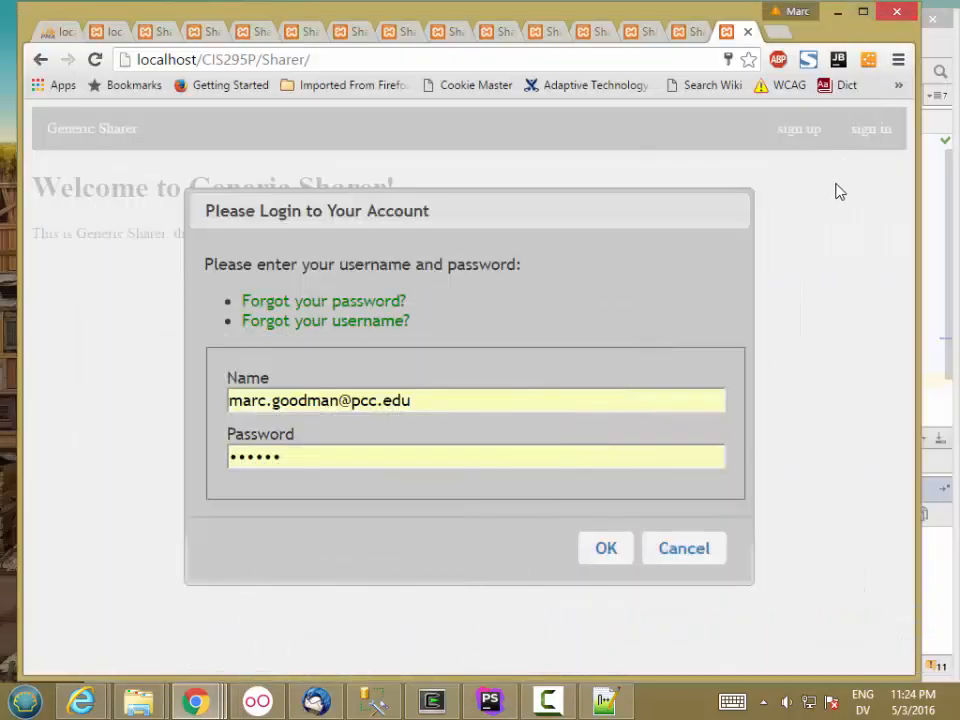
Resubmit the lookup for the marc.good address with DevTools open and inspect the send_usernames_email.php request
{"action": "left_click", "coordinate": [324, 320]}
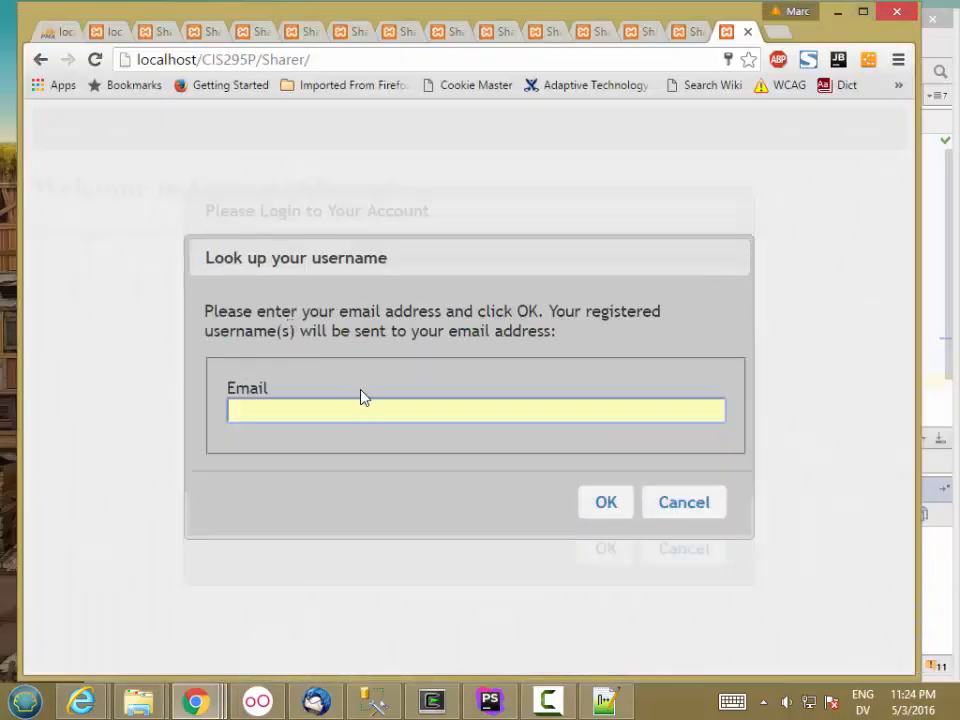
{"action": "type", "text": "marc.good"}
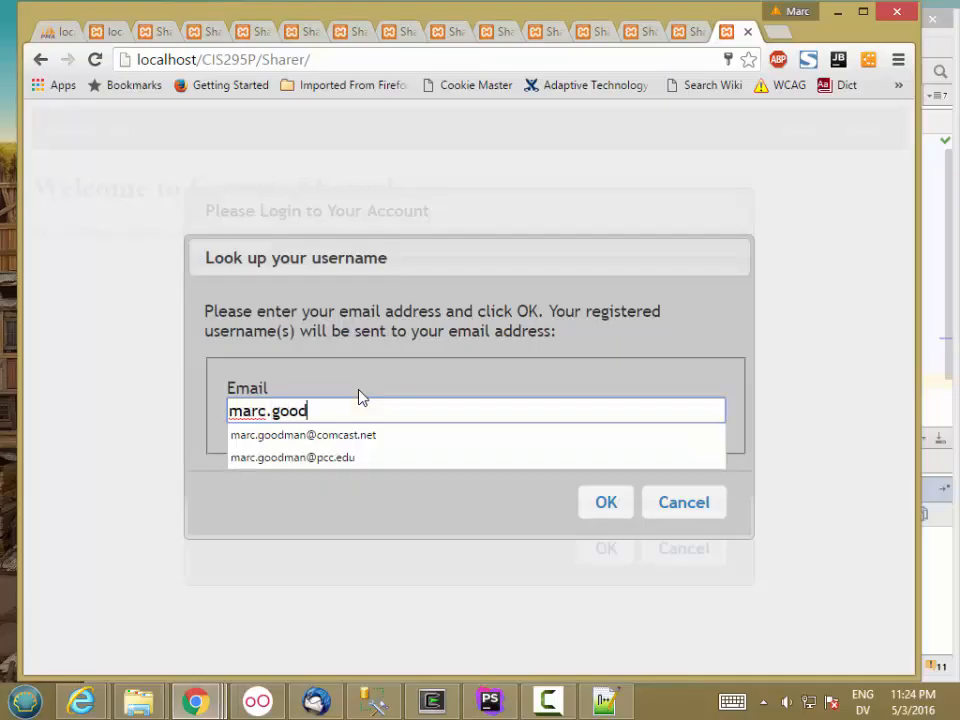
{"action": "left_click", "coordinate": [292, 456]}
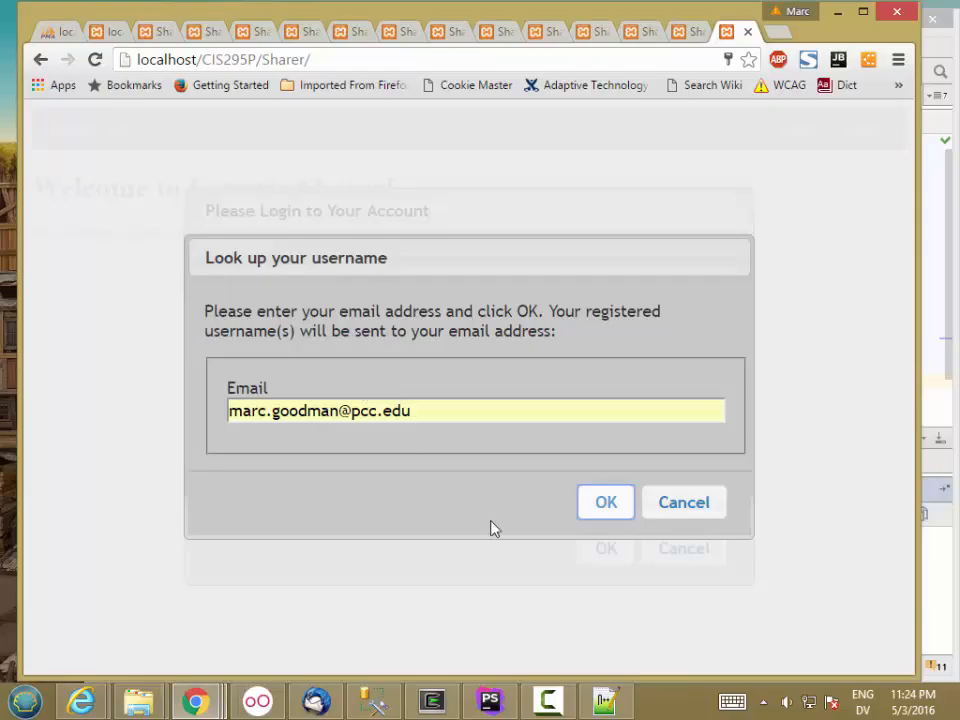
{"action": "key", "text": "F12"}
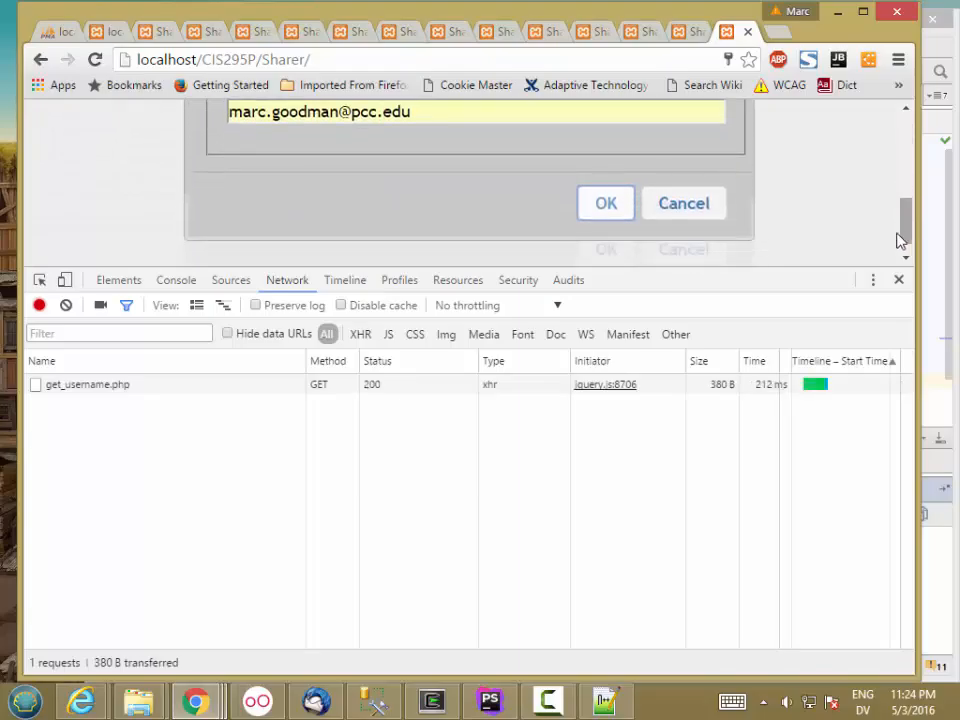
{"action": "left_click", "coordinate": [604, 204]}
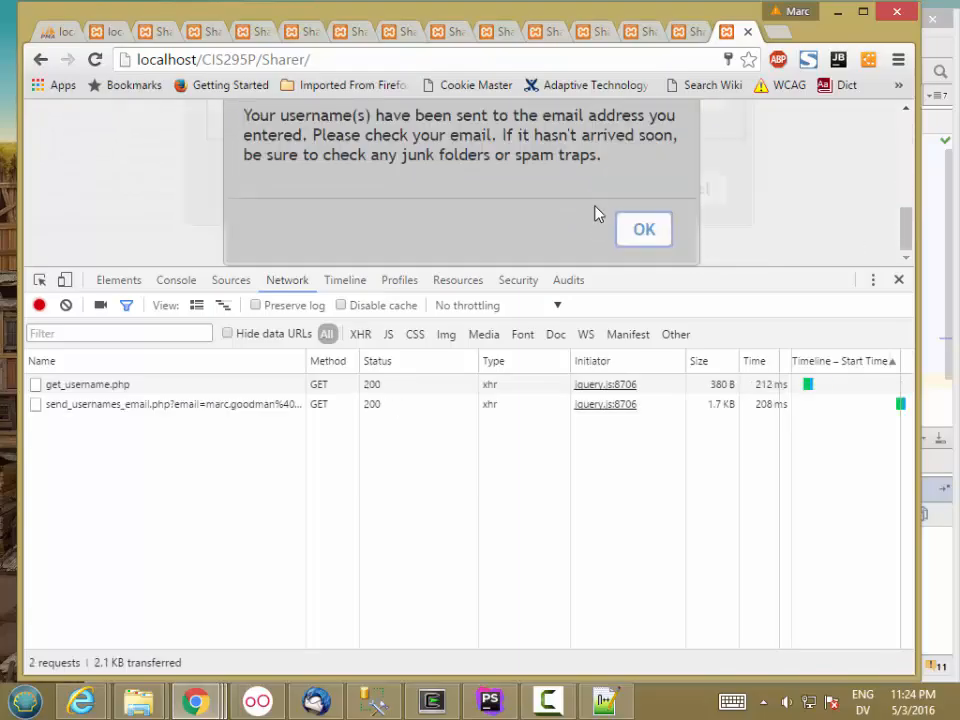
{"action": "mouse_move", "coordinate": [84, 410]}
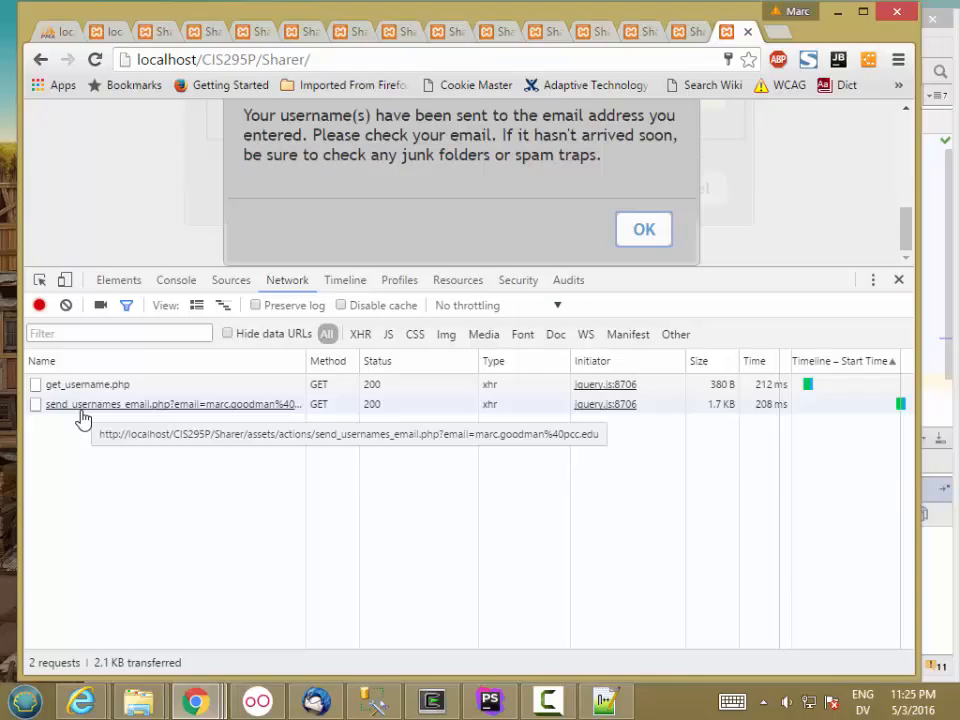
{"action": "left_click", "coordinate": [166, 404]}
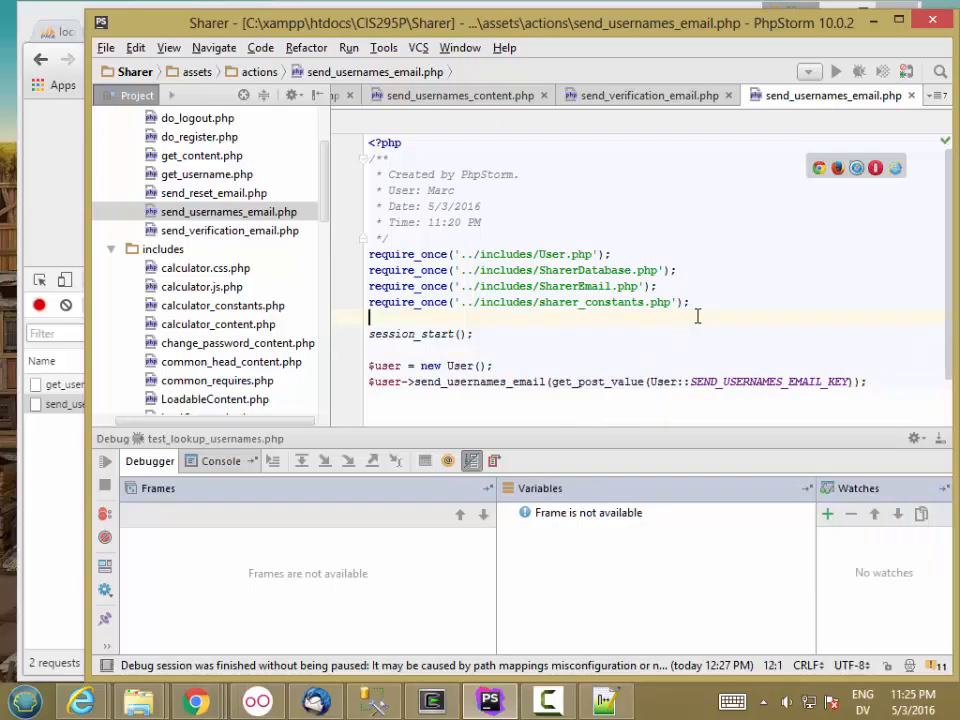
Add require_once('../includes/utilities.php'); to send_usernames_email.php and return to the browser
{"action": "type", "text": "require_once"}
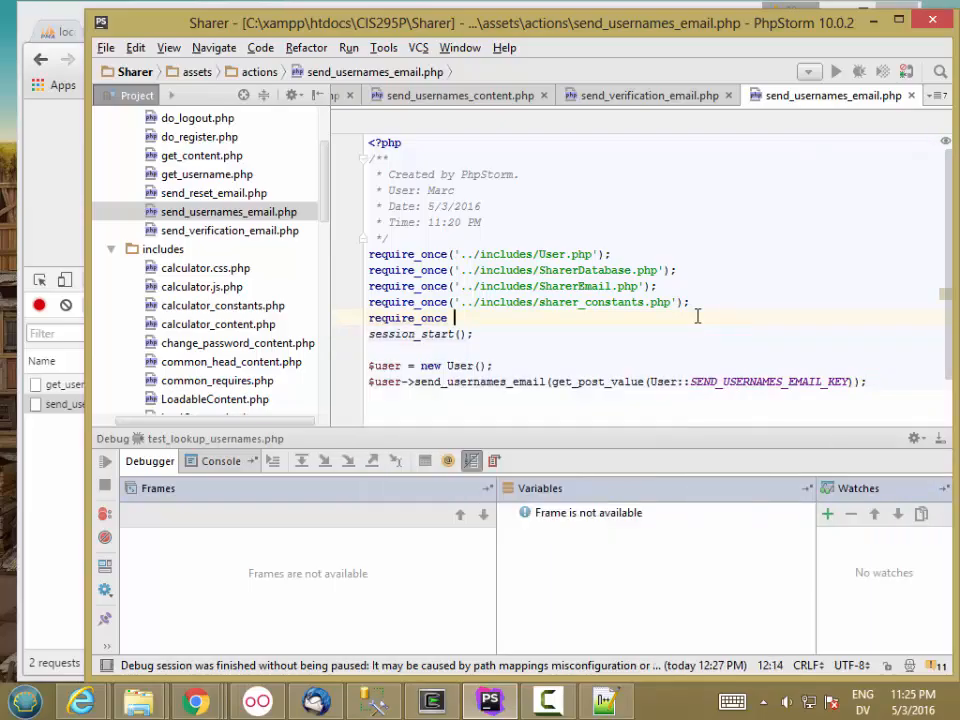
{"action": "type", "text": "../')"}
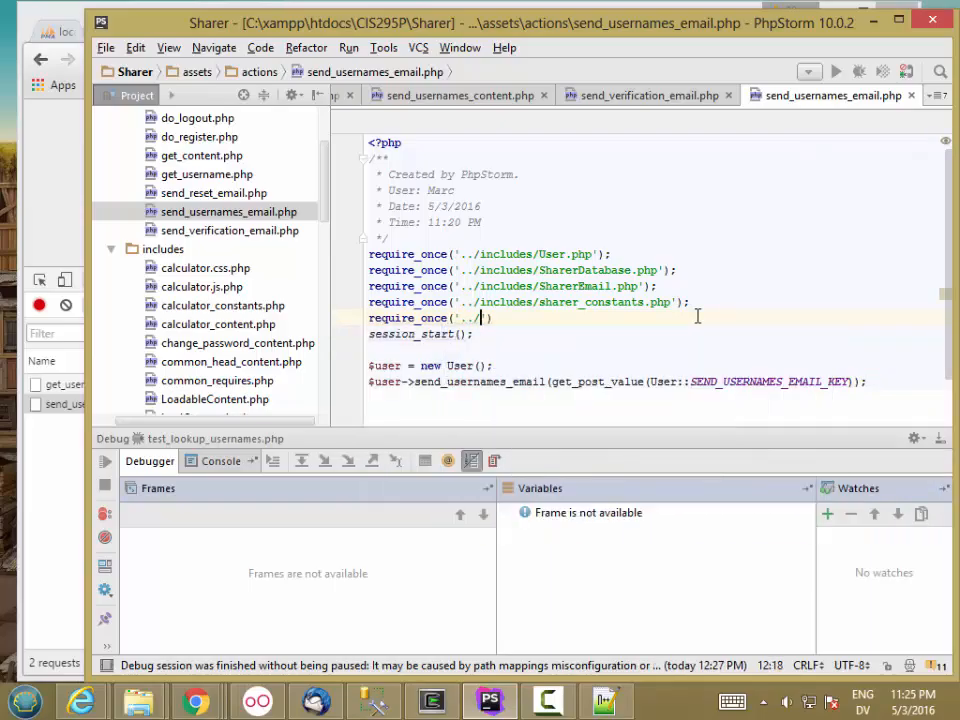
{"action": "type", "text": "includes/"}
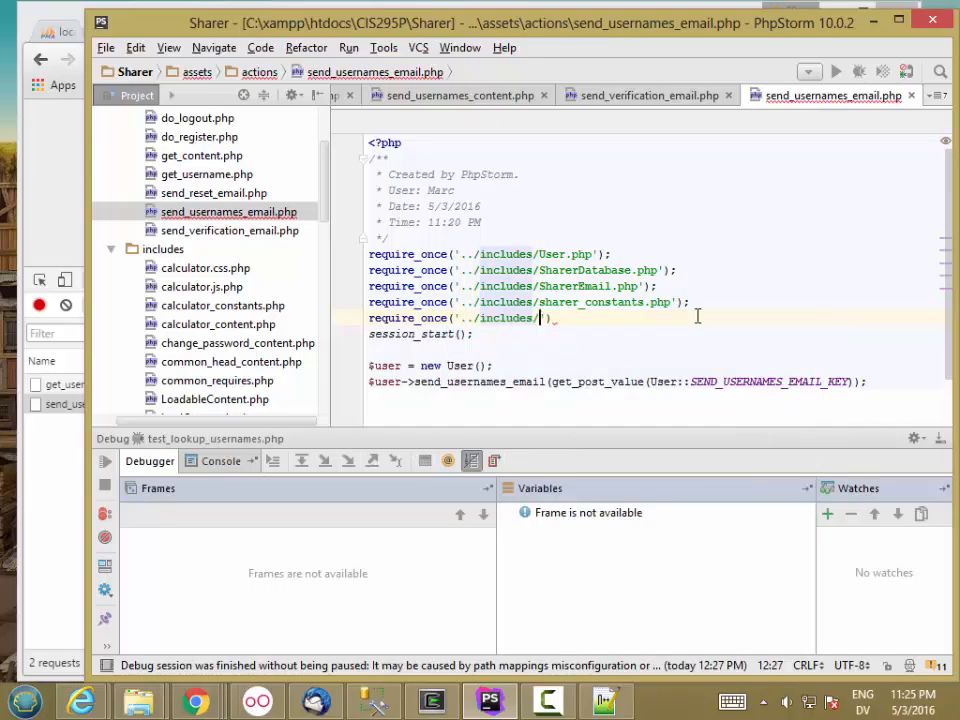
{"action": "type", "text": "utilities.php"}
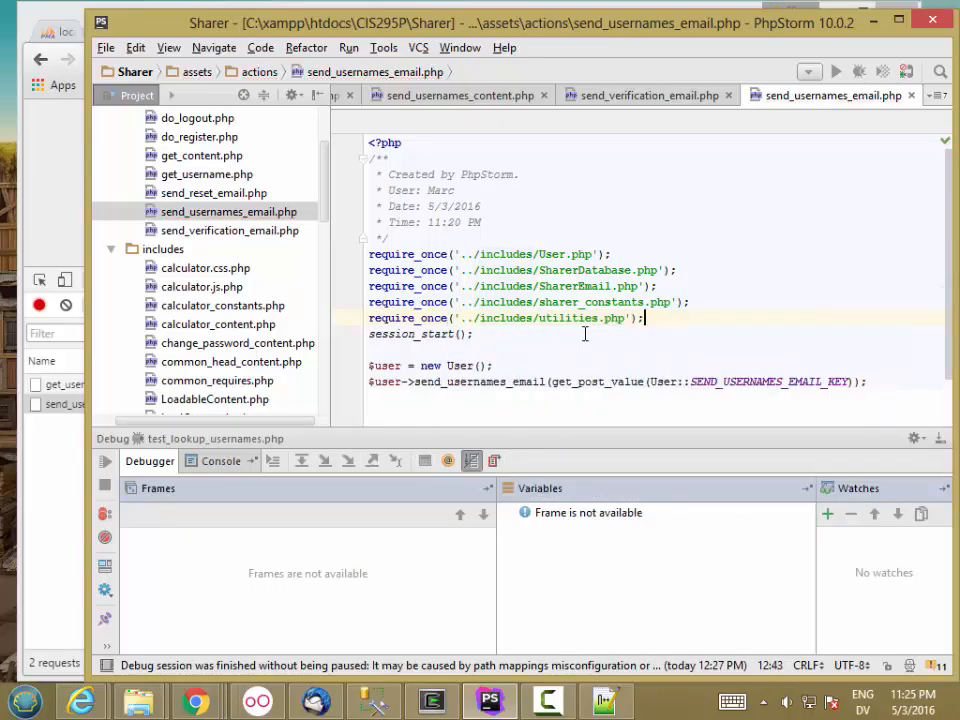
{"action": "left_click", "coordinate": [196, 700]}
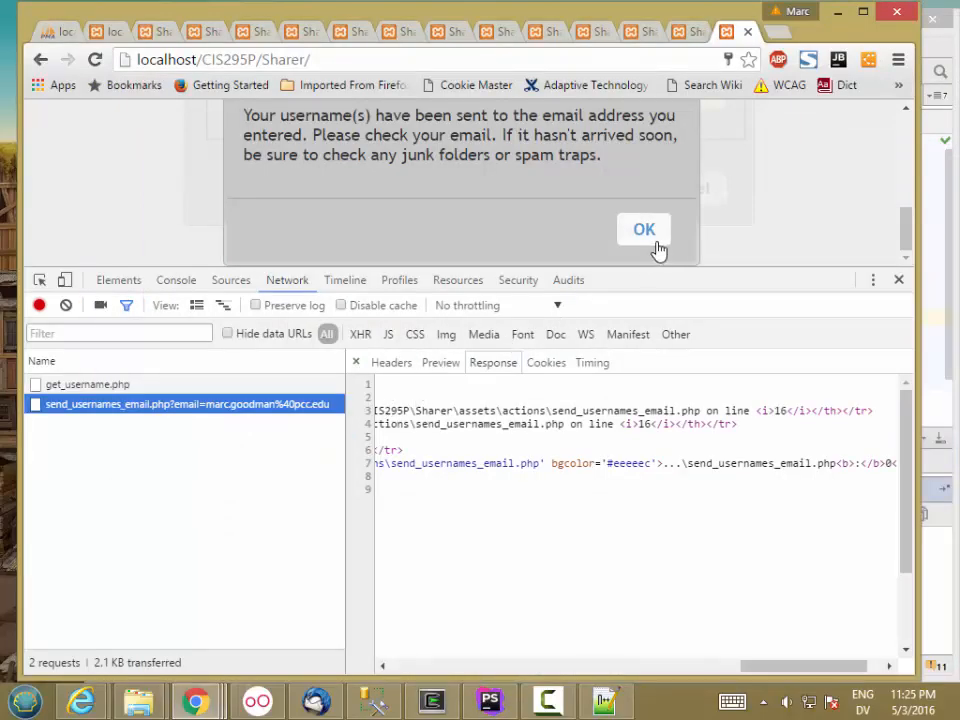
Run a third lookup, confirm usernames sent, and check the new send_usernames_email.php request returns no error
{"action": "left_click", "coordinate": [644, 228]}
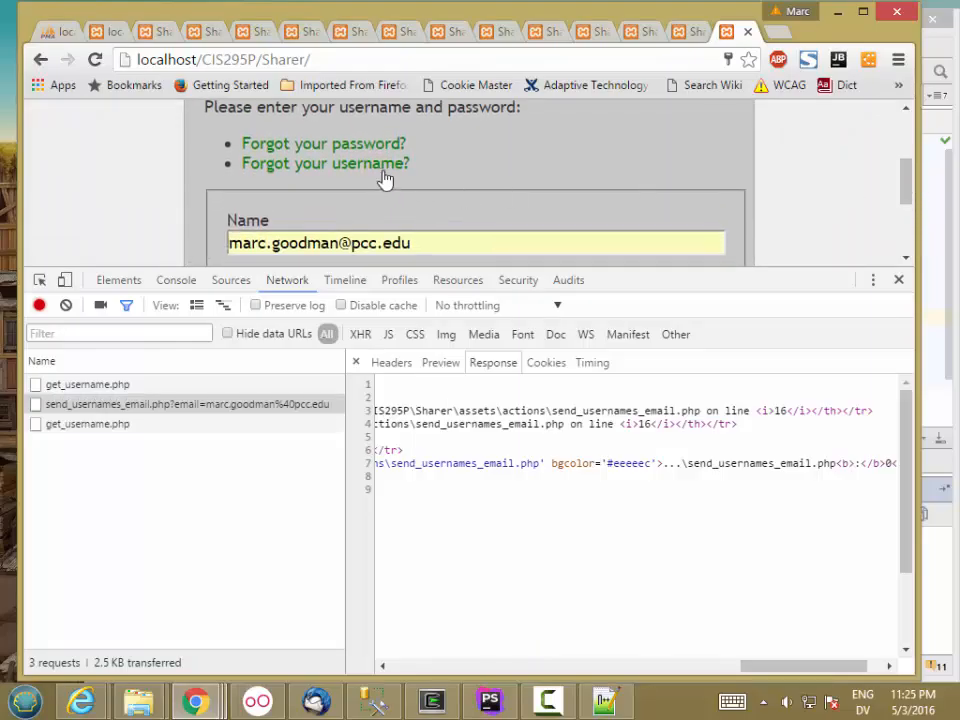
{"action": "left_click", "coordinate": [324, 164]}
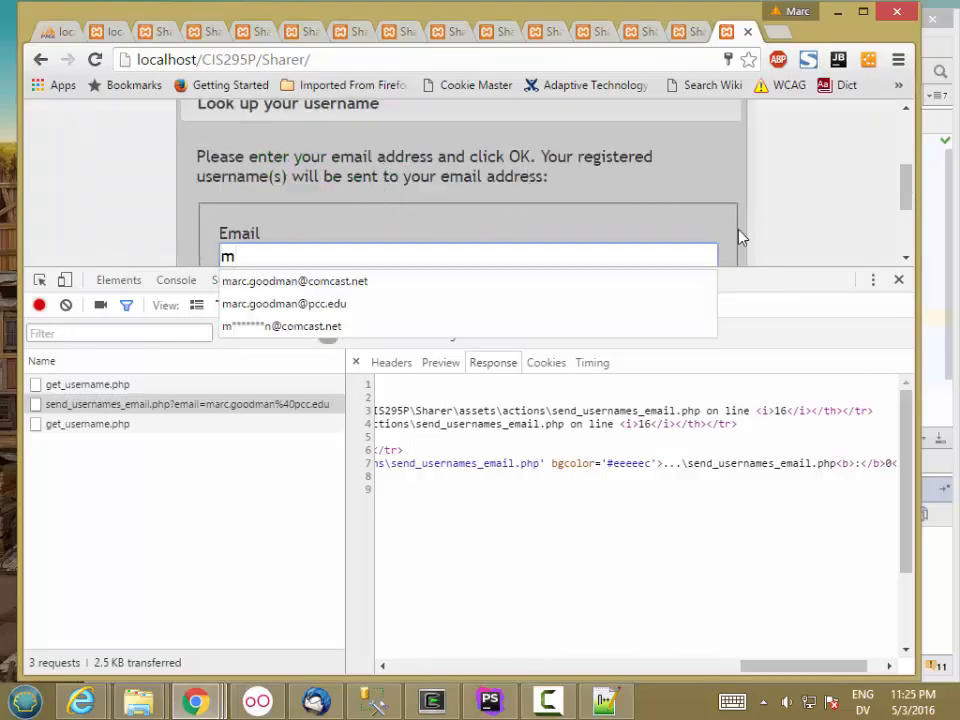
{"action": "left_click", "coordinate": [284, 304]}
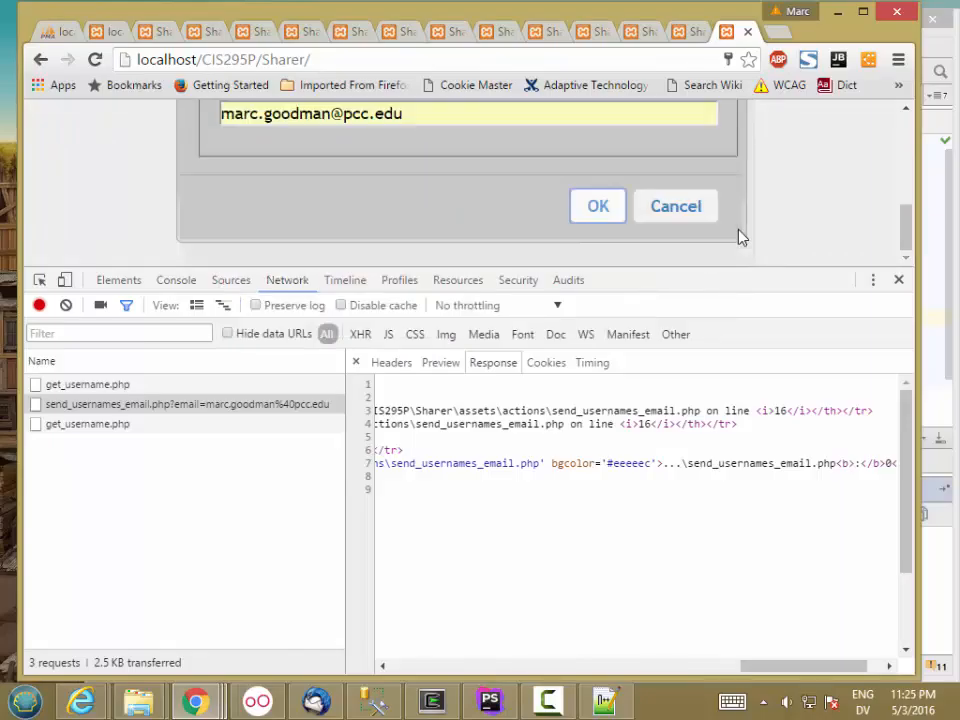
{"action": "left_click", "coordinate": [596, 206]}
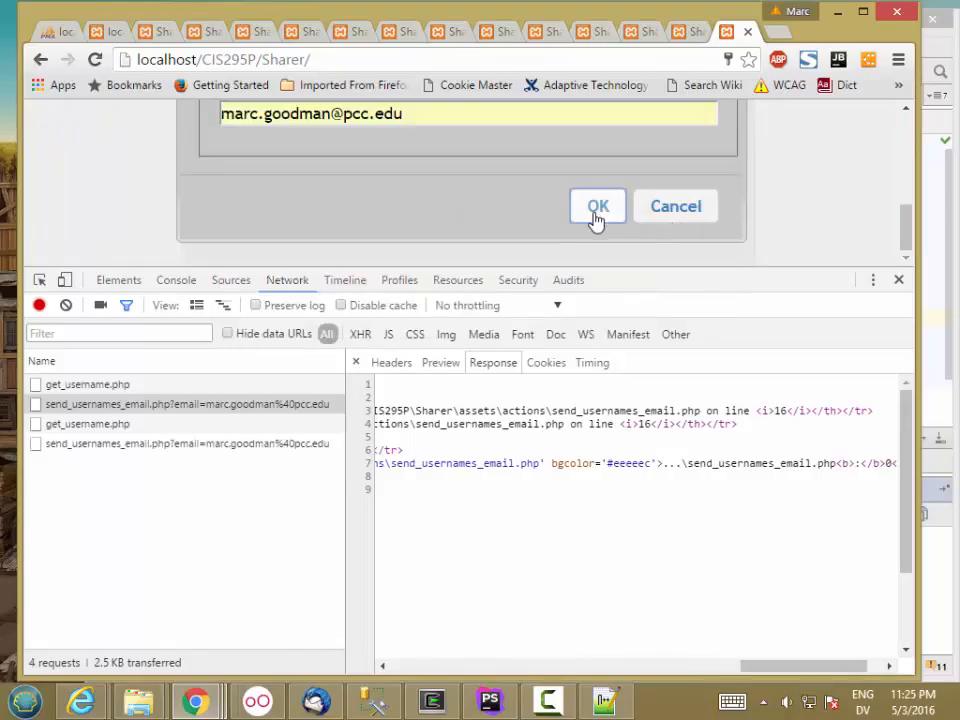
{"action": "left_click", "coordinate": [596, 206]}
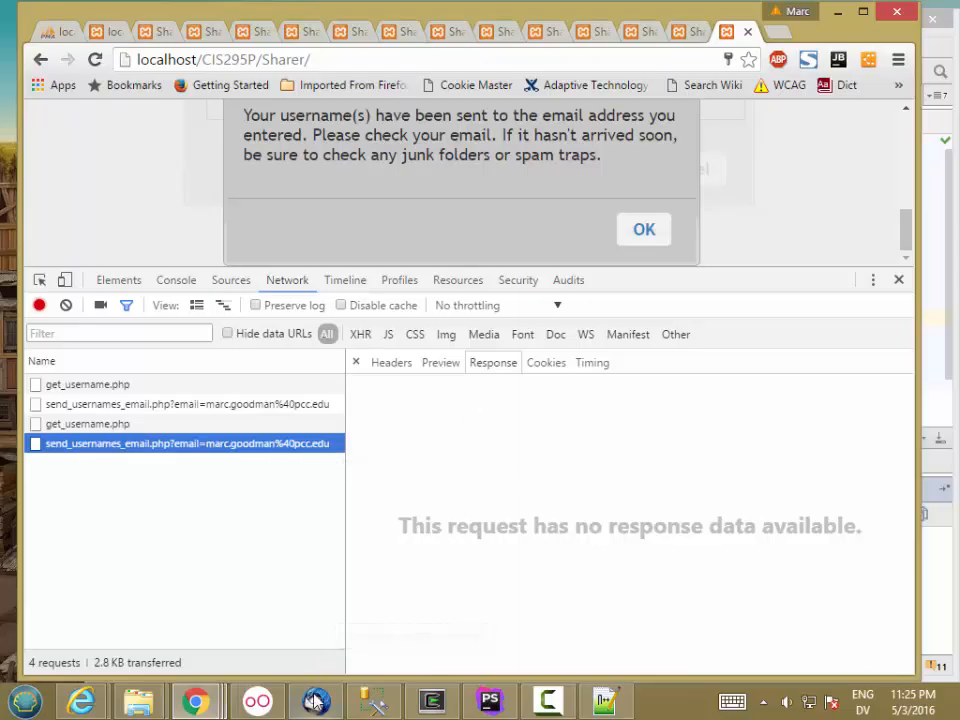
{"action": "left_click", "coordinate": [316, 700]}
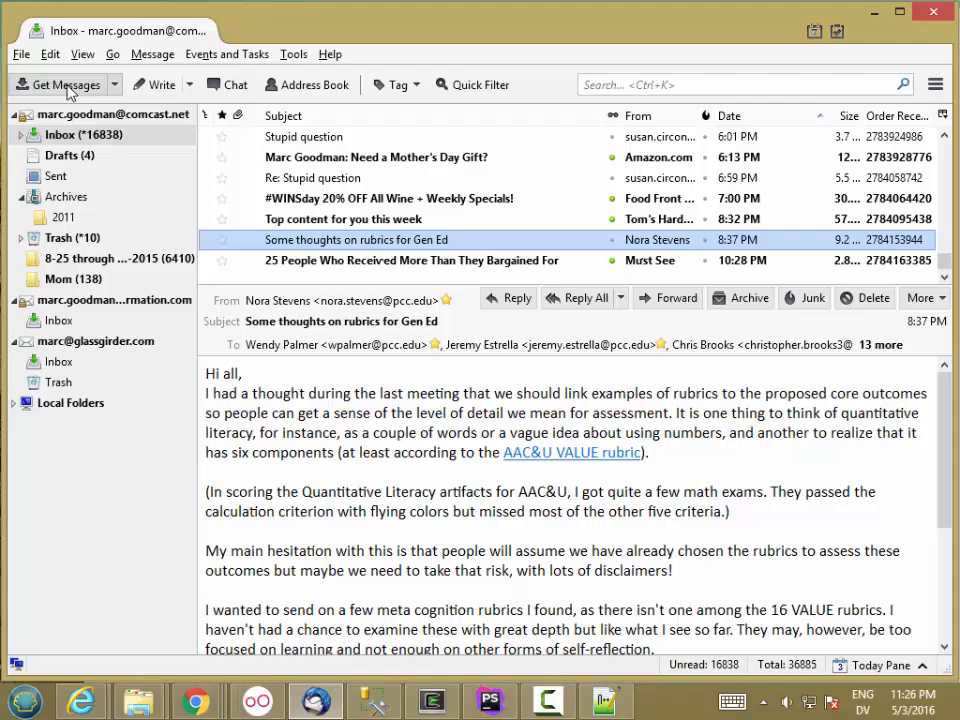
{"action": "left_click", "coordinate": [56, 84]}
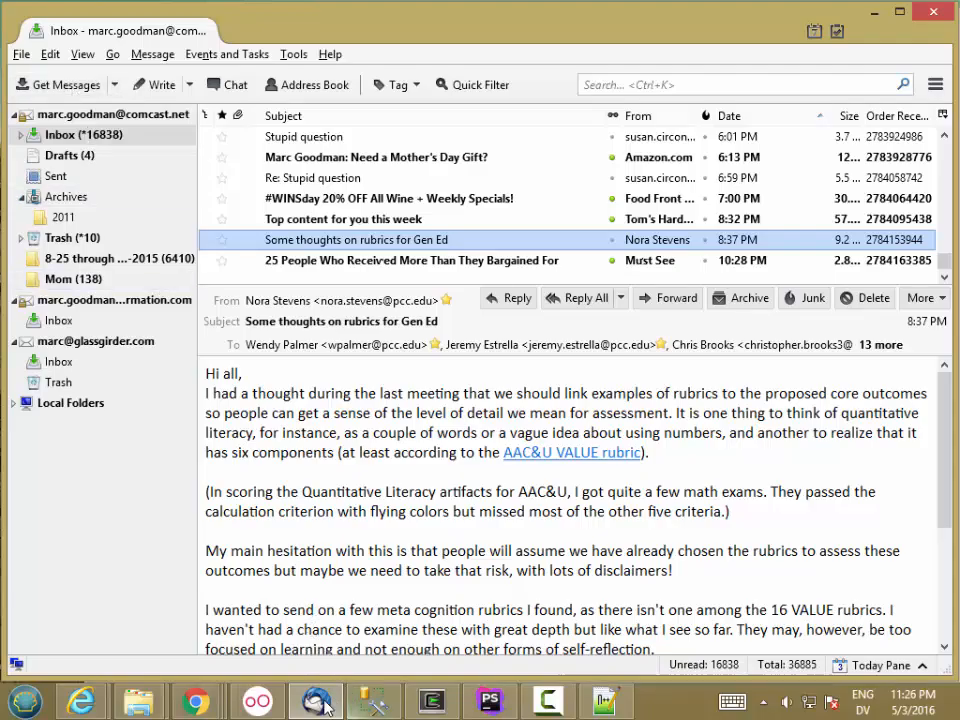
{"action": "mouse_move", "coordinate": [504, 690]}
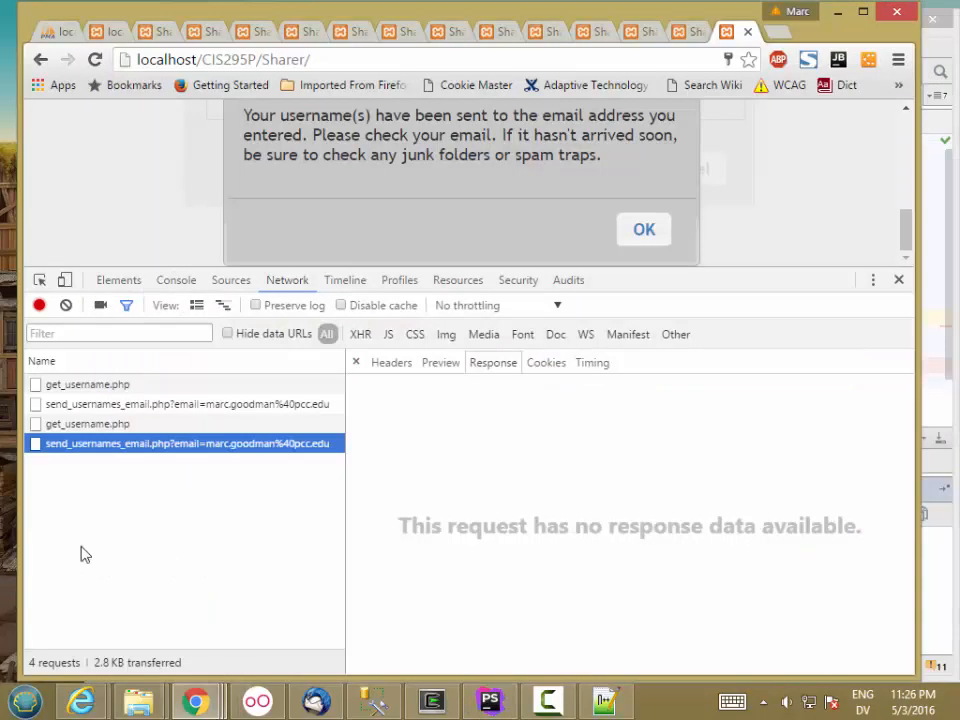
Dismiss the confirmation, reopen the lookup dialog and fill the Email field with a saved address
{"action": "left_click", "coordinate": [644, 228]}
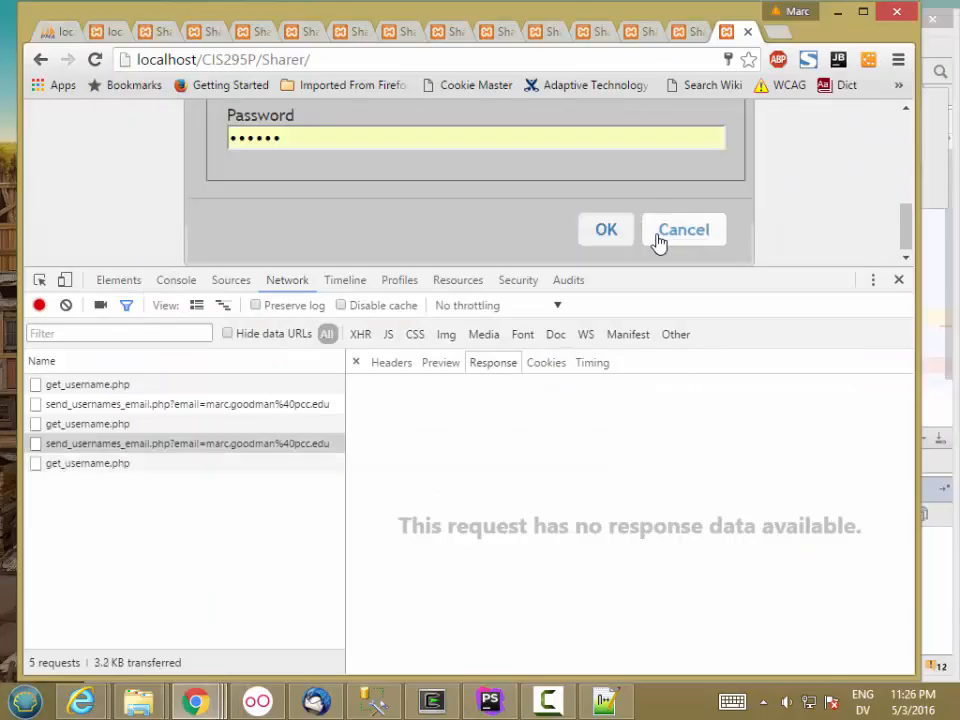
{"action": "left_click", "coordinate": [684, 228]}
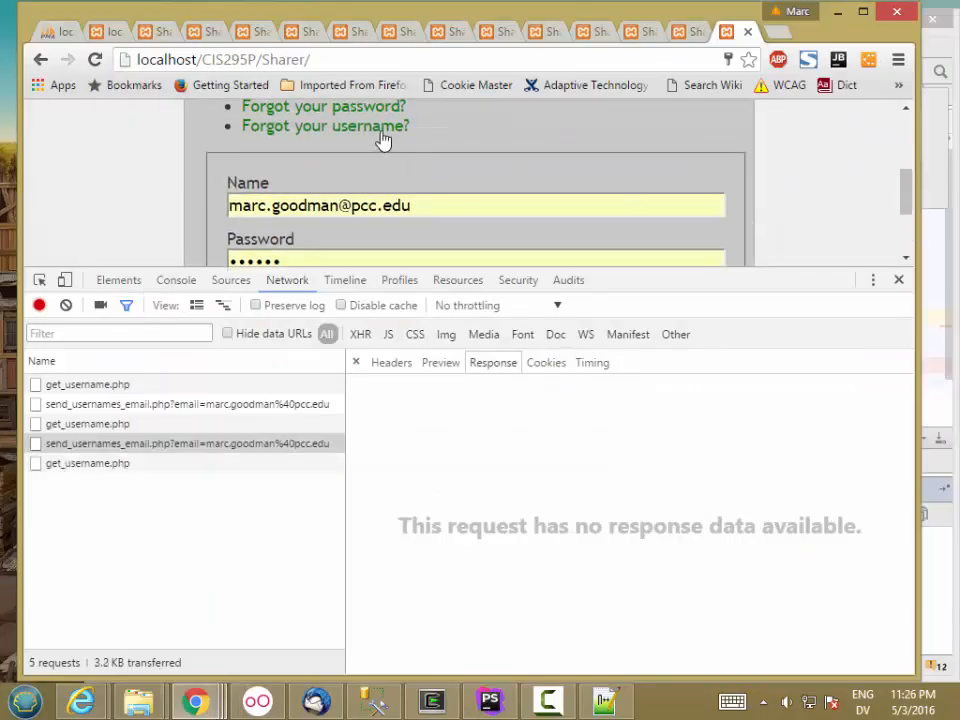
{"action": "left_click", "coordinate": [324, 124]}
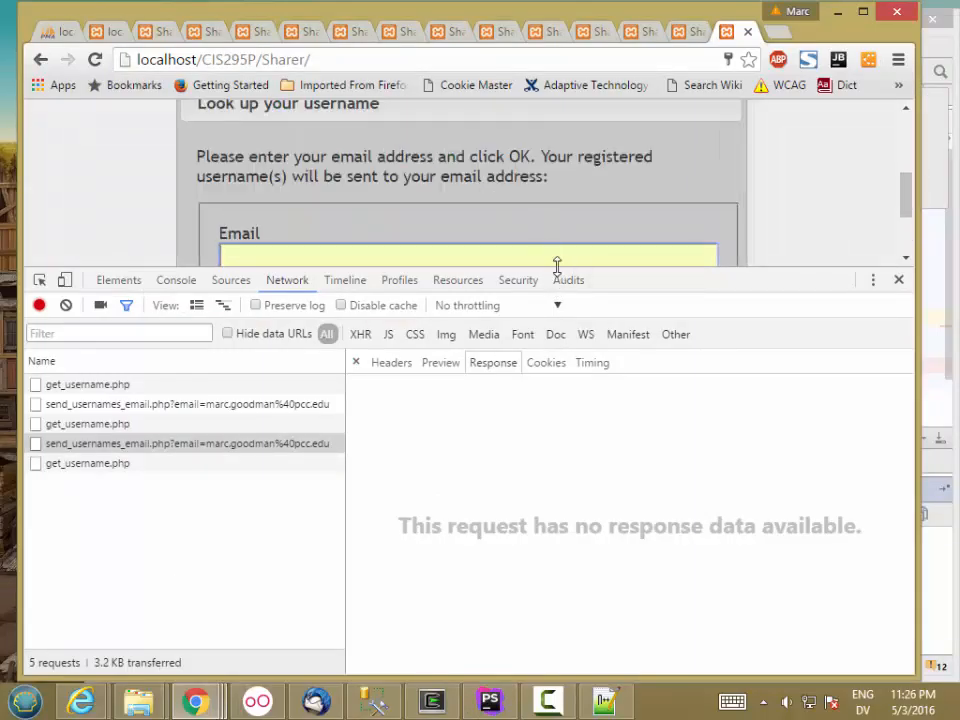
{"action": "left_click", "coordinate": [468, 256]}
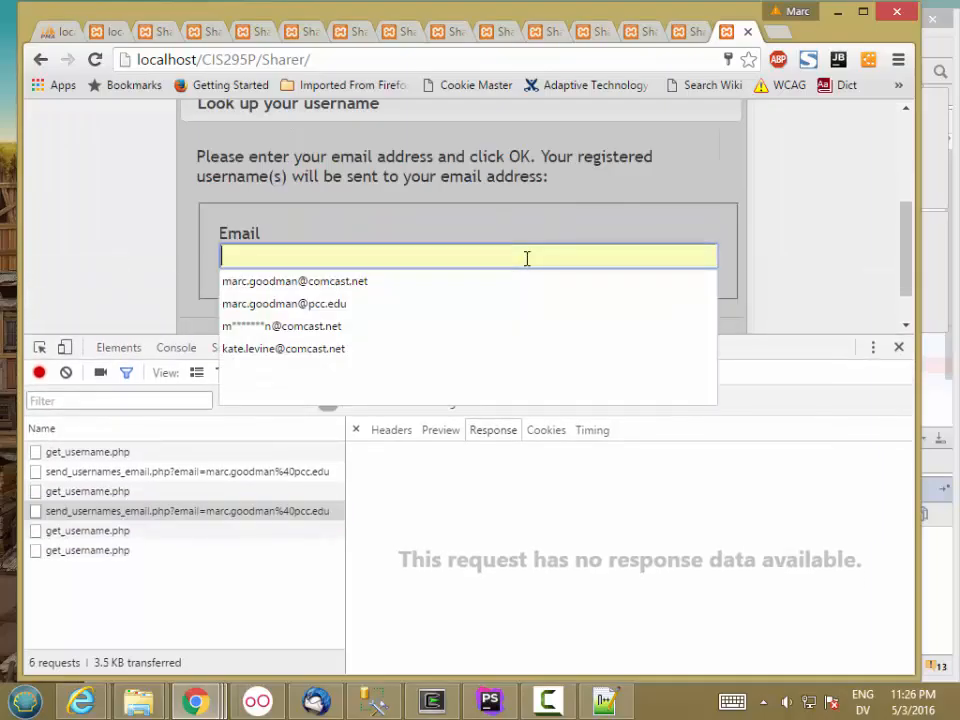
{"action": "left_click", "coordinate": [284, 304]}
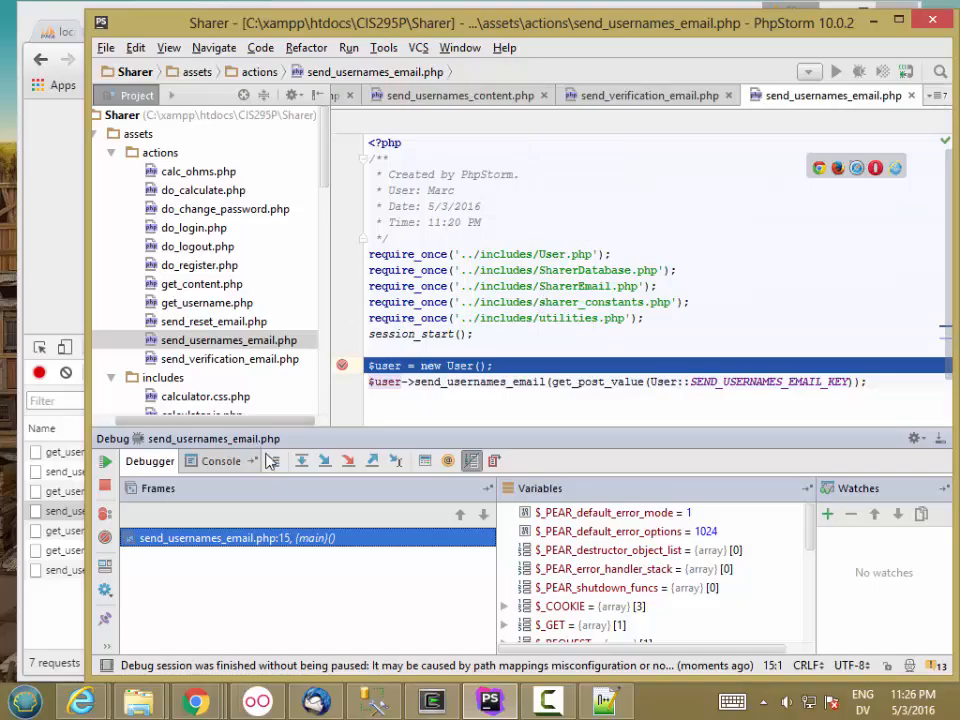
Step through get_post_value in the debugger and see it return an empty email to send_usernames_email
{"action": "left_click", "coordinate": [302, 460]}
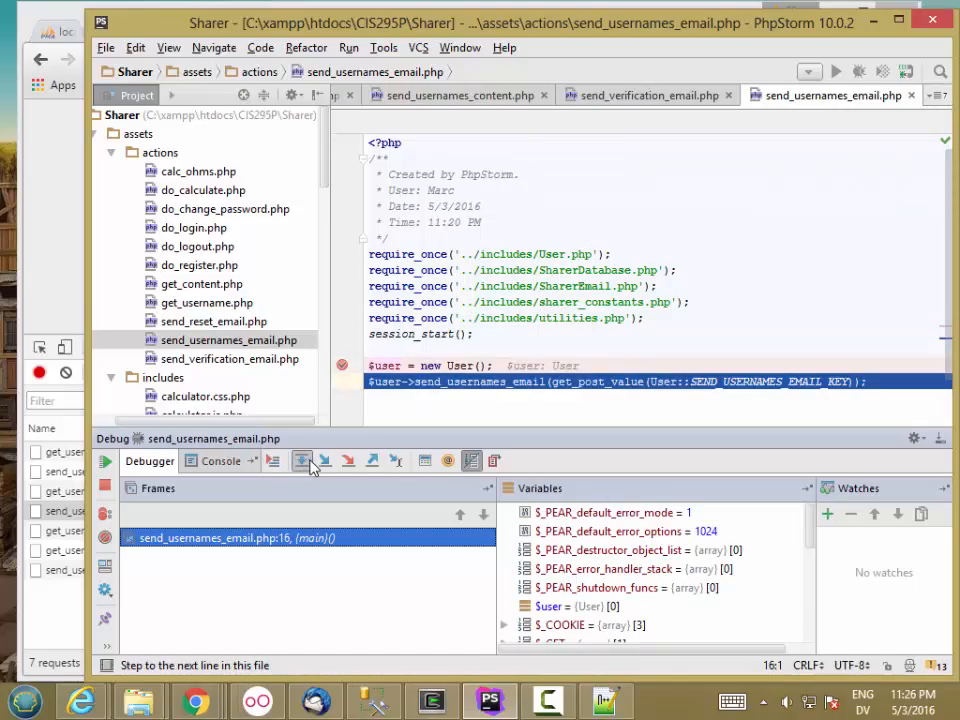
{"action": "mouse_move", "coordinate": [324, 460]}
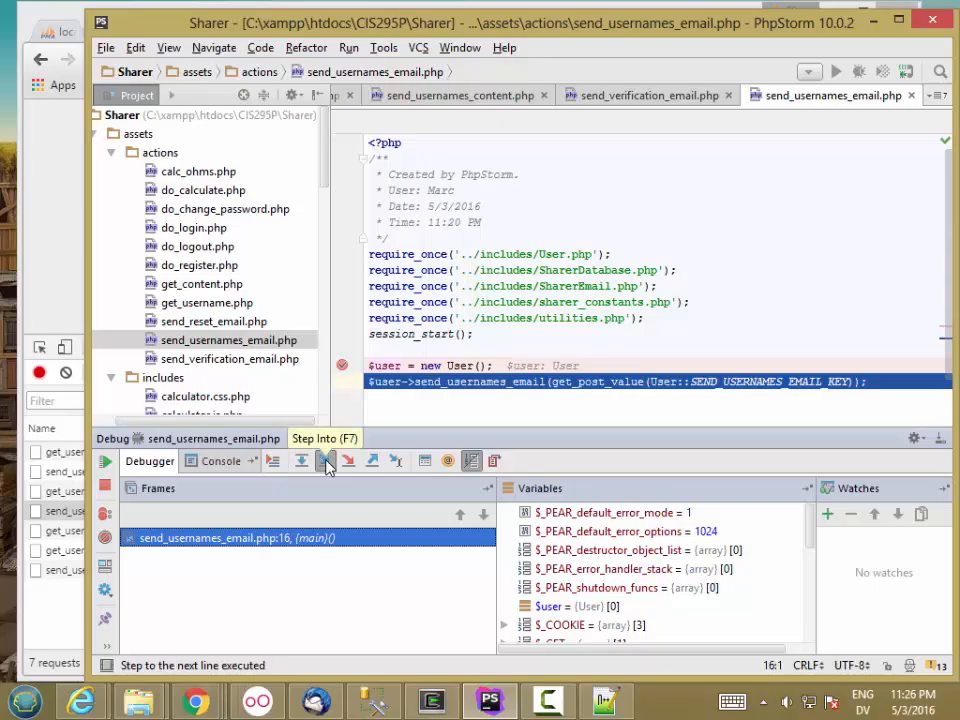
{"action": "left_click", "coordinate": [324, 460]}
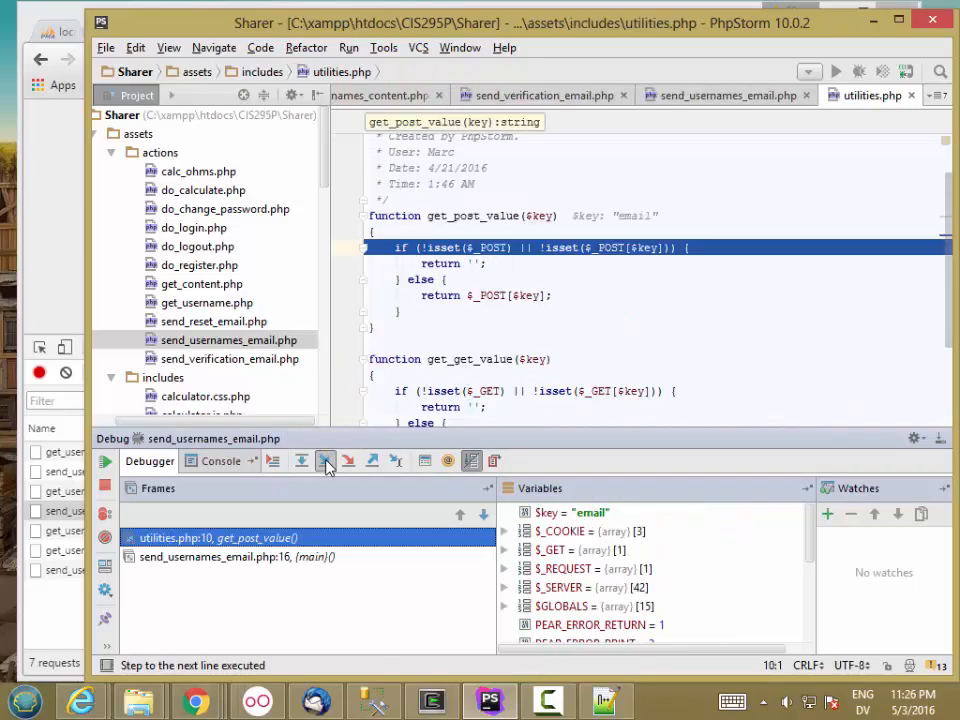
{"action": "left_click", "coordinate": [302, 460]}
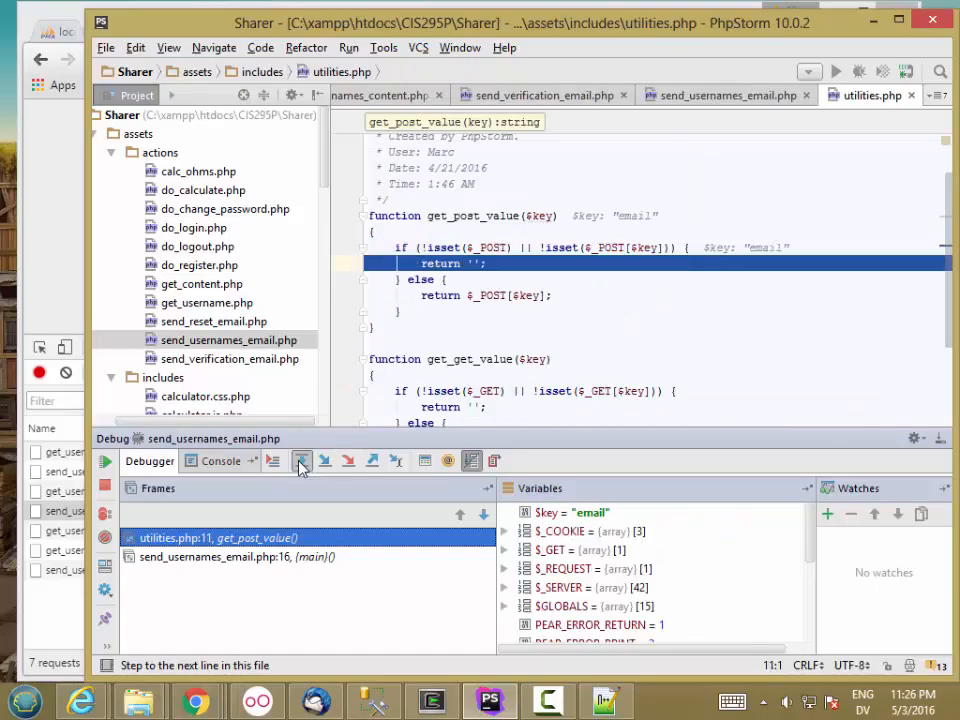
{"action": "left_click", "coordinate": [300, 460]}
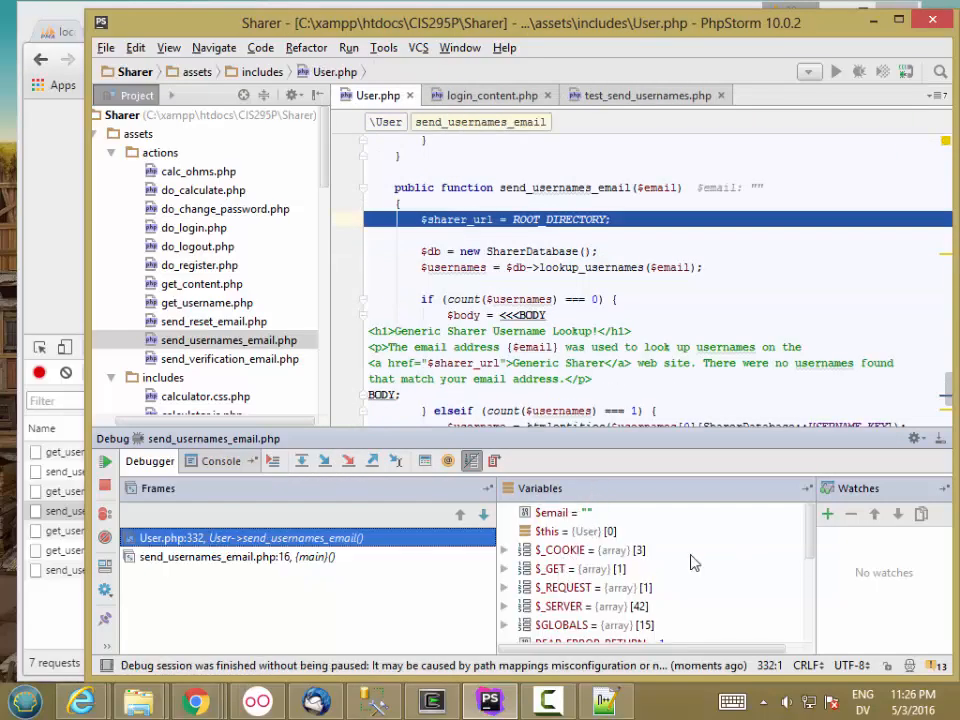
Stop the debug session and reopen send_usernames_email.php in the editor
{"action": "left_click", "coordinate": [504, 568]}
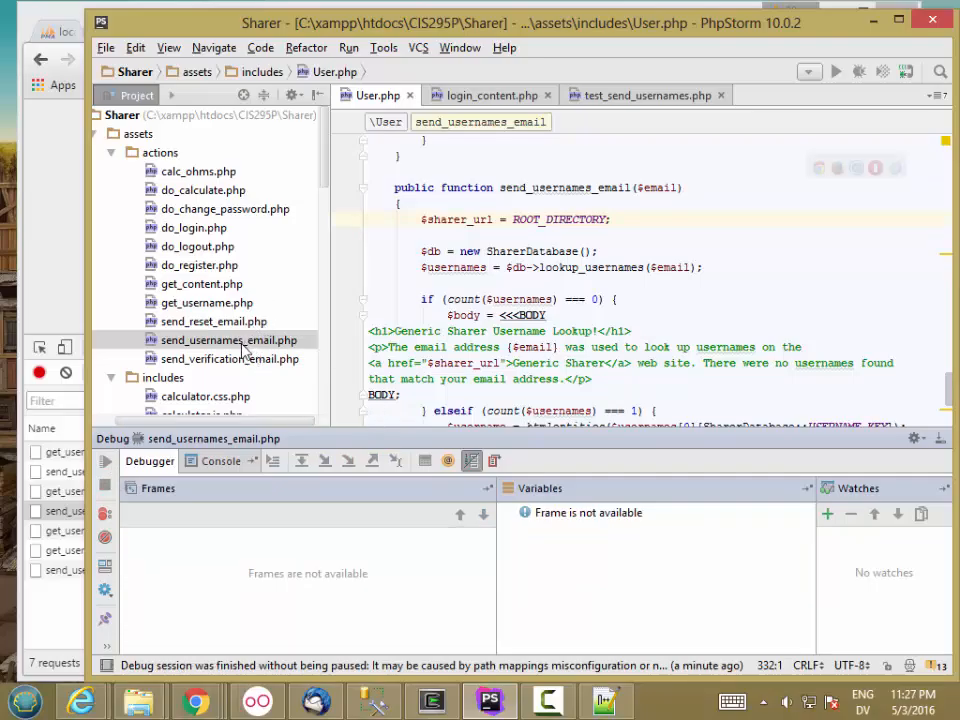
{"action": "double_click", "coordinate": [230, 340]}
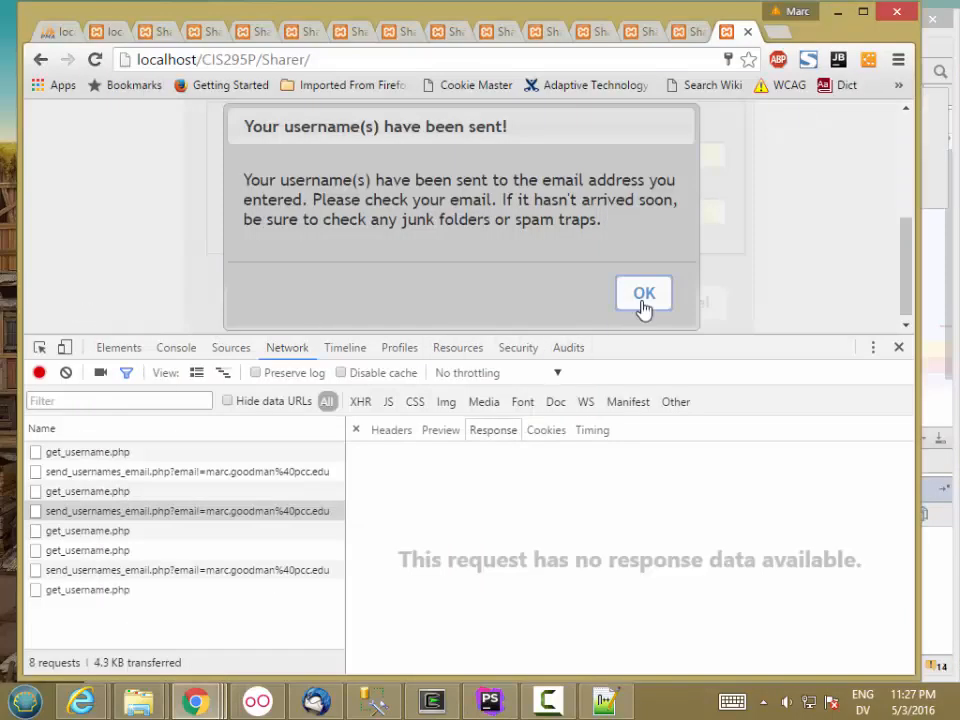
Reload the Sharer page and start another username lookup with a saved email address
{"action": "left_click", "coordinate": [644, 292]}
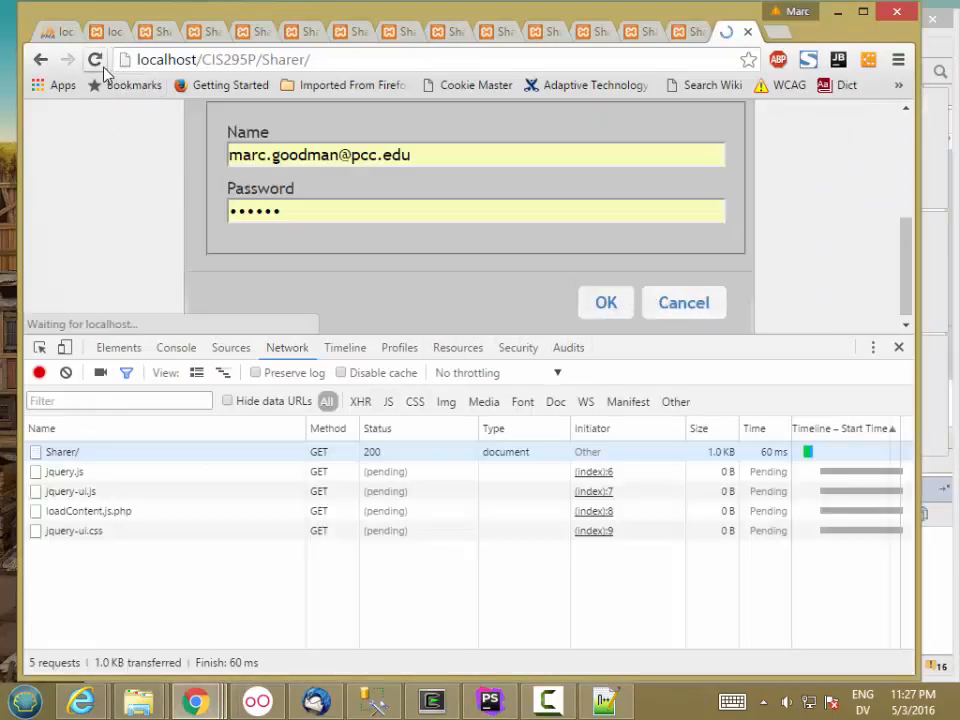
{"action": "left_click", "coordinate": [604, 302]}
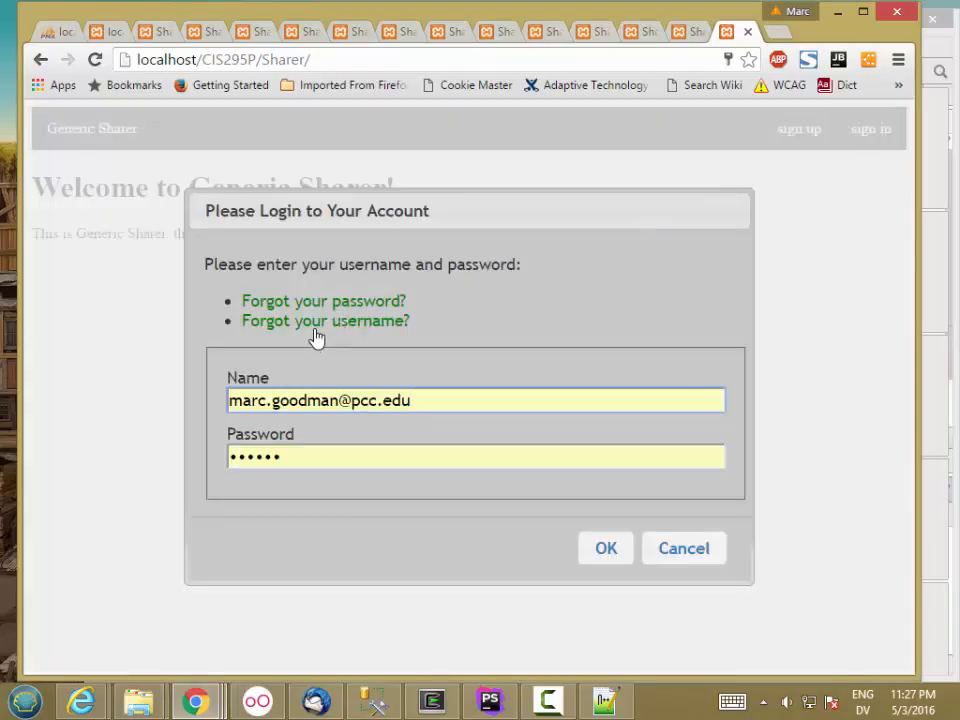
{"action": "left_click", "coordinate": [326, 320]}
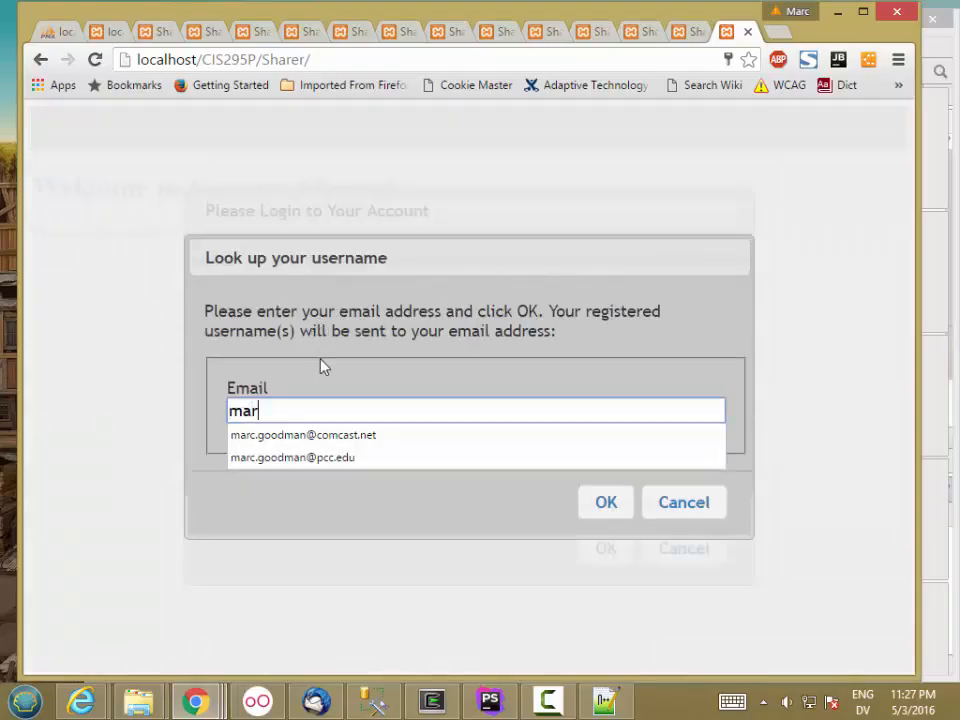
{"action": "left_click", "coordinate": [292, 456]}
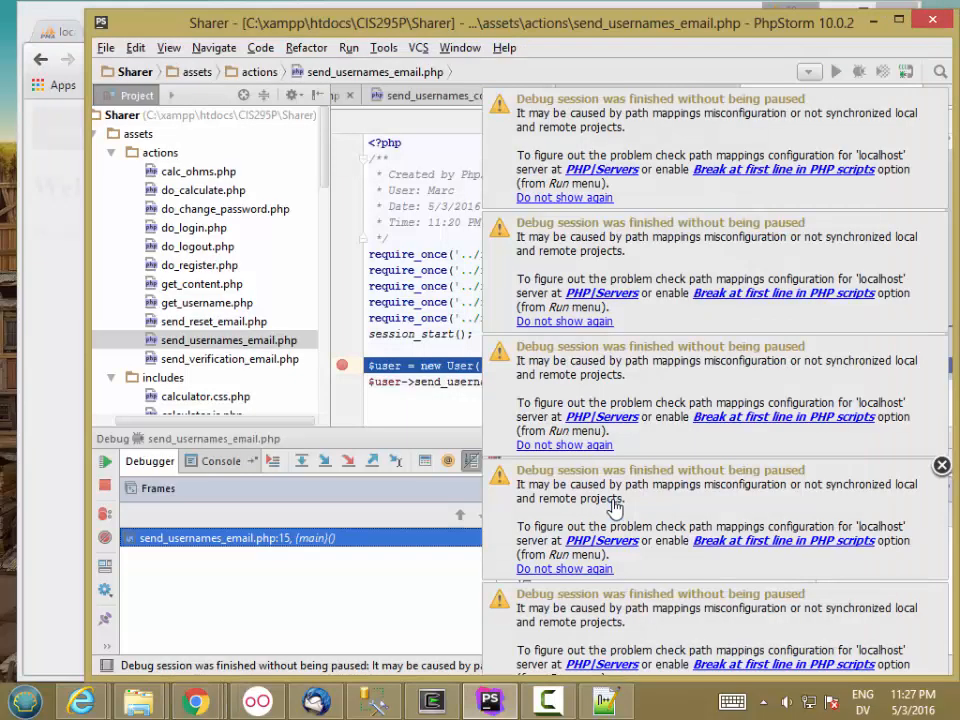
Close the stacked 'Debug session was finished without being paused' notifications
{"action": "left_click", "coordinate": [940, 464]}
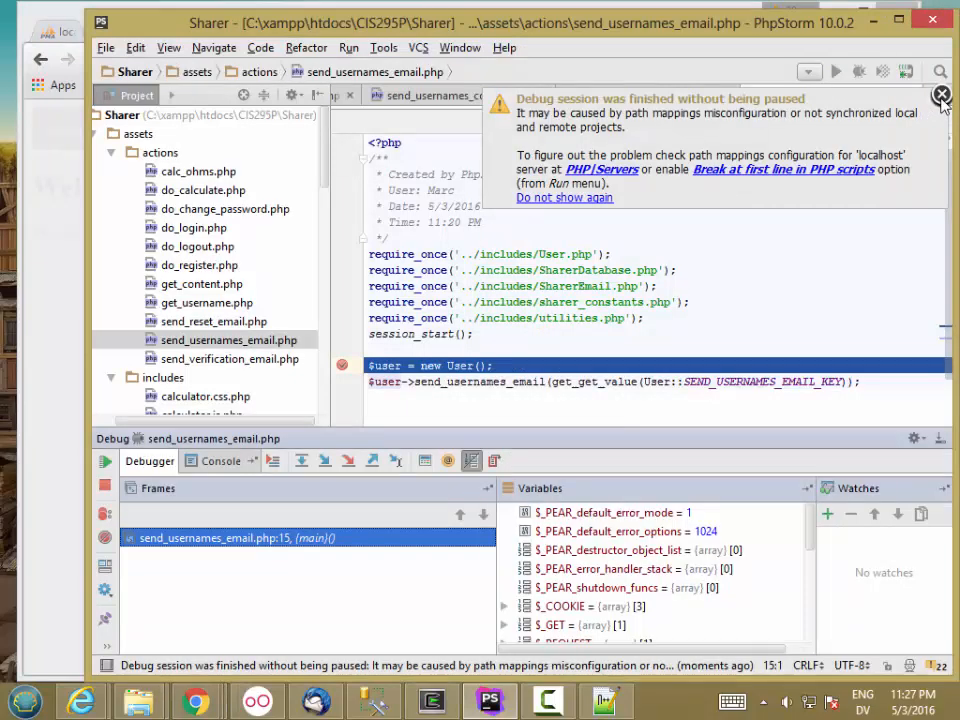
{"action": "left_click", "coordinate": [940, 96]}
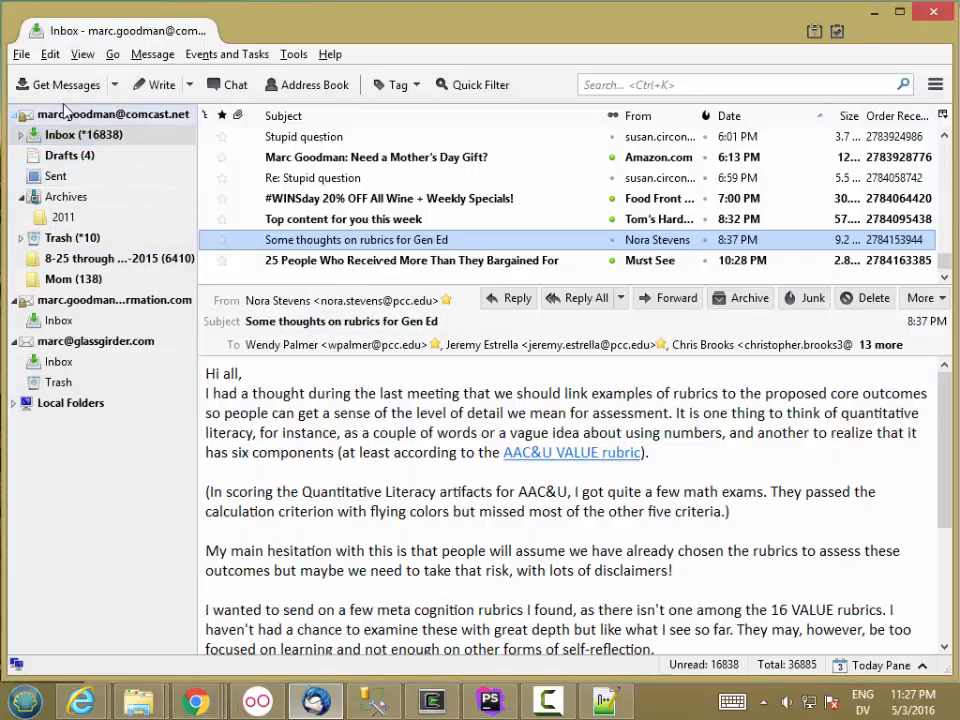
Fetch mail, read the 'Your Generic Sharer Username' email listing the usernames, then return to Chrome
{"action": "left_click", "coordinate": [62, 84]}
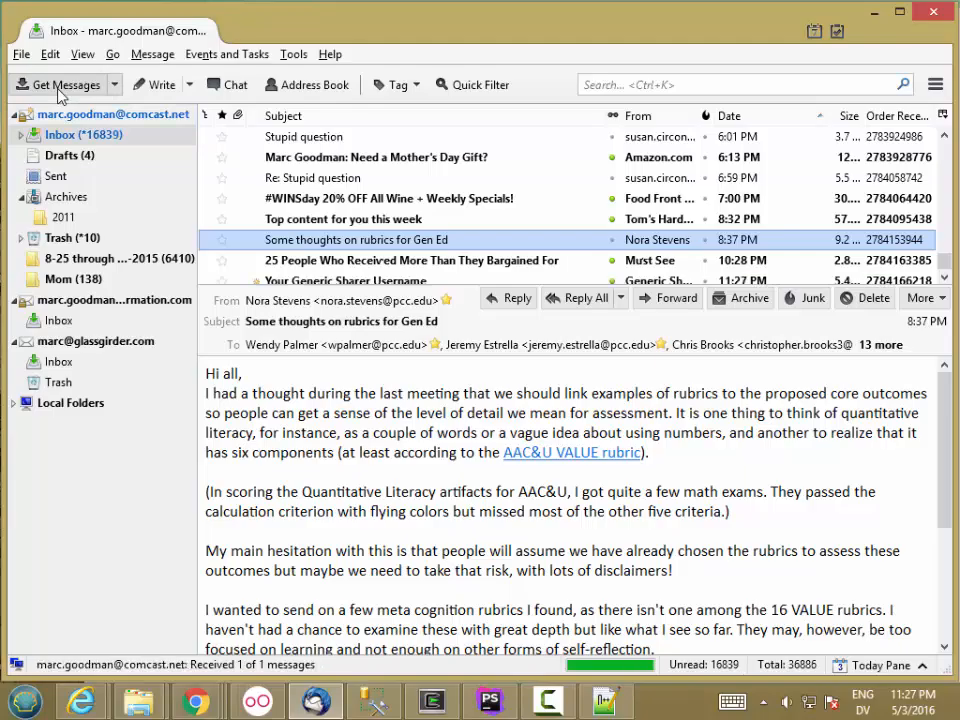
{"action": "left_click", "coordinate": [56, 84]}
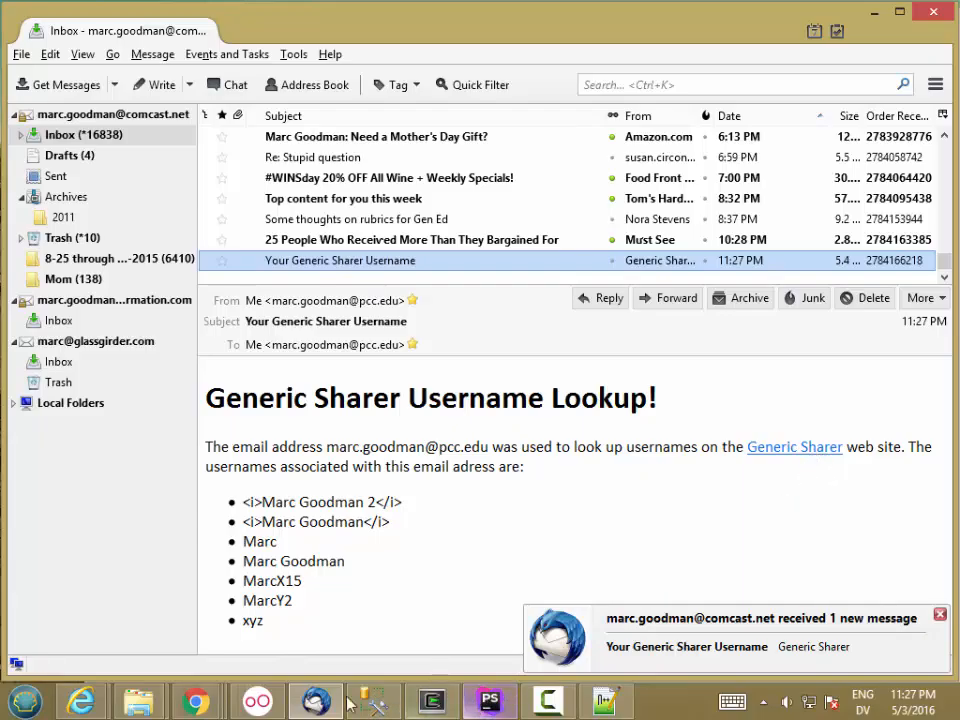
{"action": "mouse_move", "coordinate": [196, 700]}
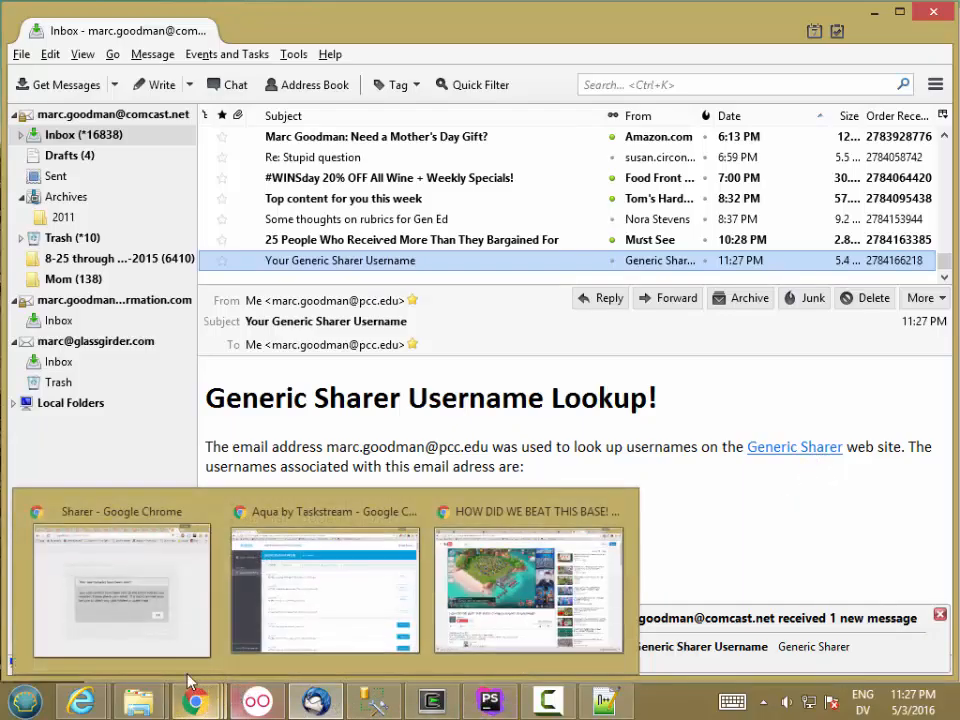
{"action": "left_click", "coordinate": [122, 590]}
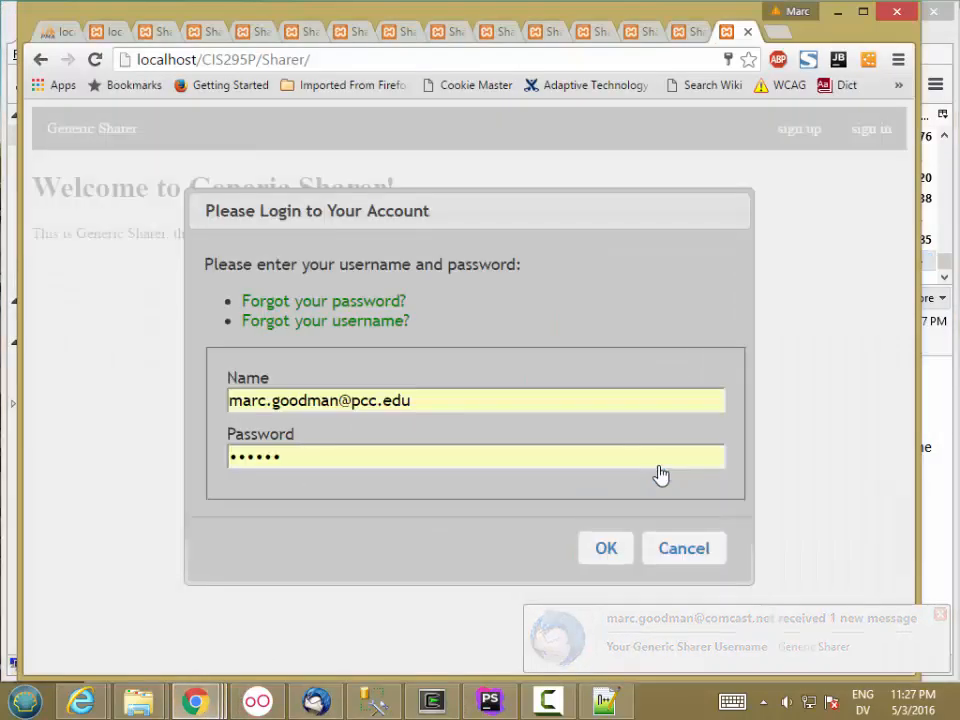
Request a username lookup for the comcast.net address and acknowledge the usernames-sent confirmation
{"action": "left_click", "coordinate": [324, 320]}
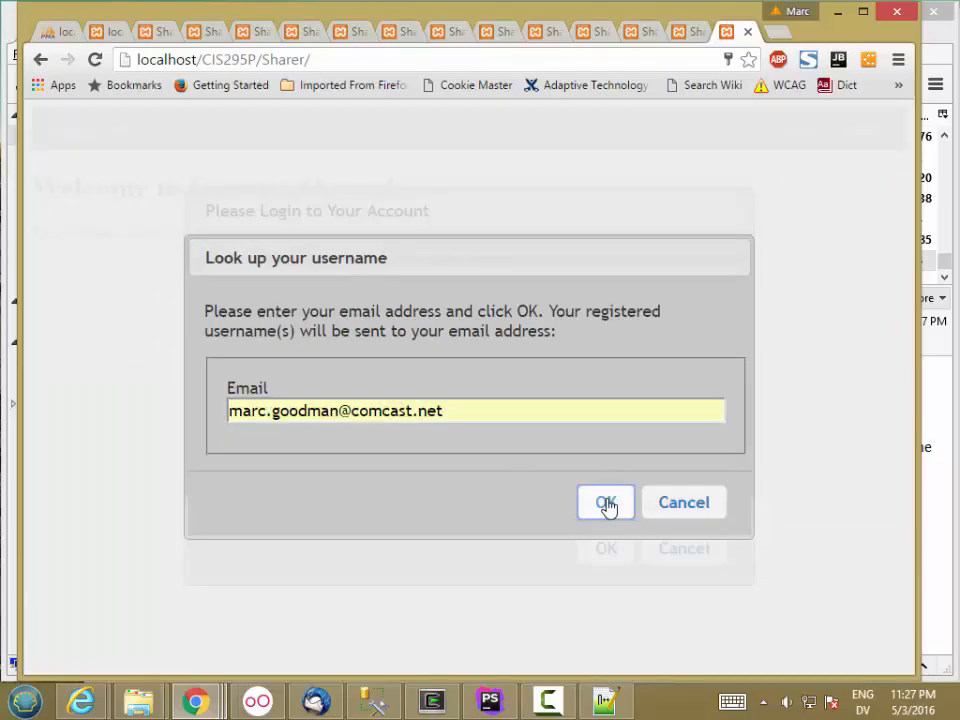
{"action": "left_click", "coordinate": [604, 502]}
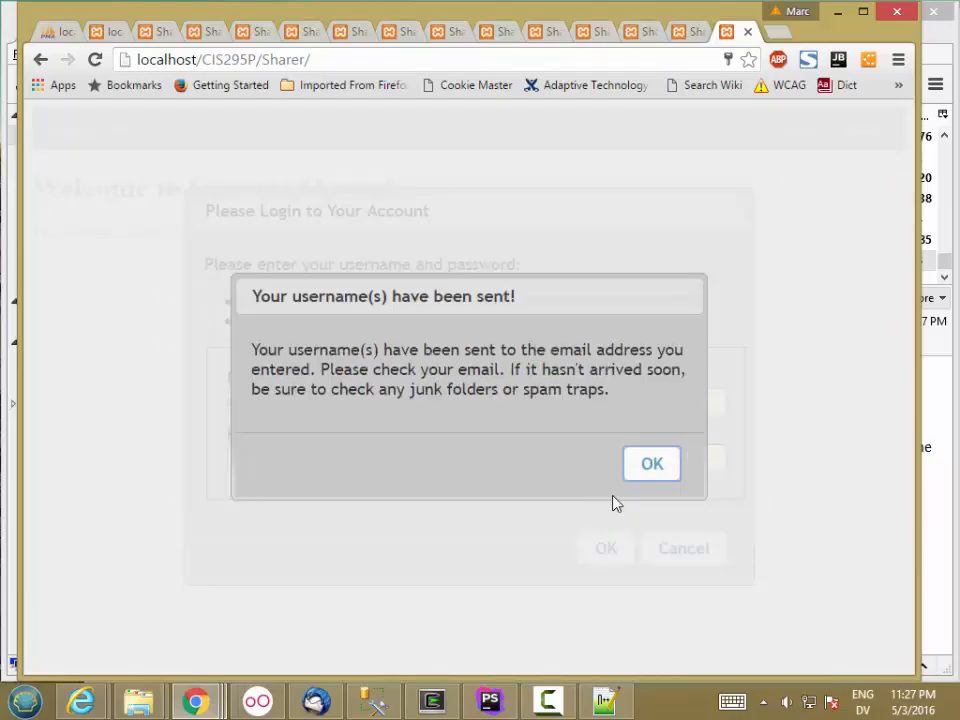
{"action": "left_click", "coordinate": [652, 464]}
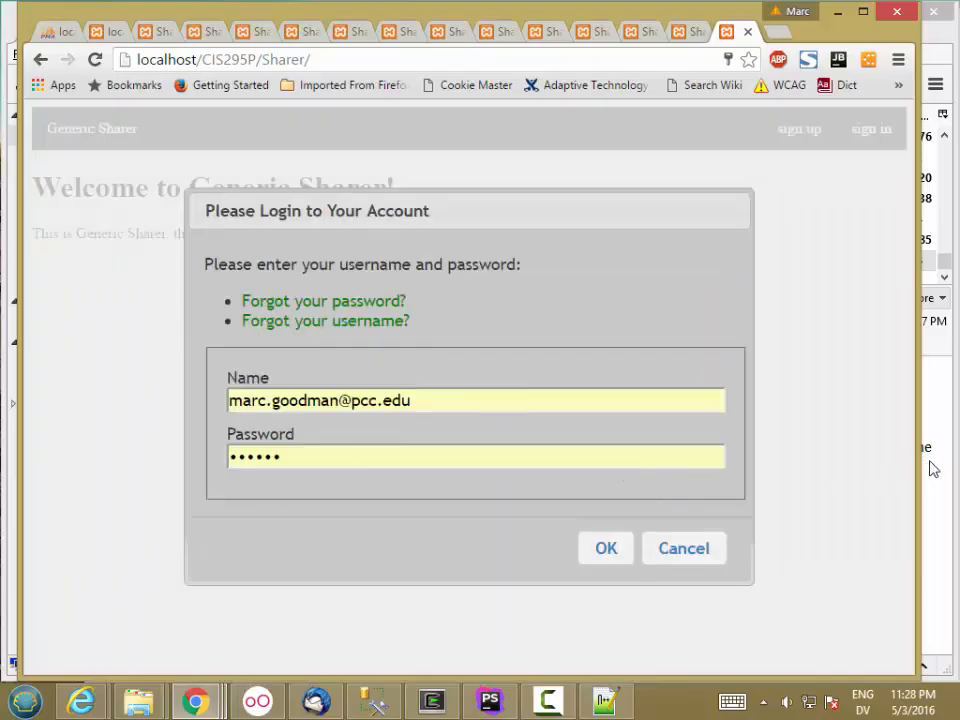